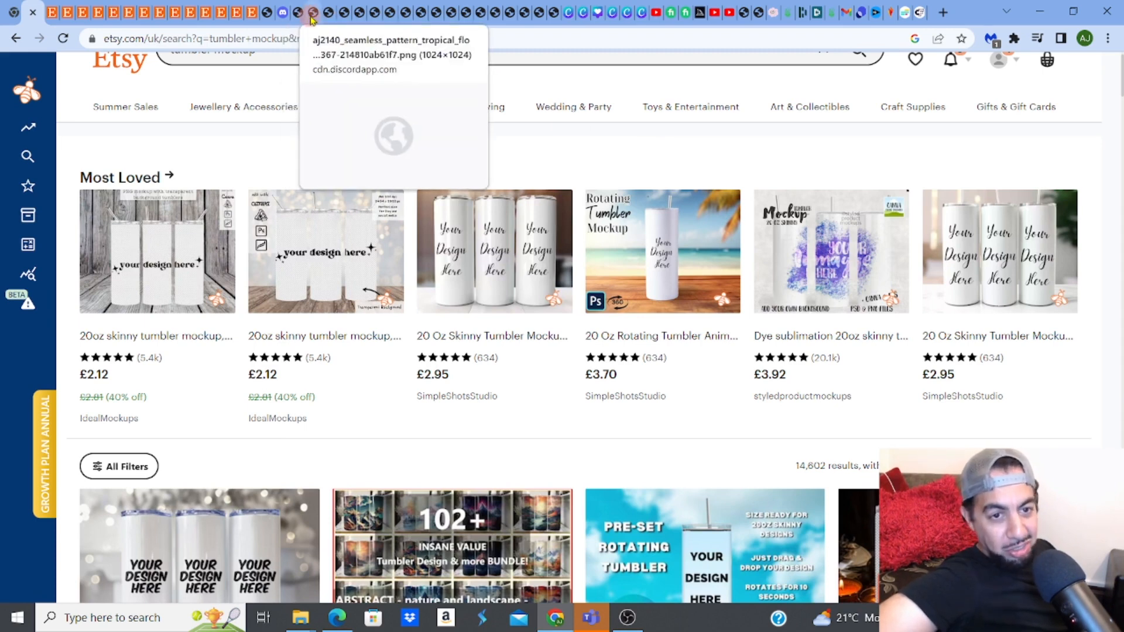
{"action": "mouse_move", "coordinate": [287, 13]}
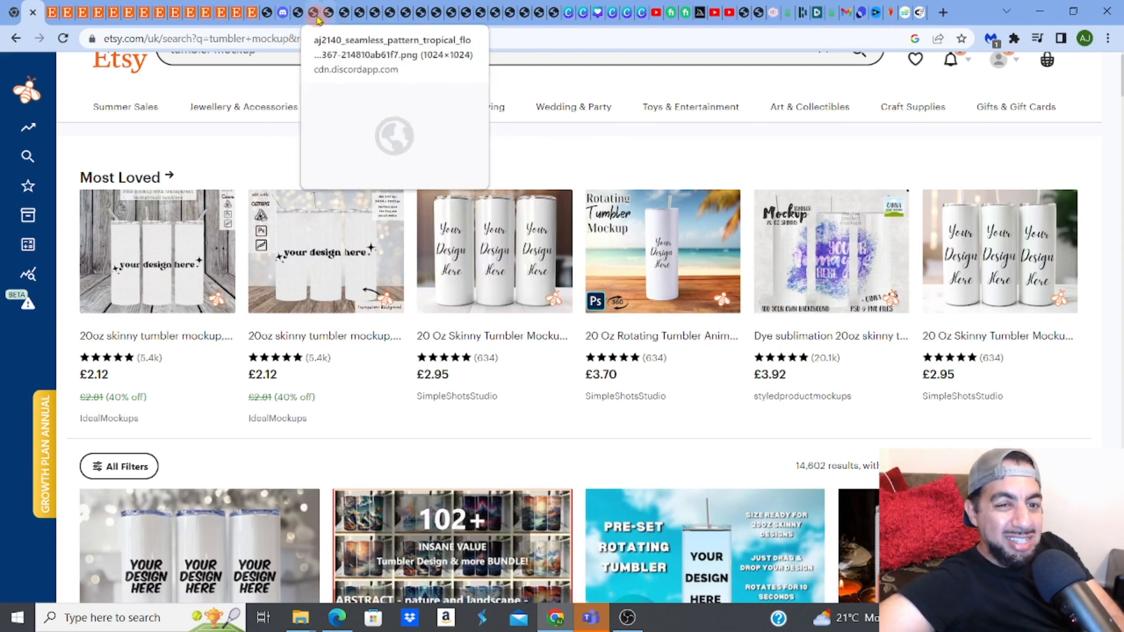
{"action": "mouse_move", "coordinate": [300, 13]}
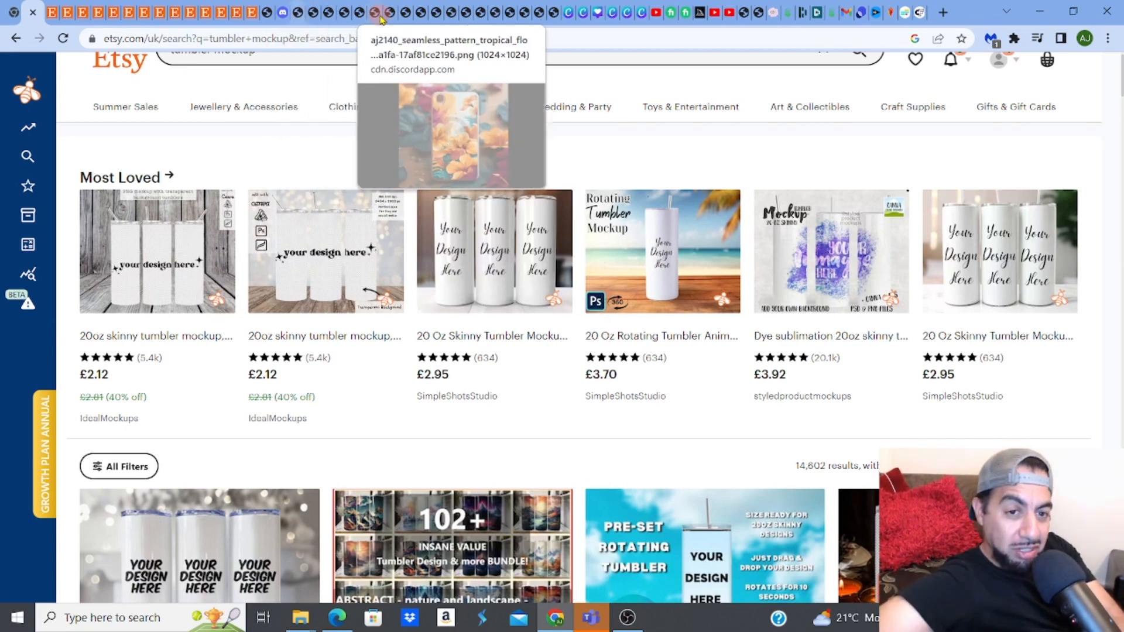
{"action": "mouse_move", "coordinate": [342, 13]}
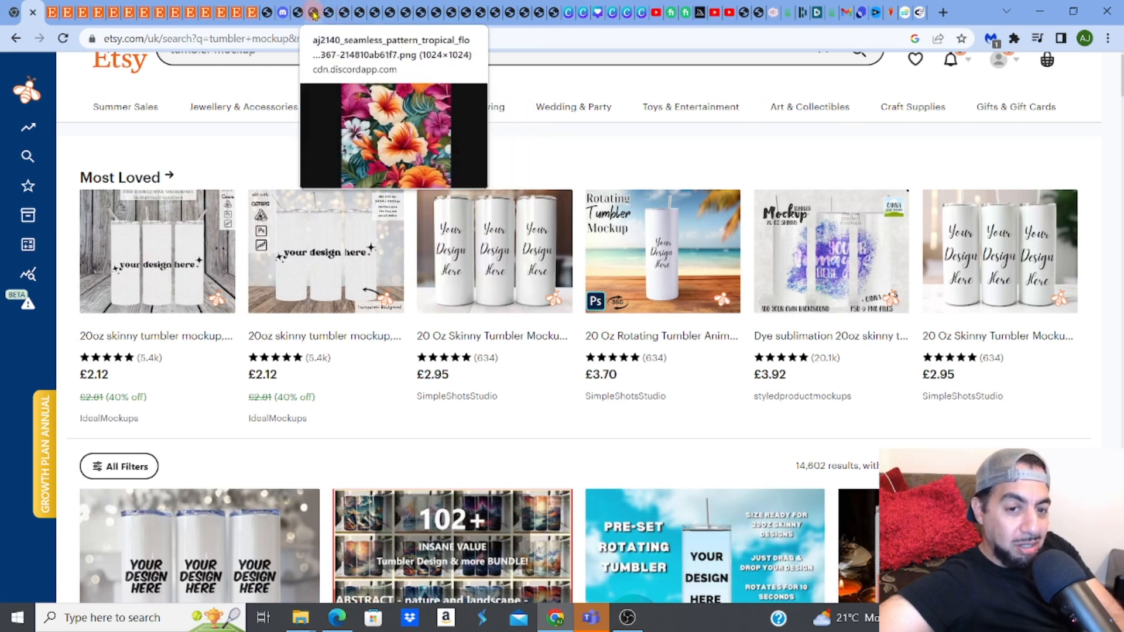
{"action": "mouse_move", "coordinate": [265, 13]}
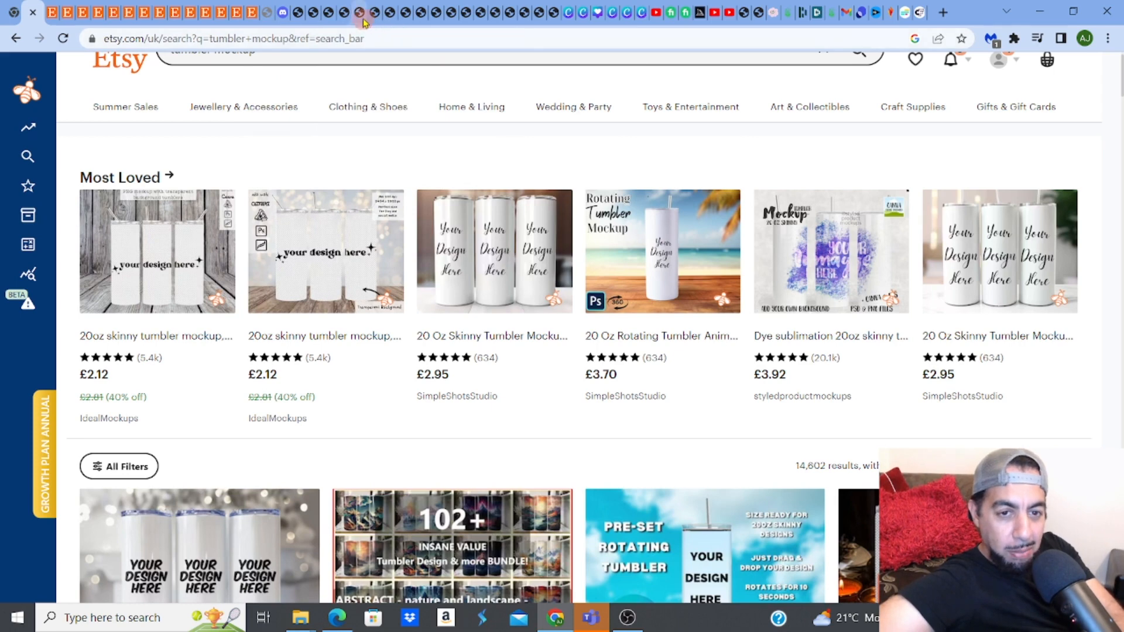
{"action": "mouse_move", "coordinate": [357, 13]}
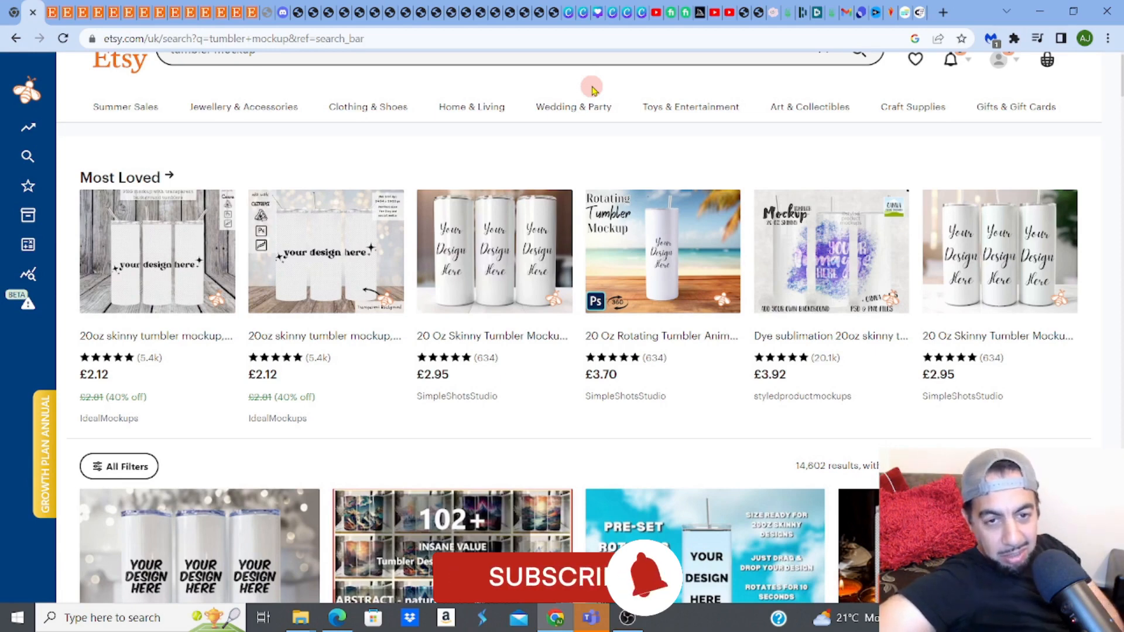
{"action": "mouse_move", "coordinate": [482, 12]}
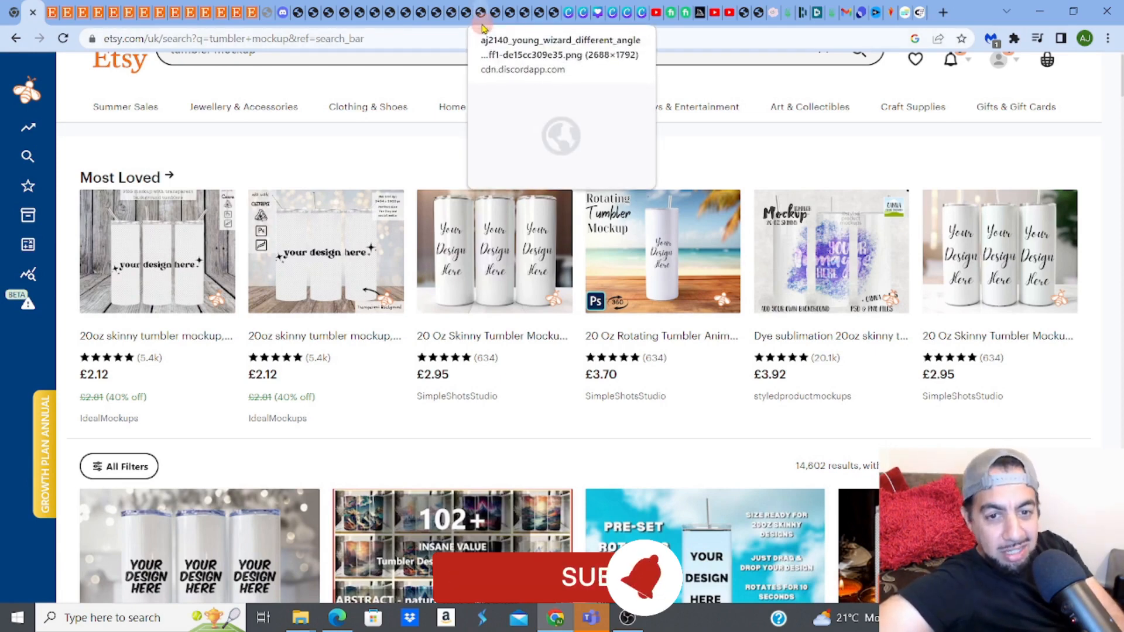
{"action": "mouse_move", "coordinate": [373, 13]}
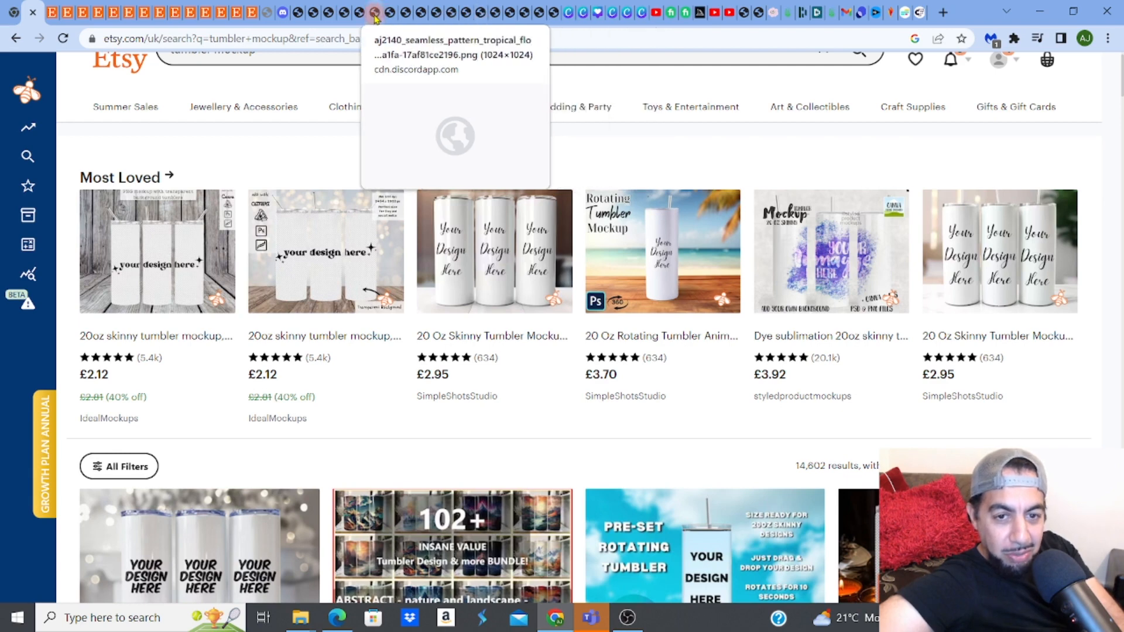
{"action": "mouse_move", "coordinate": [325, 13]}
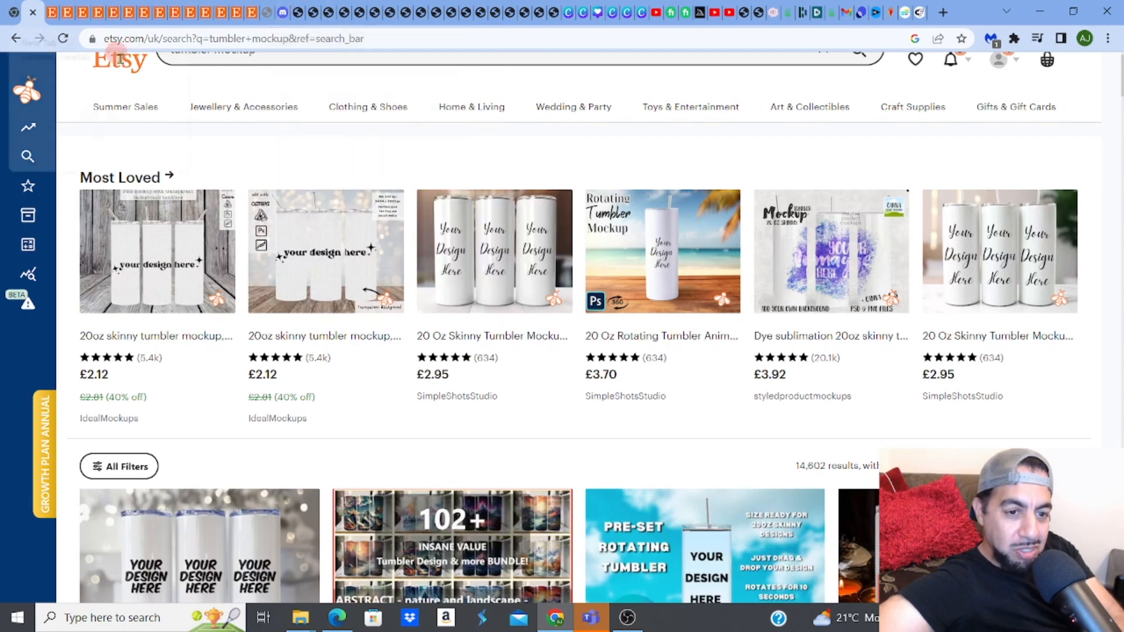
- Scroll through Etsy's '3d tumbler wrap' results of floral, sea turtle and peacock designs
{"action": "scroll", "scroll_direction": "up", "scroll_amount": 3}
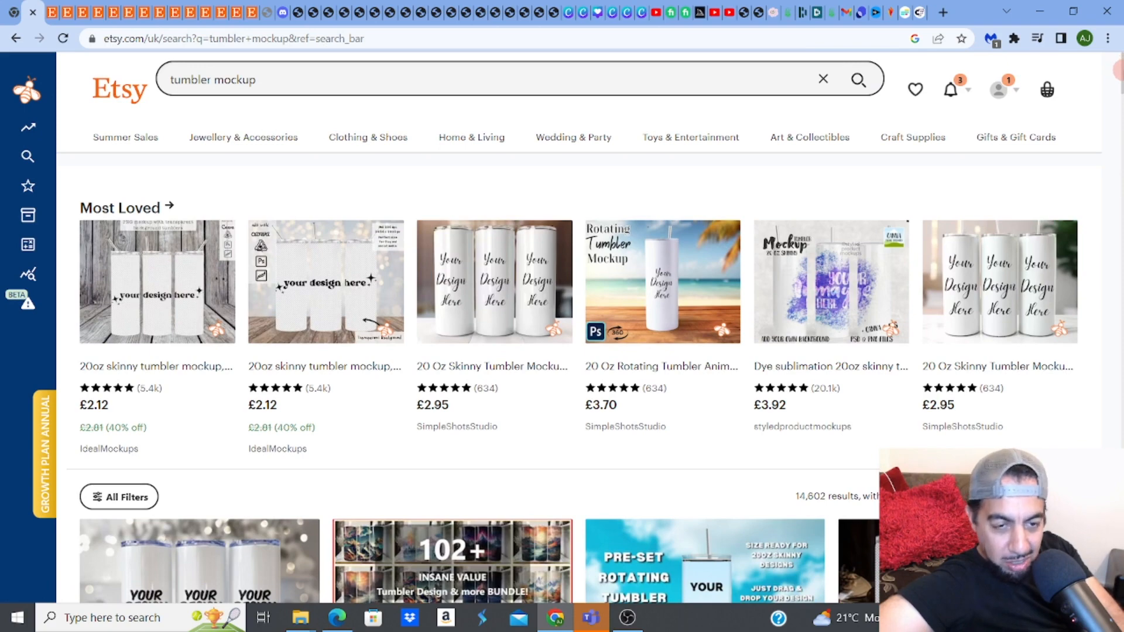
{"action": "scroll", "scroll_direction": "down", "scroll_amount": 3}
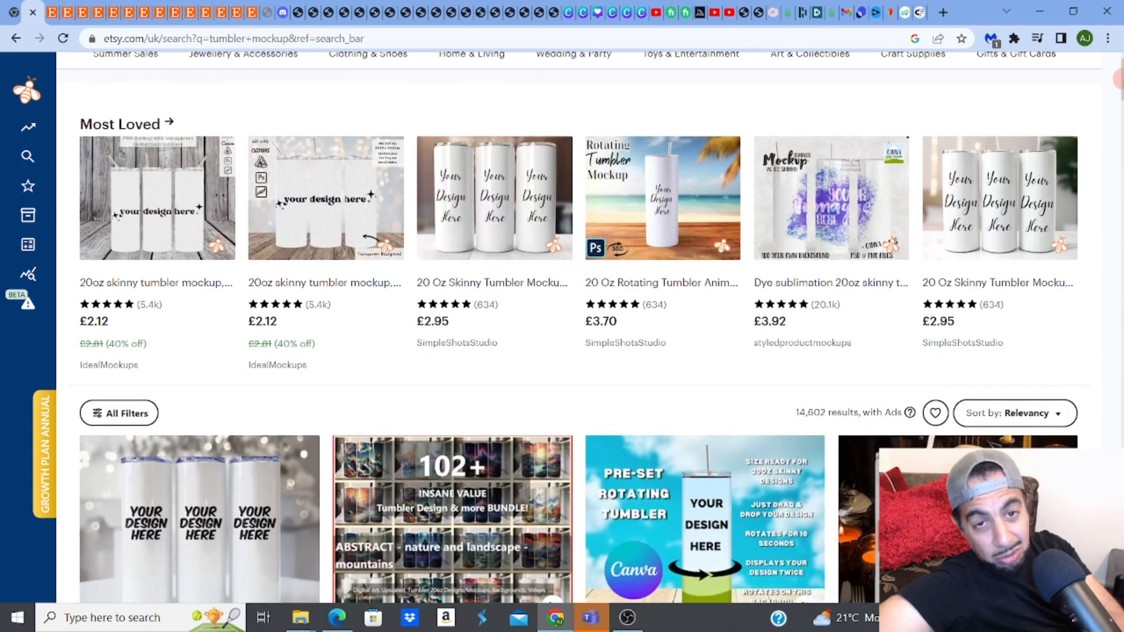
{"action": "scroll", "scroll_direction": "down", "scroll_amount": 3}
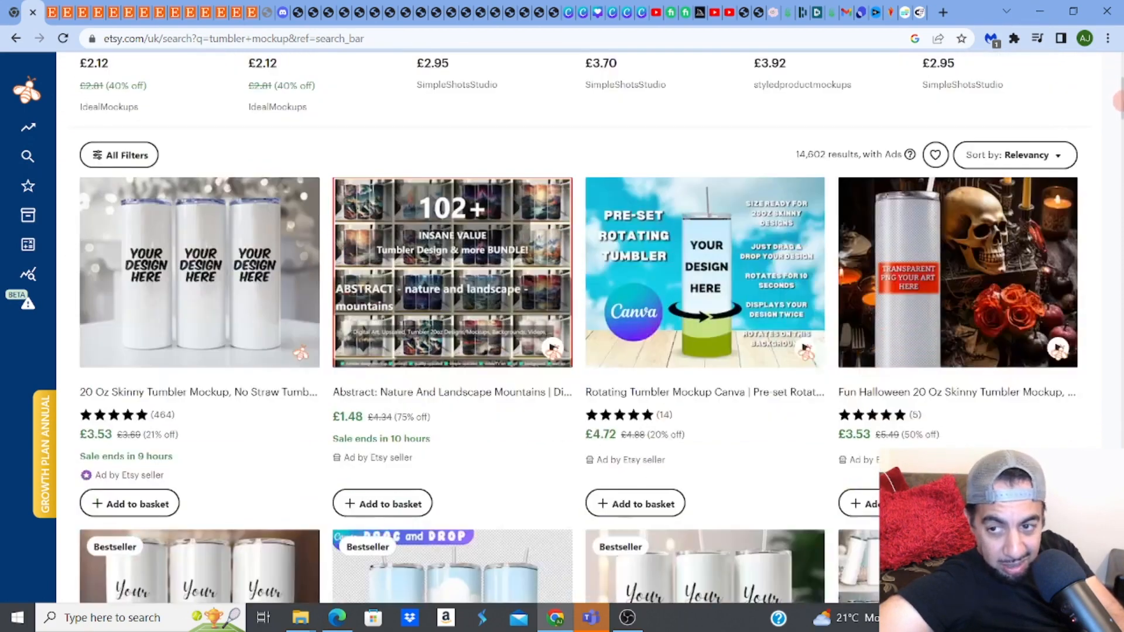
{"action": "scroll", "scroll_direction": "up", "scroll_amount": 3}
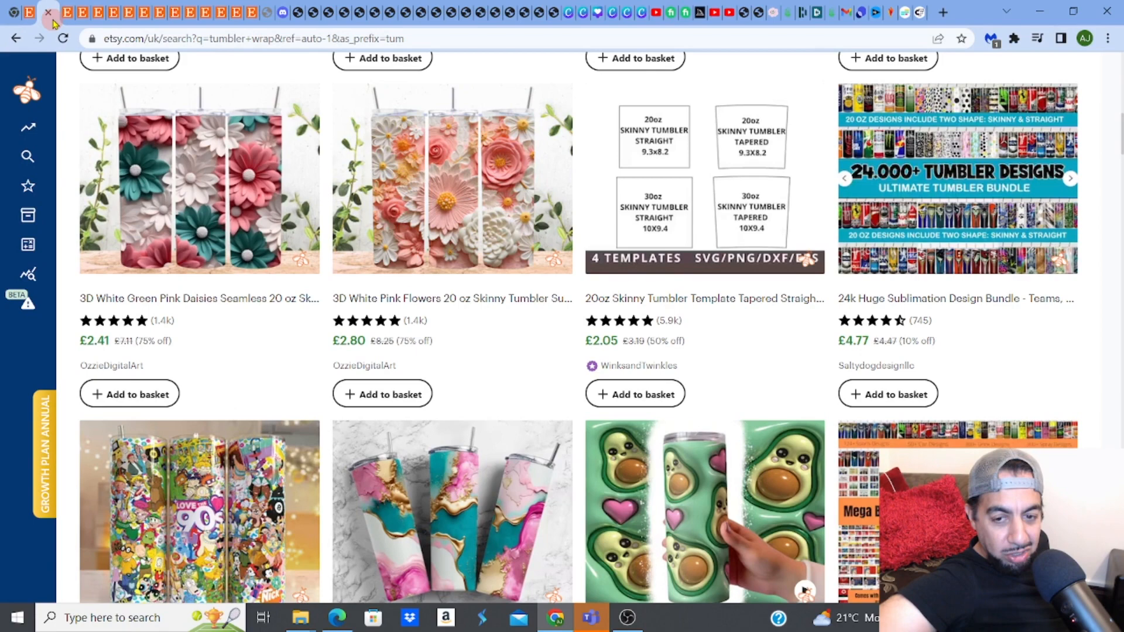
{"action": "mouse_move", "coordinate": [48, 13]}
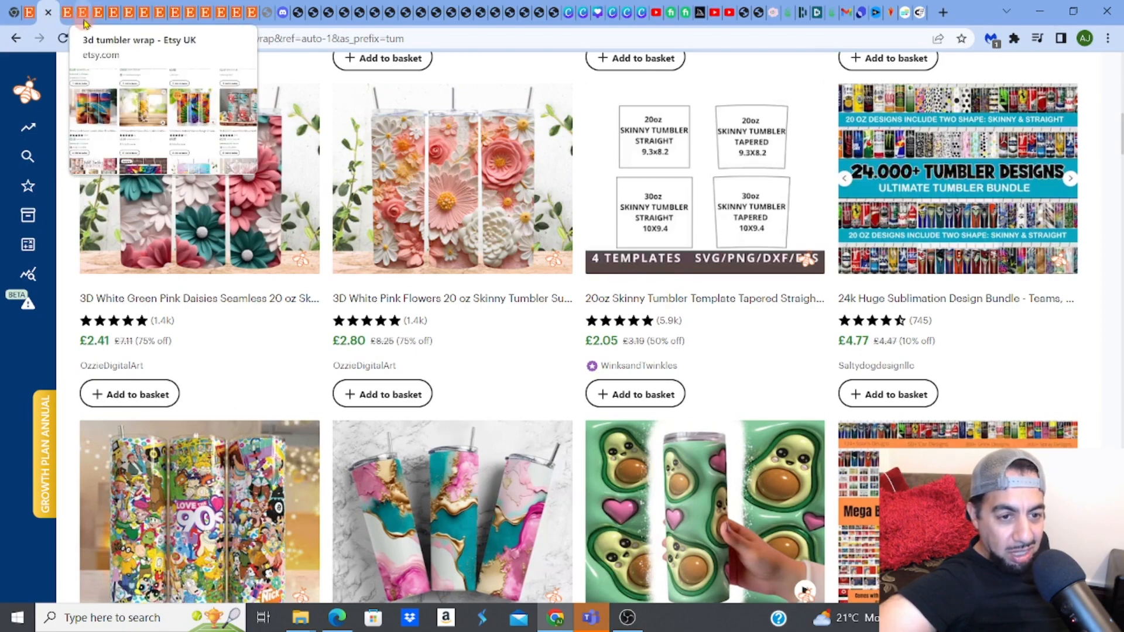
{"action": "scroll", "scroll_direction": "down", "scroll_amount": 3}
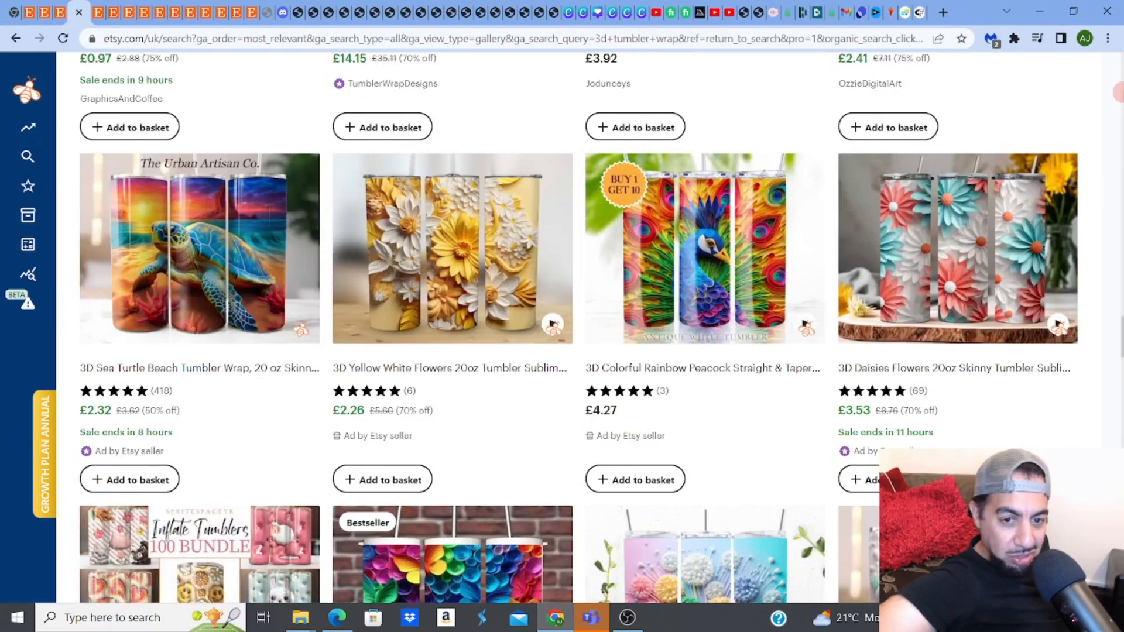
{"action": "mouse_move", "coordinate": [451, 269]}
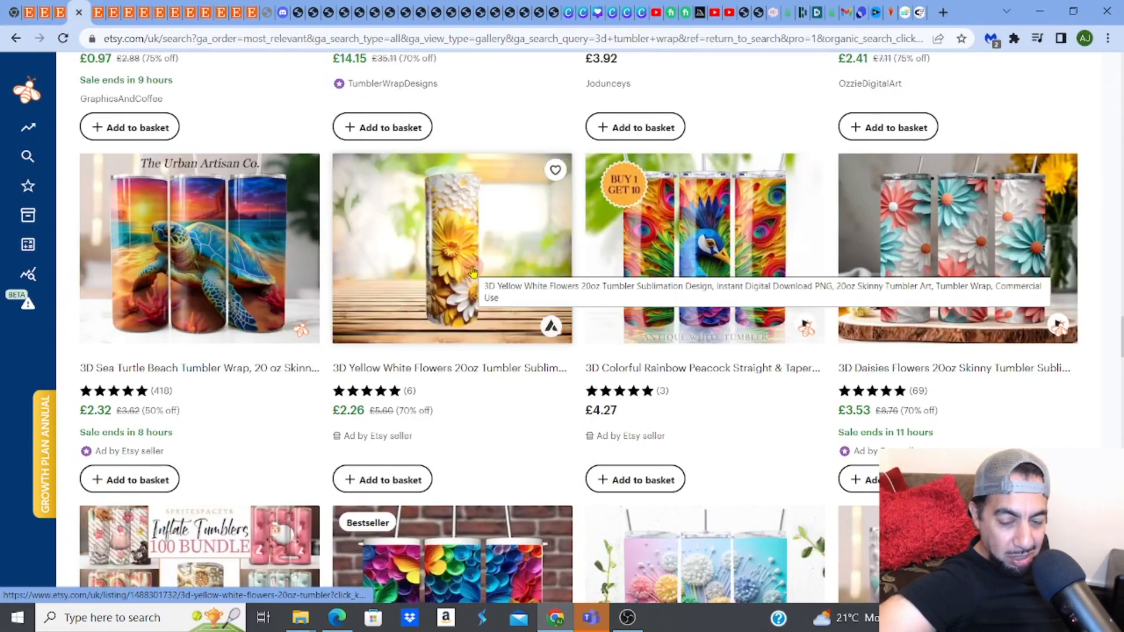
- Open the 3D yellow-white flowers tumbler listing and view its product photos and video
{"action": "left_click", "coordinate": [451, 248]}
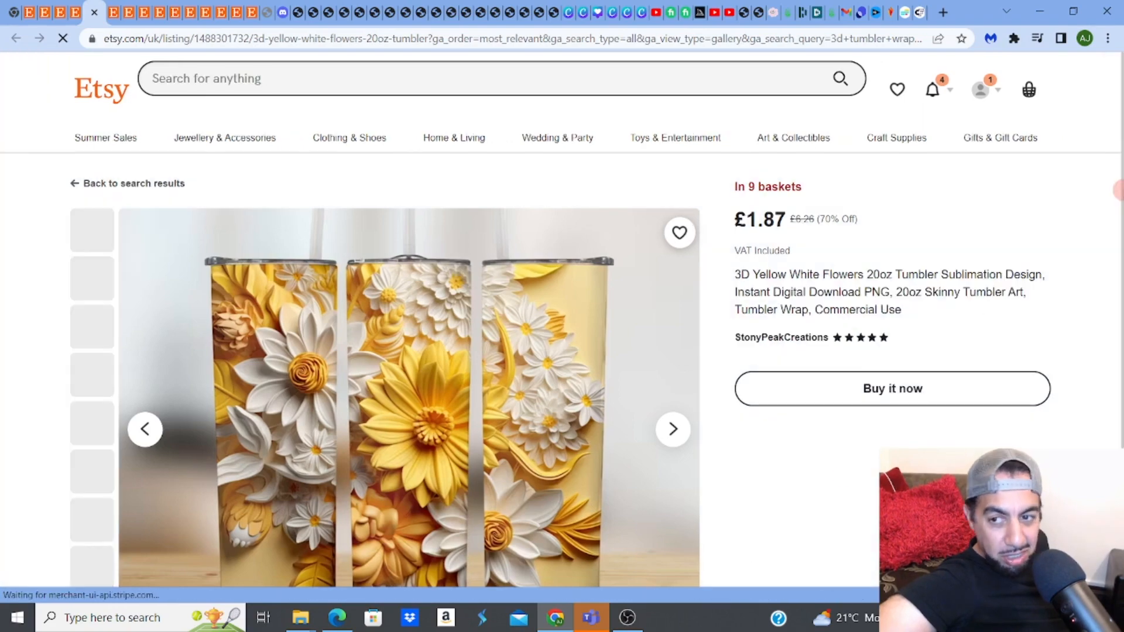
{"action": "scroll", "scroll_direction": "down", "scroll_amount": 3}
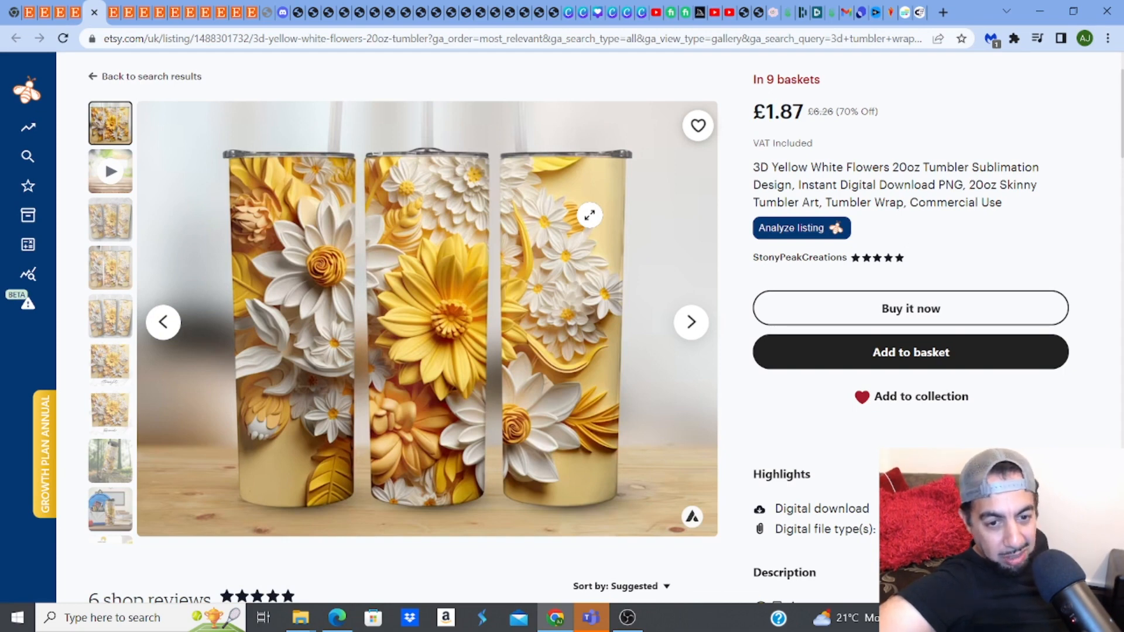
{"action": "mouse_move", "coordinate": [514, 214]}
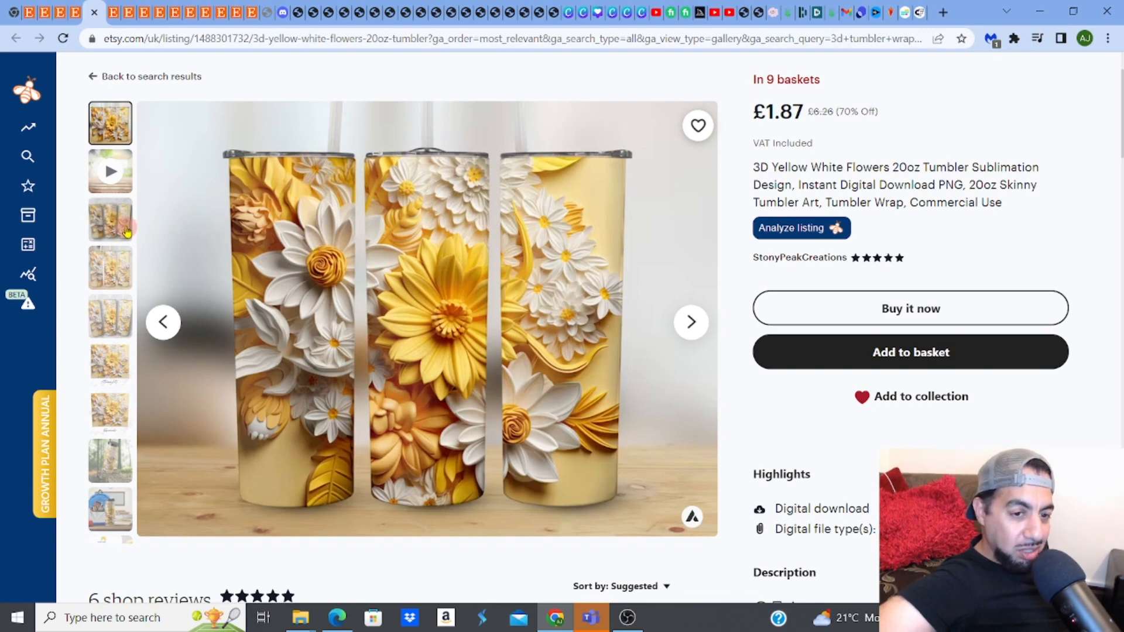
{"action": "left_click", "coordinate": [109, 219]}
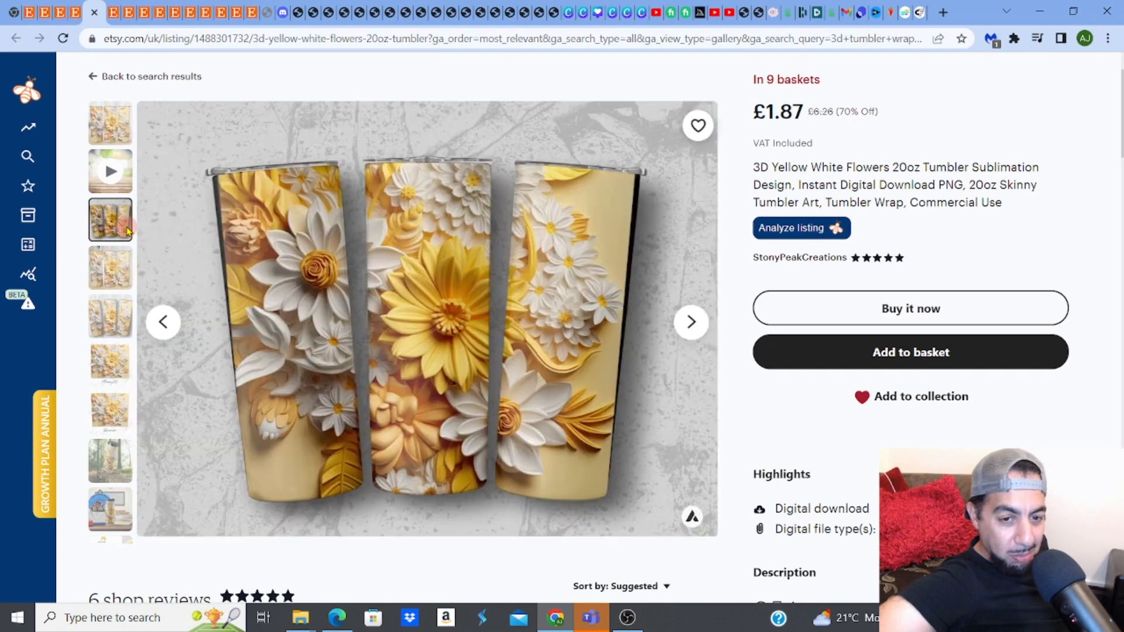
{"action": "mouse_move", "coordinate": [112, 134]}
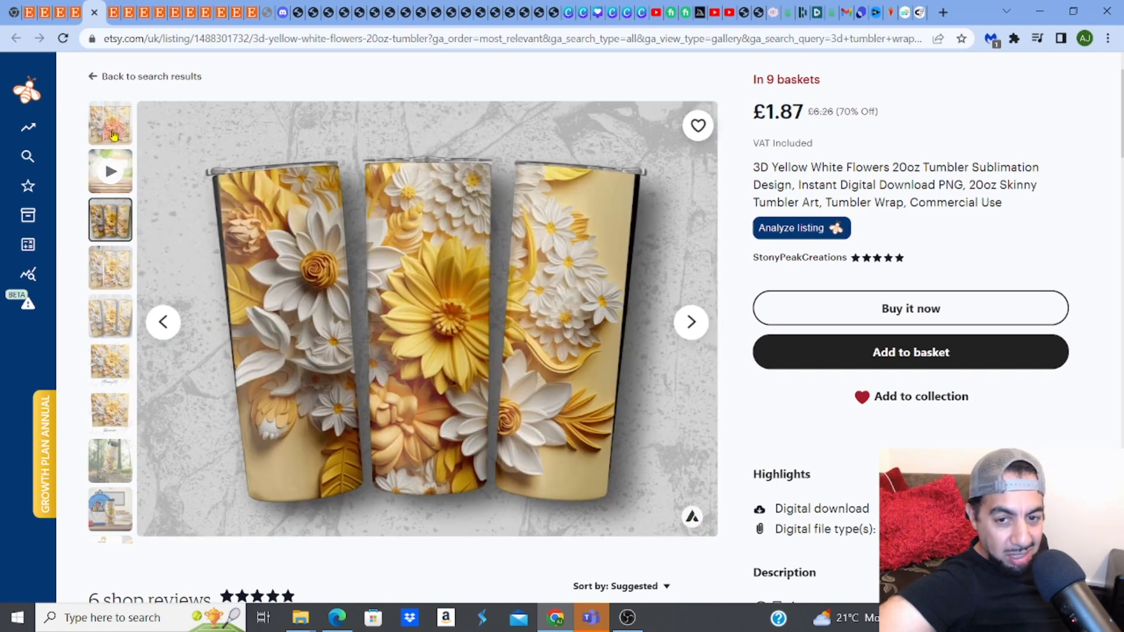
{"action": "left_click", "coordinate": [109, 124]}
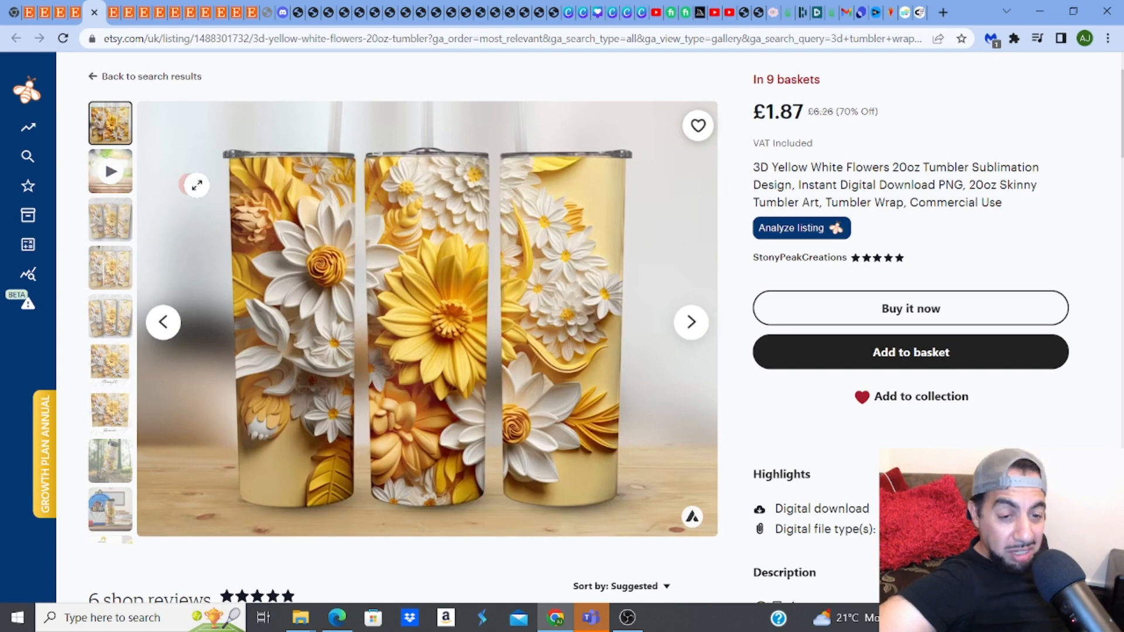
{"action": "mouse_move", "coordinate": [523, 262]}
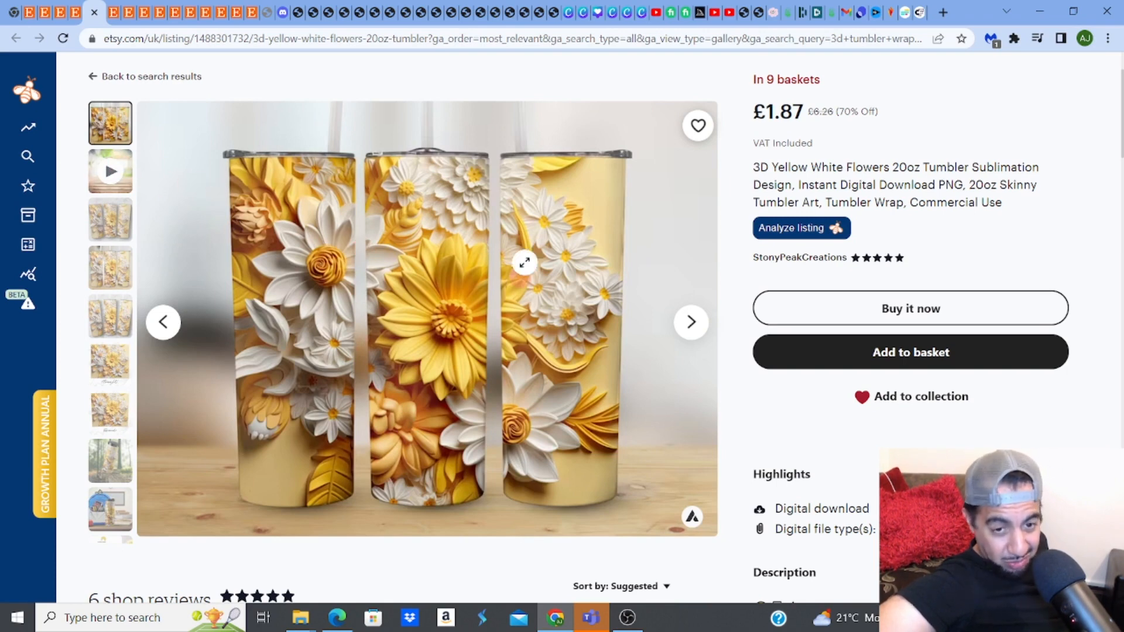
{"action": "mouse_move", "coordinate": [403, 266]}
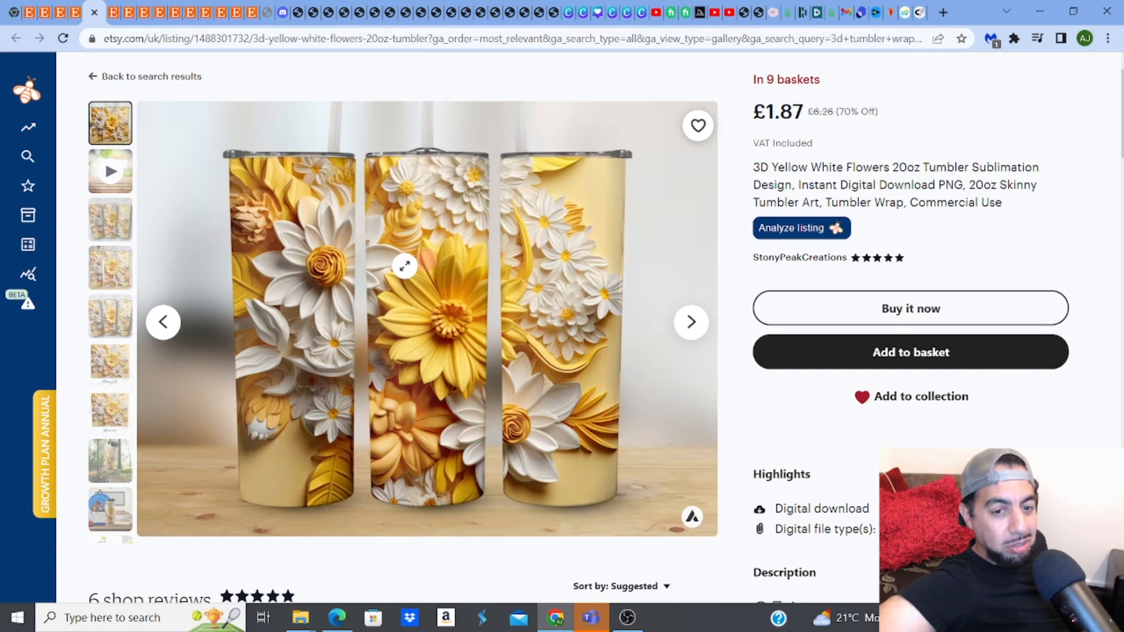
{"action": "mouse_move", "coordinate": [204, 445]}
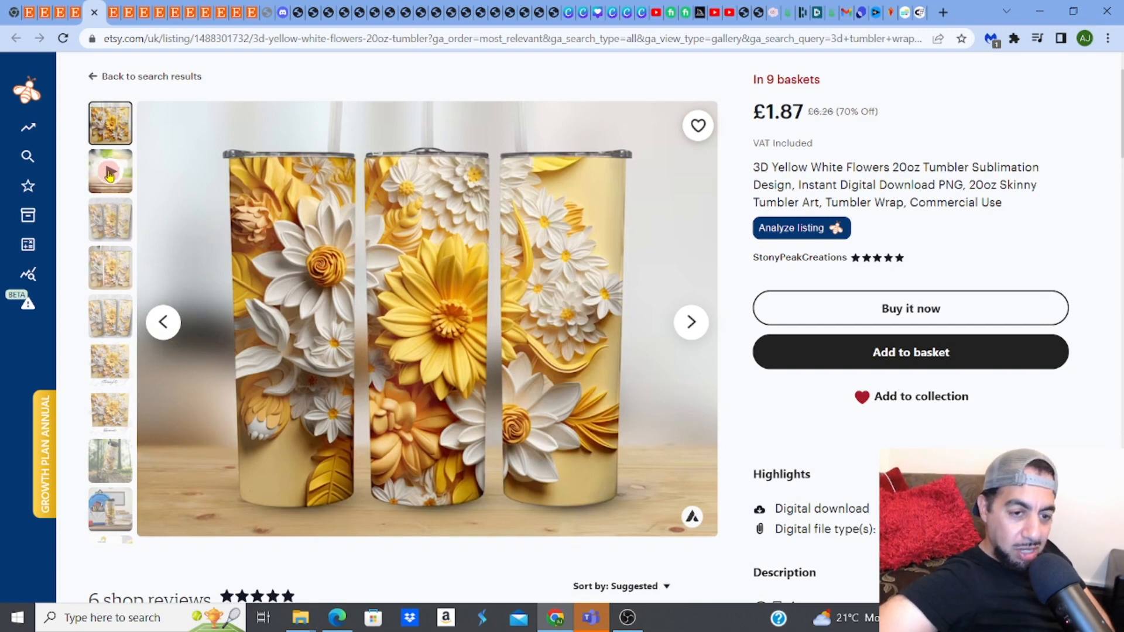
{"action": "mouse_move", "coordinate": [110, 172]}
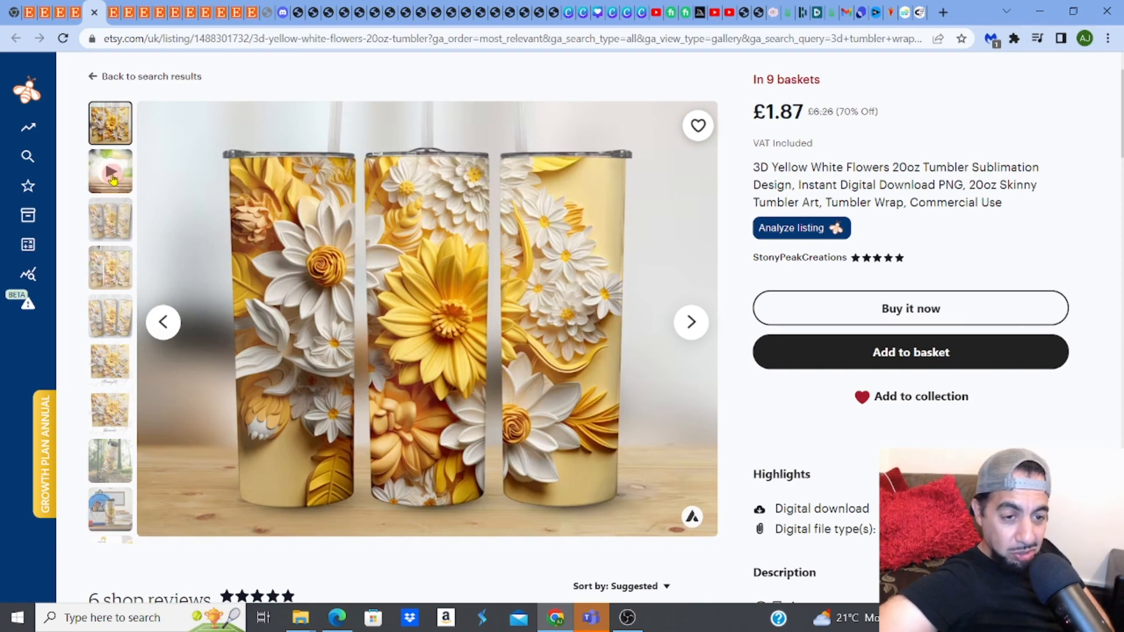
{"action": "left_click", "coordinate": [110, 172]}
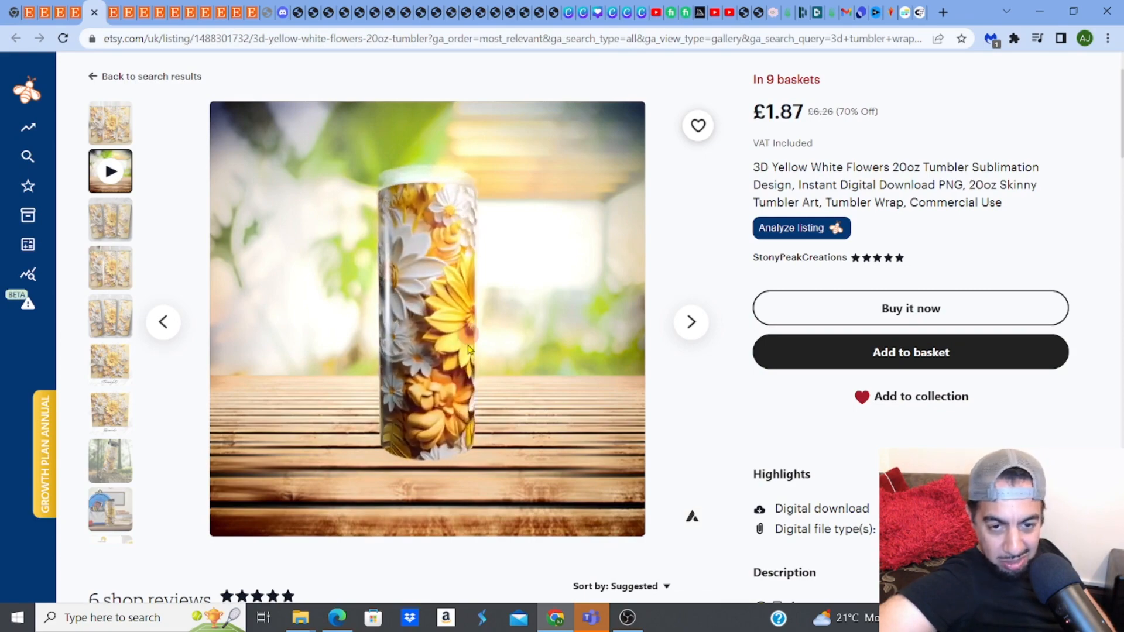
{"action": "left_click", "coordinate": [109, 122]}
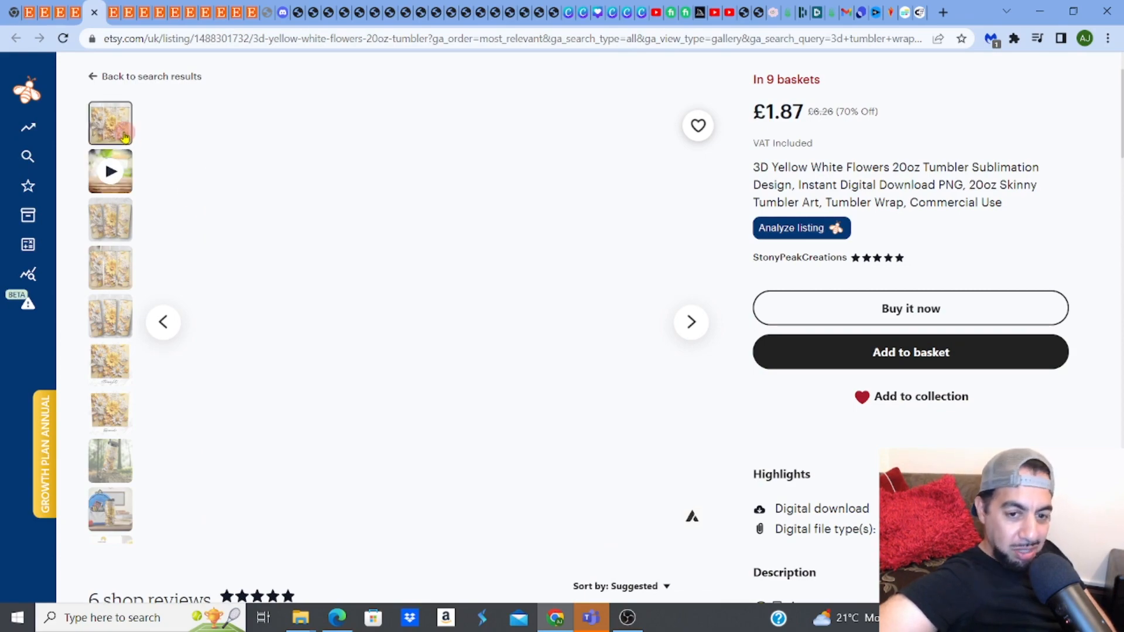
{"action": "left_click", "coordinate": [110, 122]}
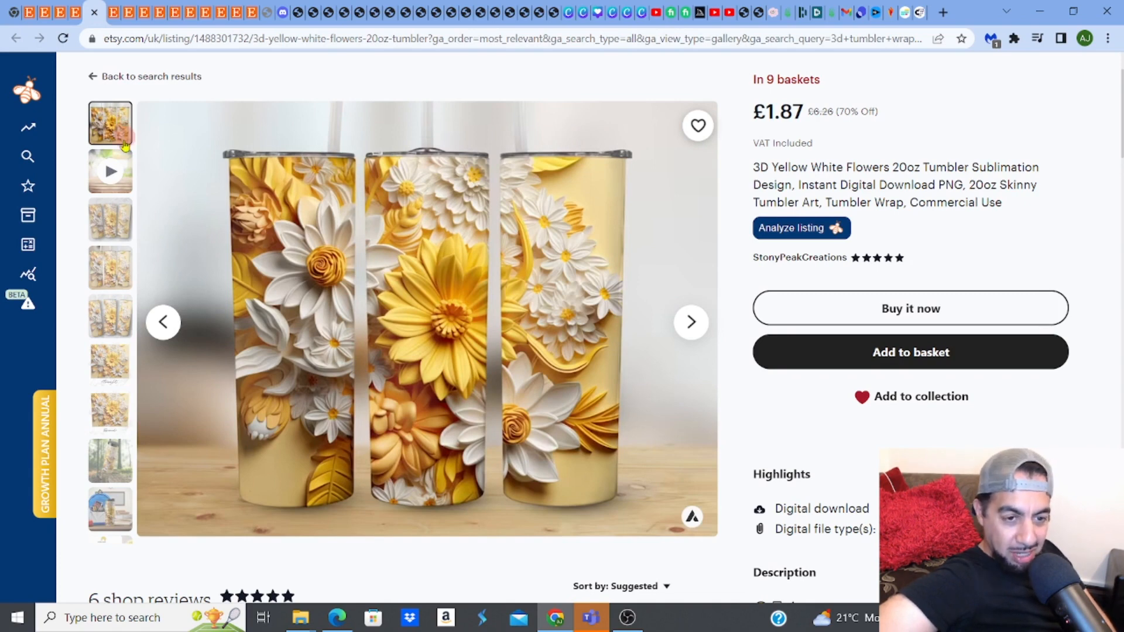
{"action": "mouse_move", "coordinate": [350, 141]}
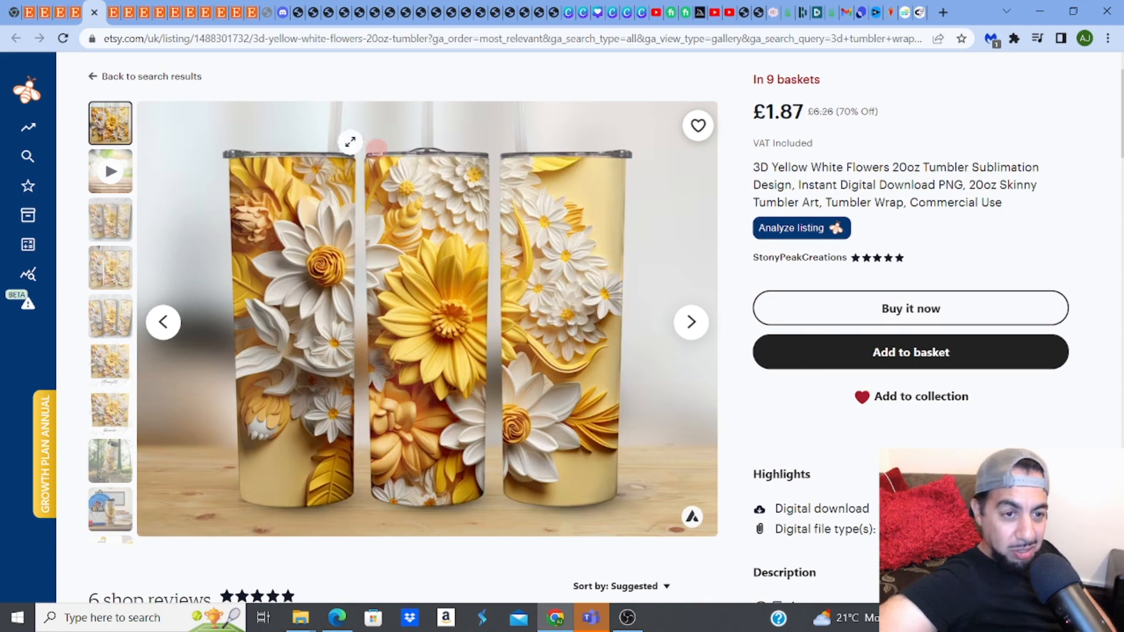
{"action": "mouse_move", "coordinate": [76, 13]}
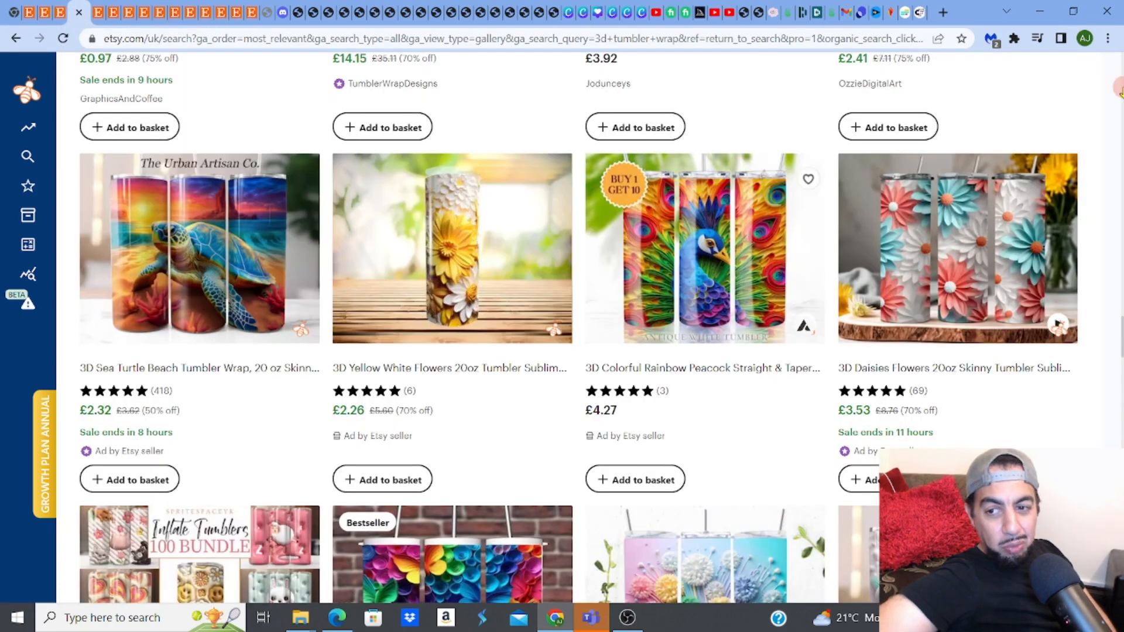
{"action": "scroll", "scroll_direction": "down", "scroll_amount": 3}
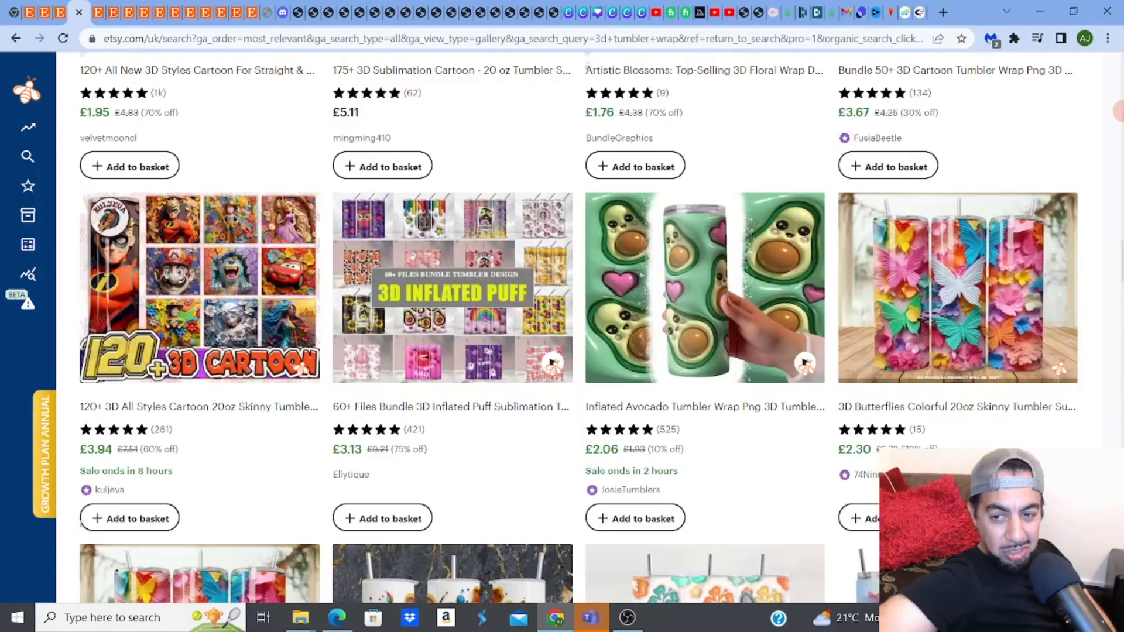
{"action": "scroll", "scroll_direction": "up", "scroll_amount": 3}
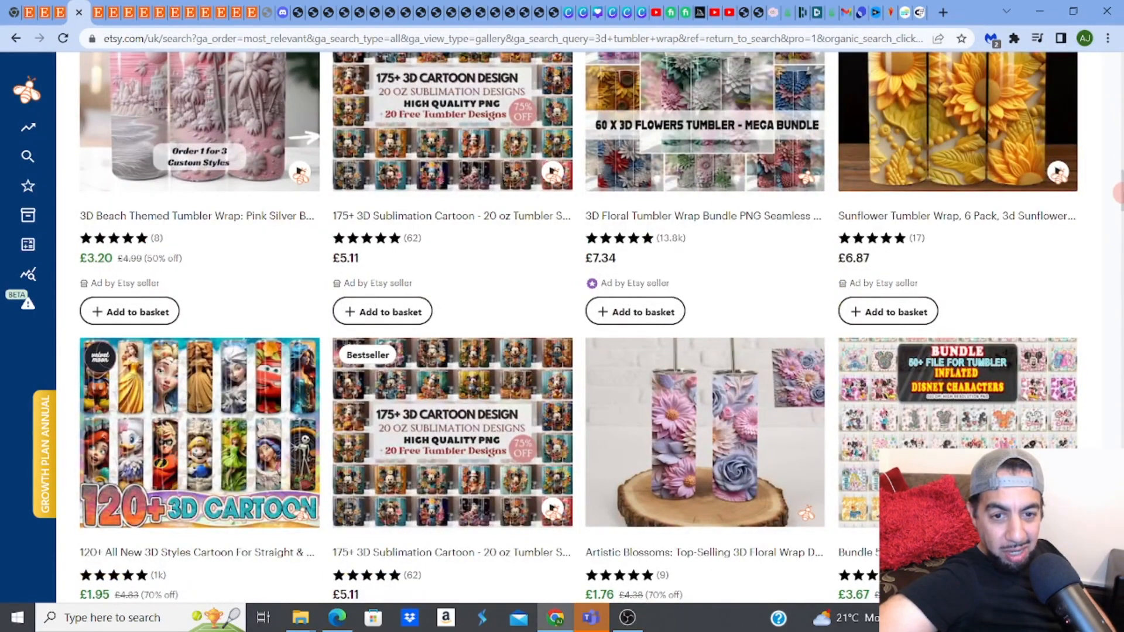
{"action": "scroll", "scroll_direction": "down", "scroll_amount": 3}
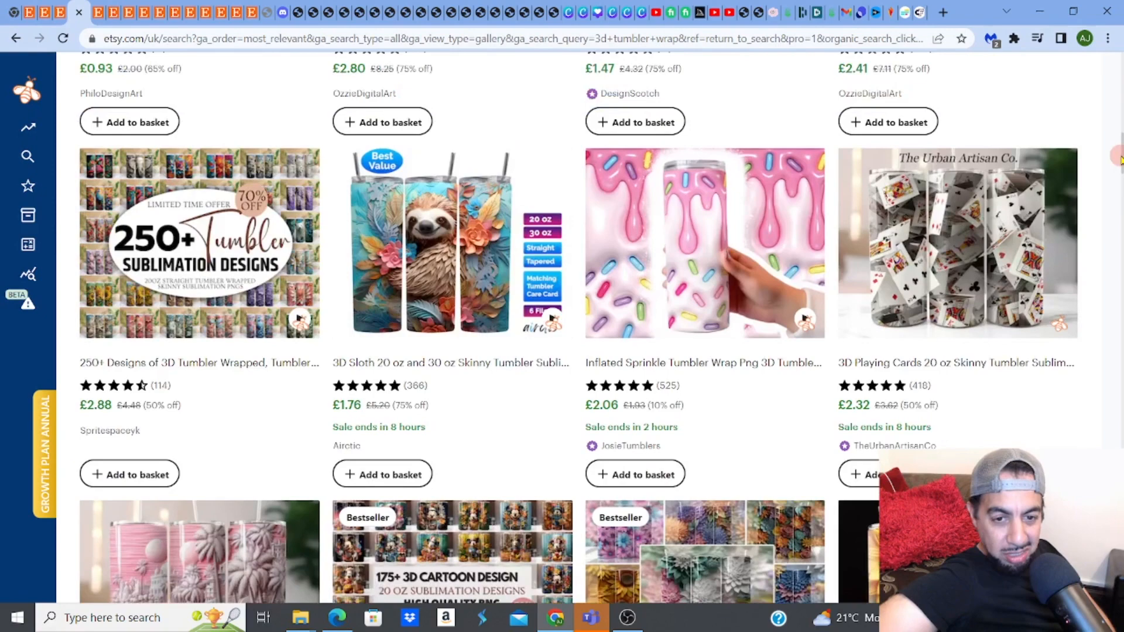
{"action": "scroll", "scroll_direction": "up", "scroll_amount": 3}
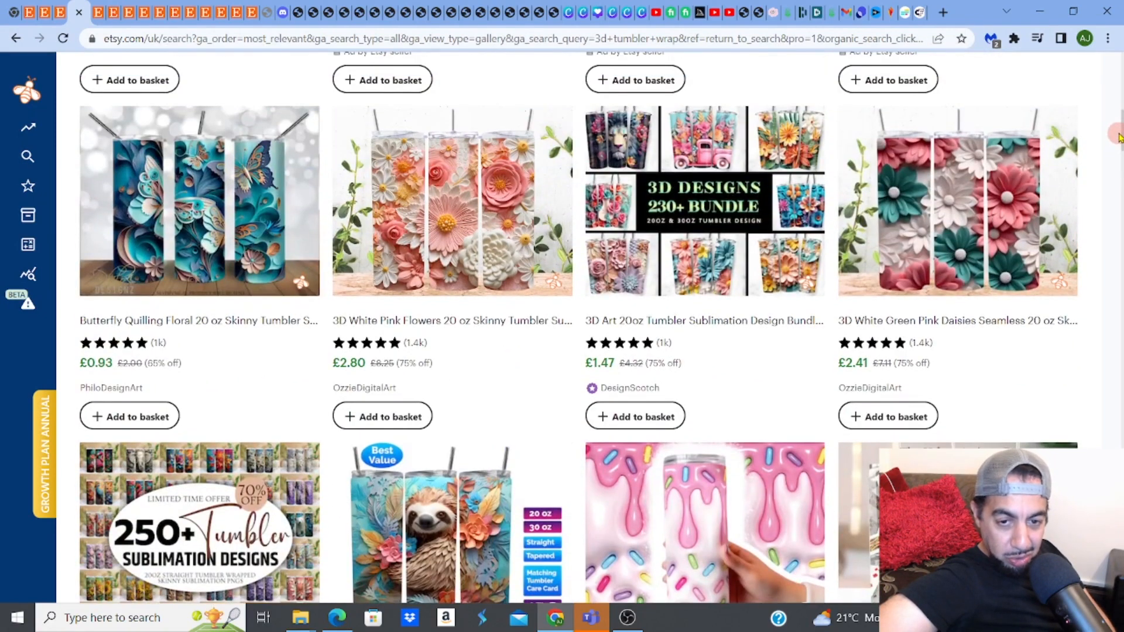
{"action": "scroll", "scroll_direction": "down", "scroll_amount": 3}
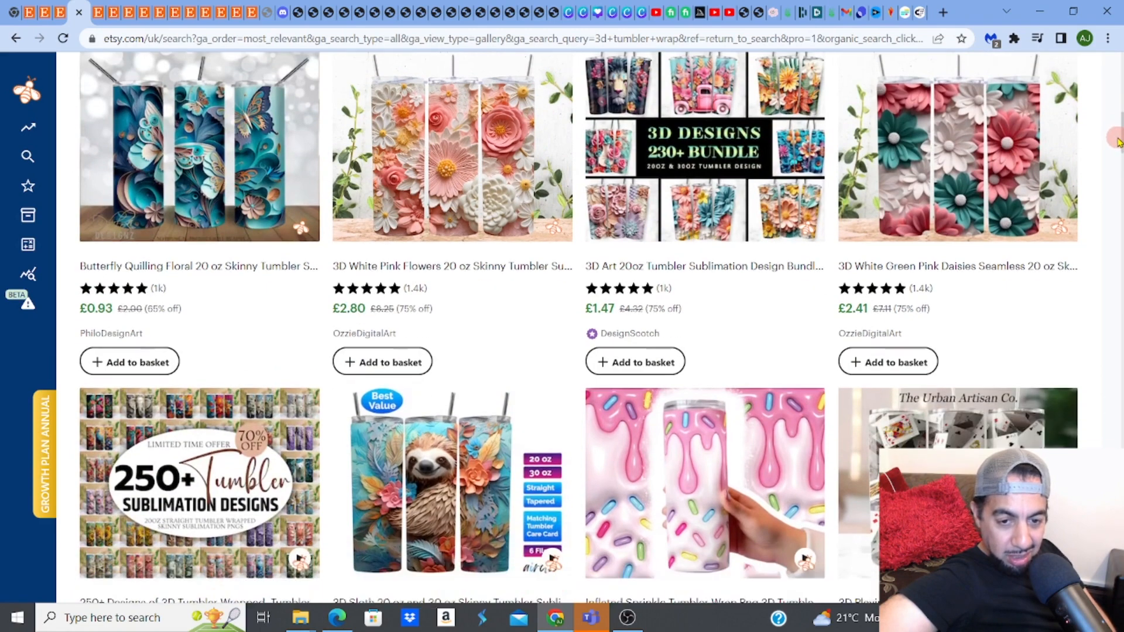
{"action": "scroll", "scroll_direction": "down", "scroll_amount": 3}
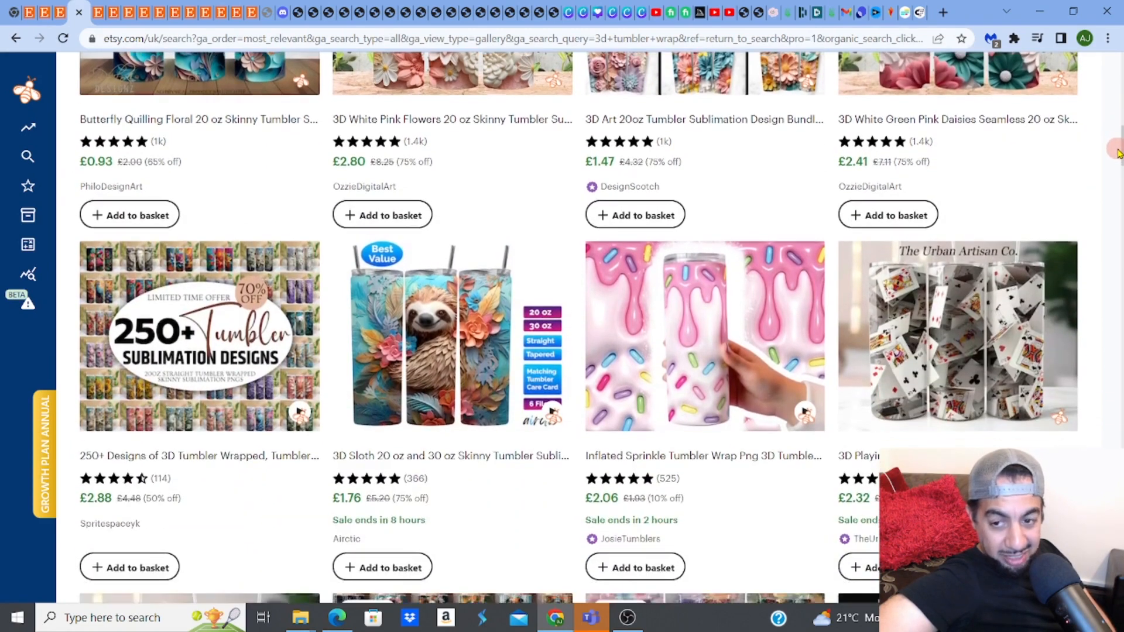
{"action": "scroll", "scroll_direction": "down", "scroll_amount": 3}
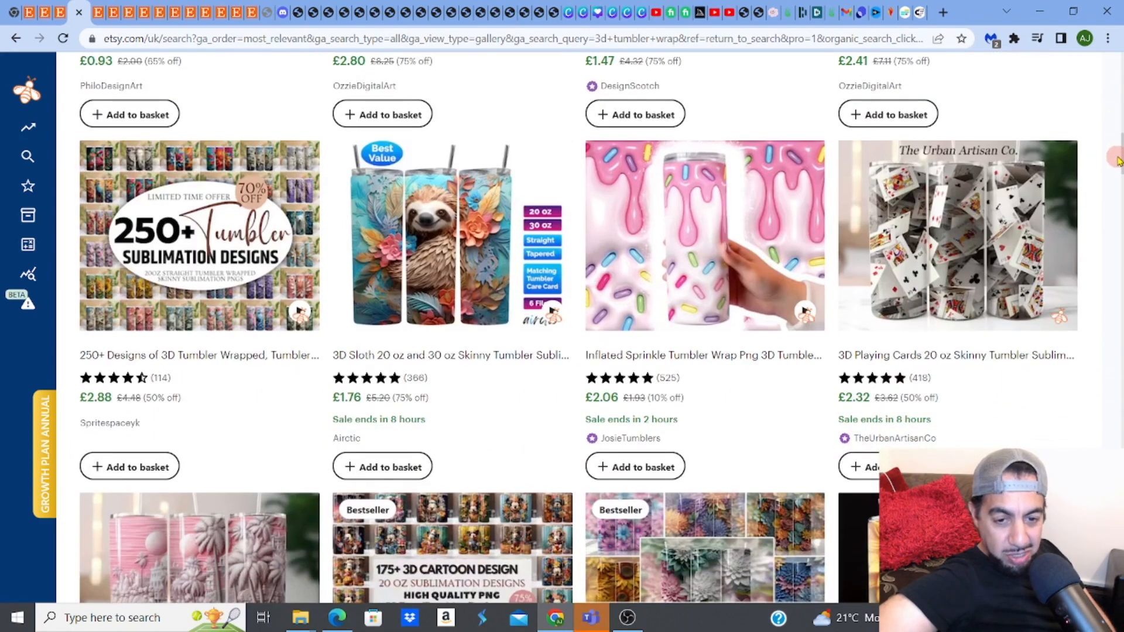
{"action": "scroll", "scroll_direction": "down", "scroll_amount": 3}
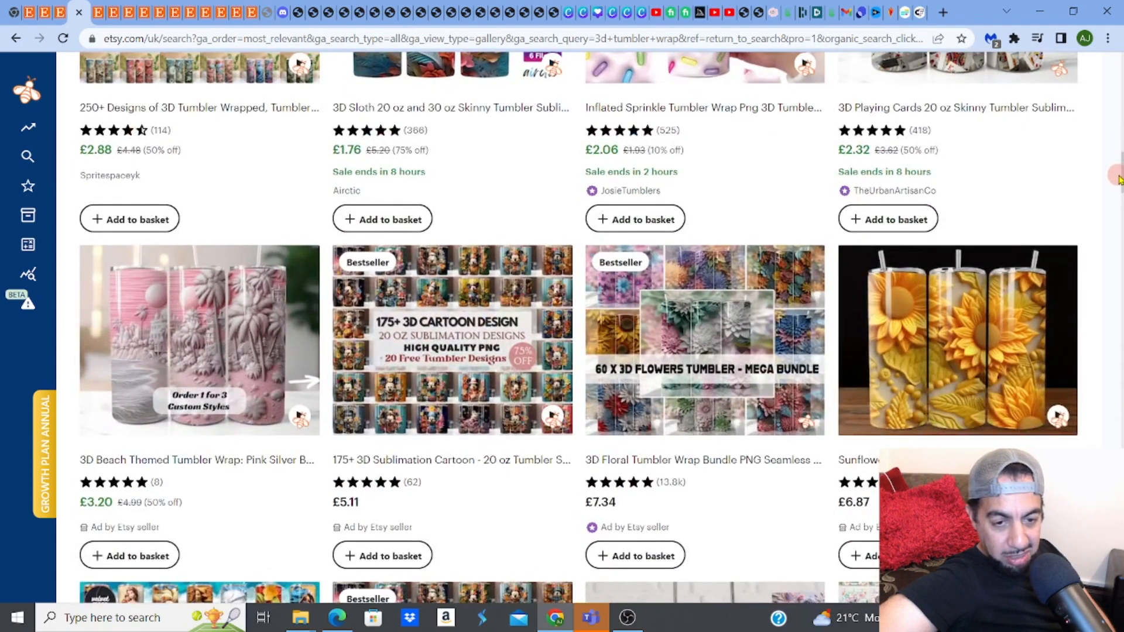
{"action": "scroll", "scroll_direction": "down", "scroll_amount": 3}
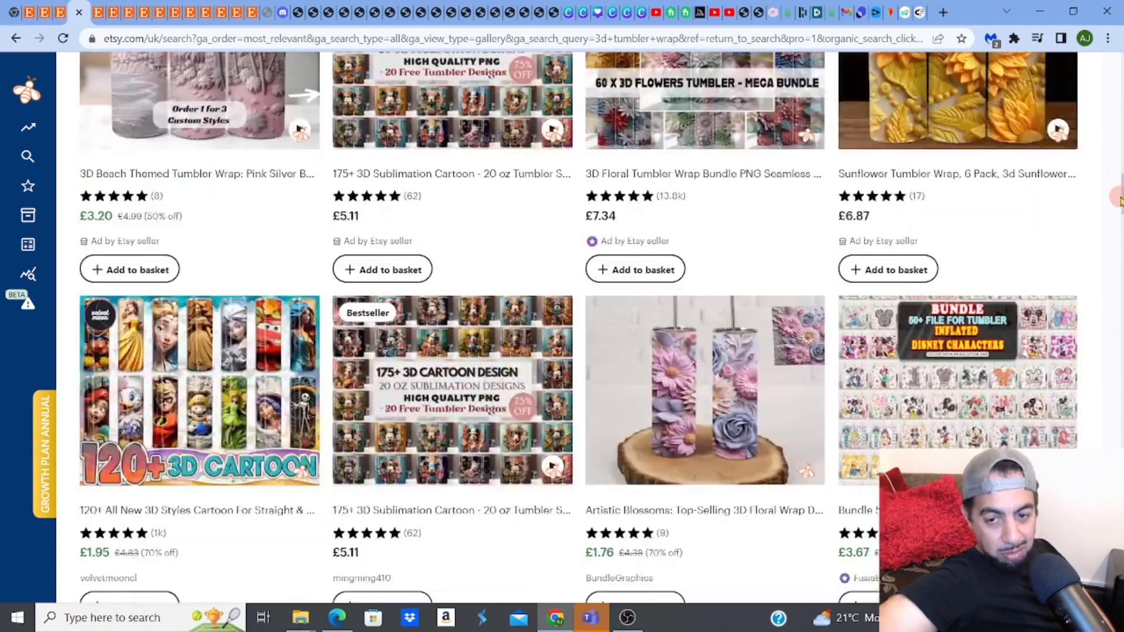
{"action": "scroll", "scroll_direction": "down", "scroll_amount": 3}
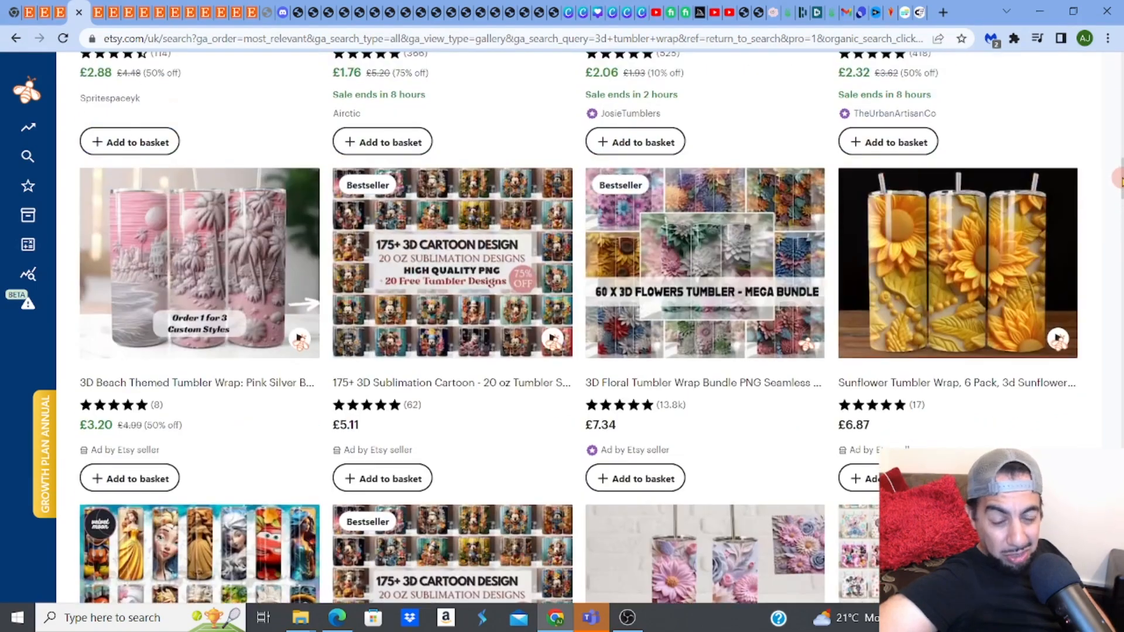
{"action": "scroll", "scroll_direction": "up", "scroll_amount": 3}
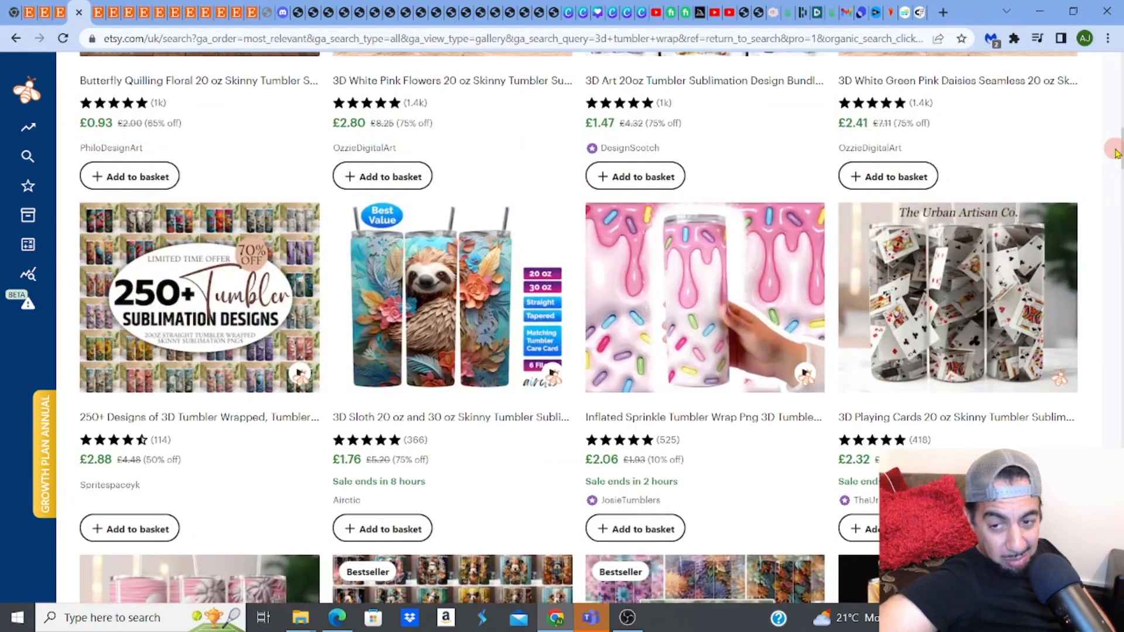
{"action": "scroll", "scroll_direction": "up", "scroll_amount": 3}
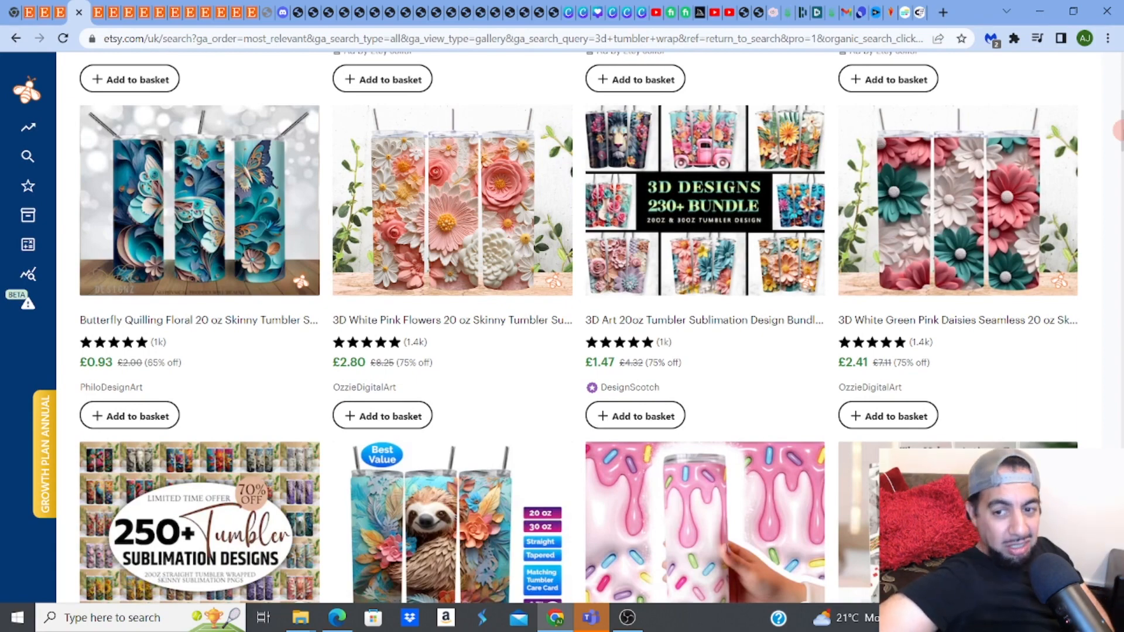
{"action": "scroll", "scroll_direction": "up", "scroll_amount": 3}
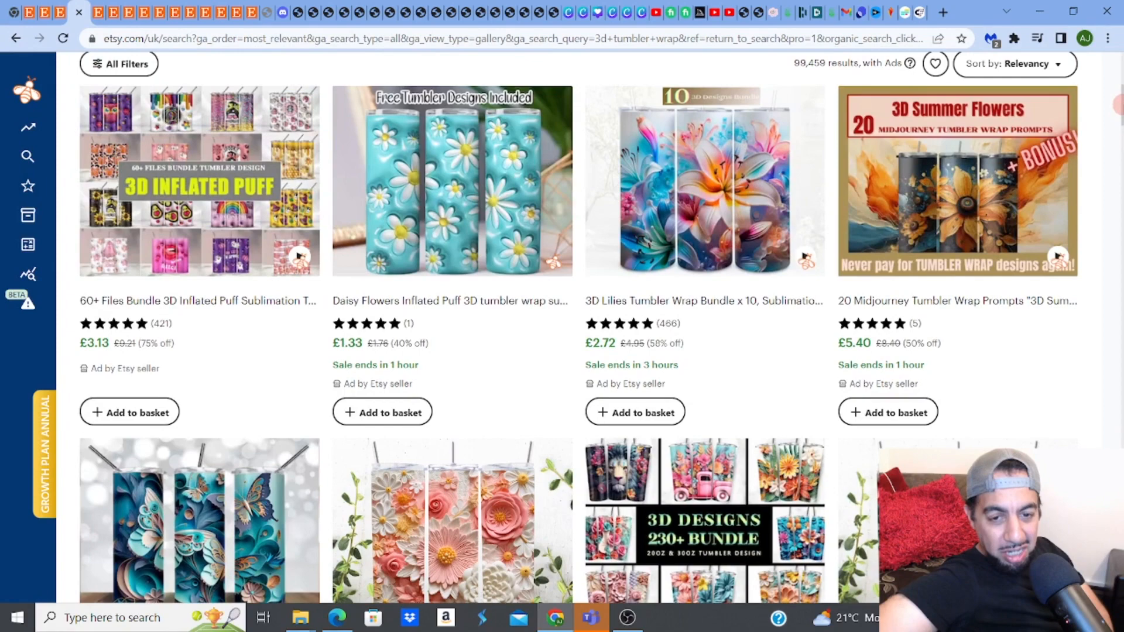
{"action": "scroll", "scroll_direction": "up", "scroll_amount": 3}
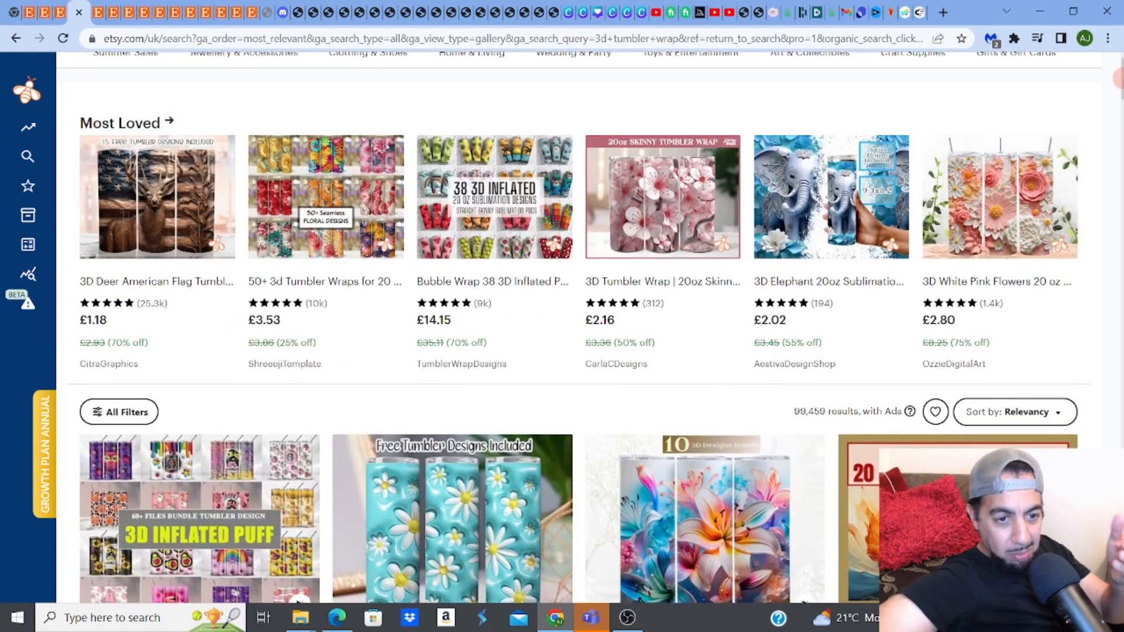
{"action": "scroll", "scroll_direction": "down", "scroll_amount": 3}
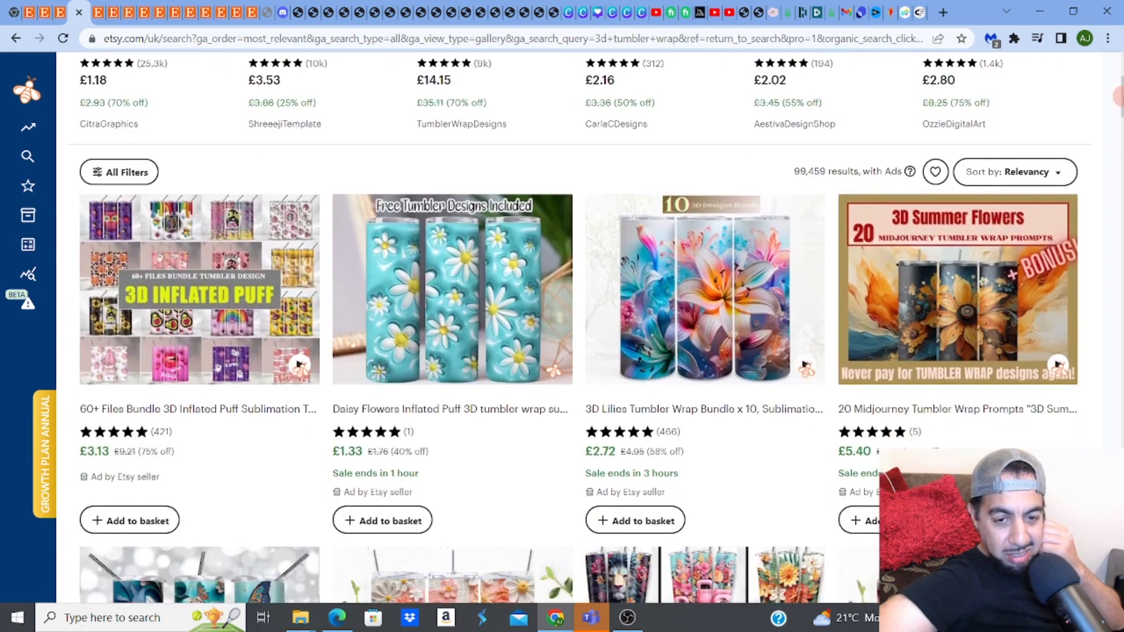
{"action": "scroll", "scroll_direction": "down", "scroll_amount": 3}
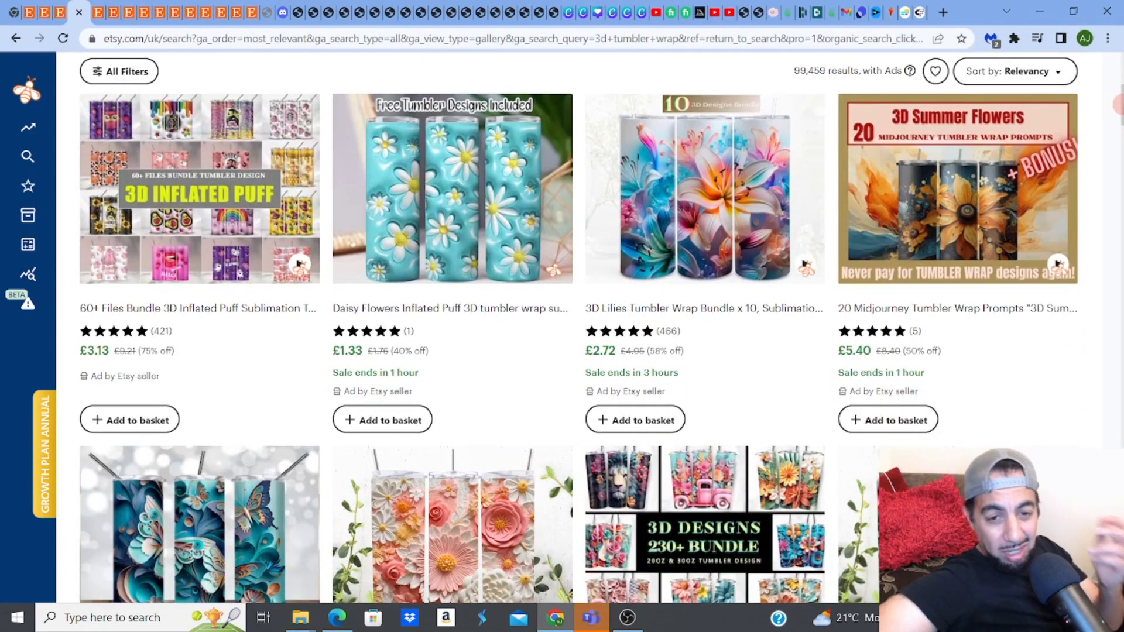
{"action": "scroll", "scroll_direction": "down", "scroll_amount": 3}
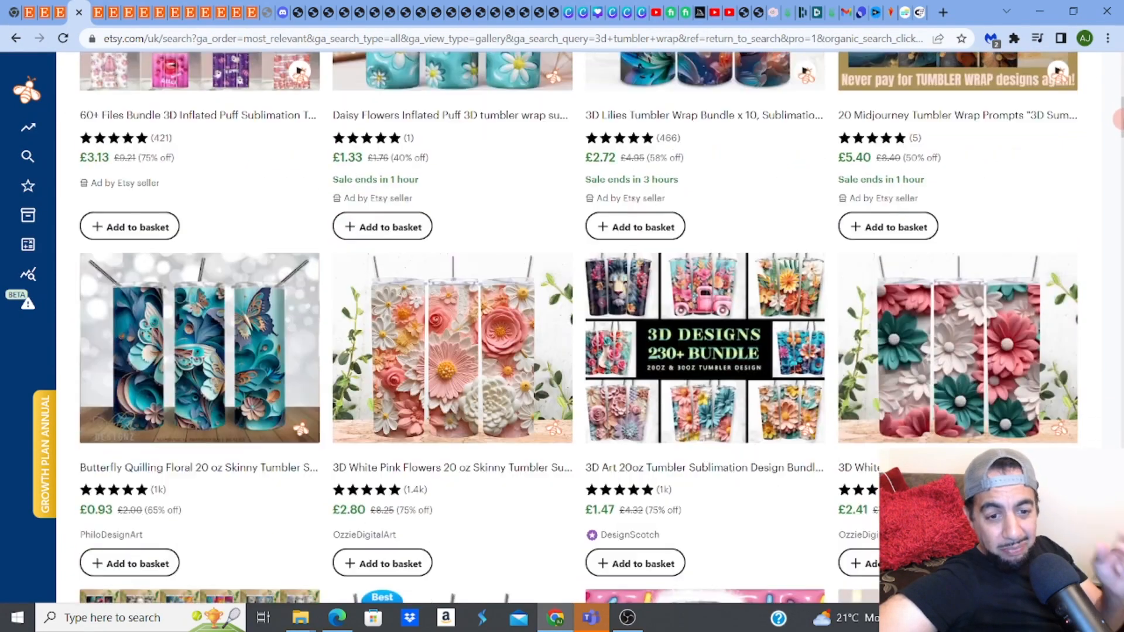
{"action": "scroll", "scroll_direction": "down", "scroll_amount": 3}
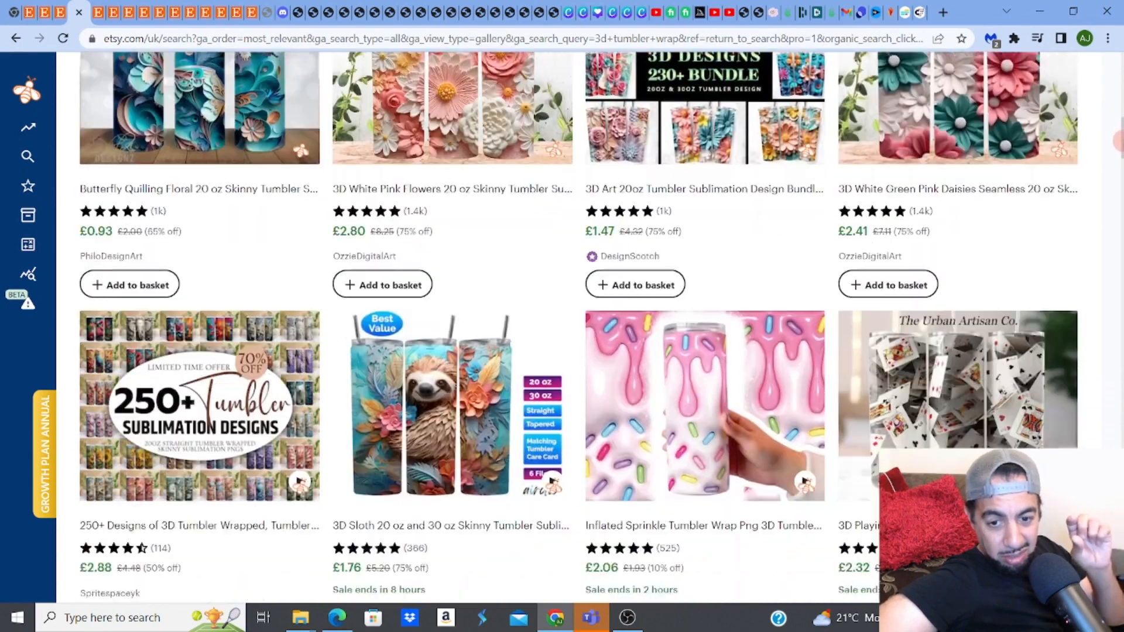
{"action": "scroll", "scroll_direction": "down", "scroll_amount": 3}
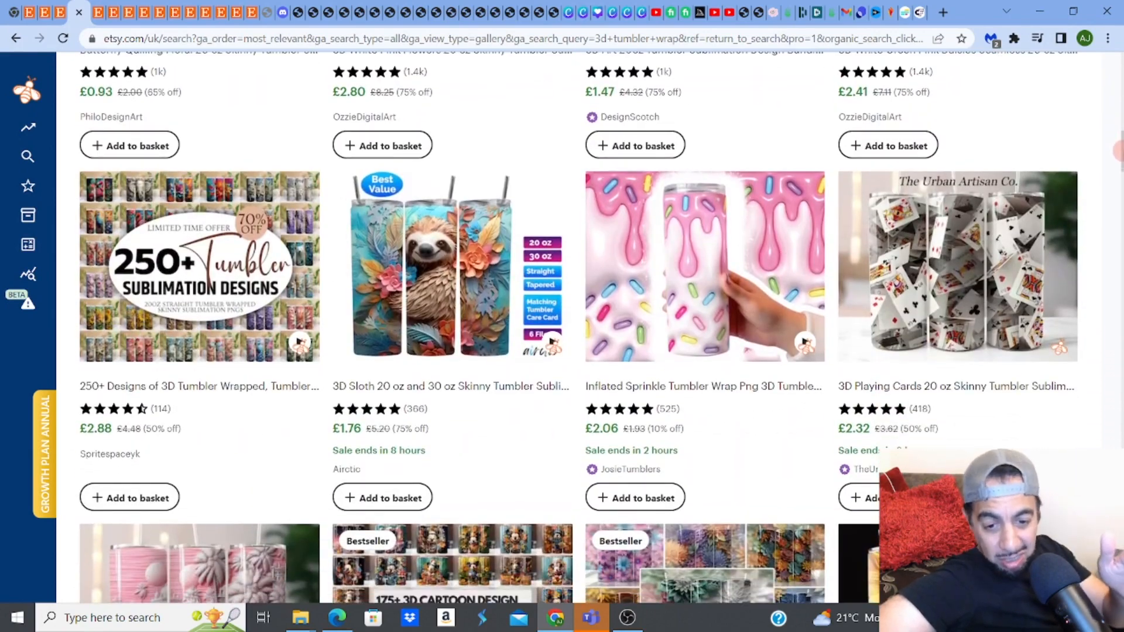
{"action": "scroll", "scroll_direction": "down", "scroll_amount": 3}
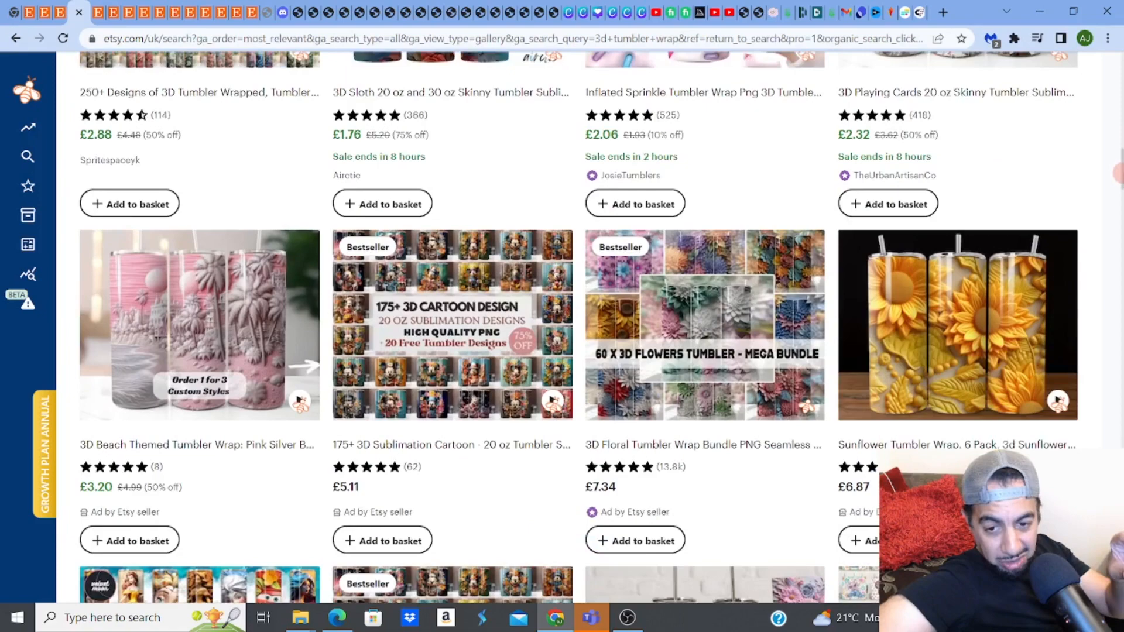
{"action": "scroll", "scroll_direction": "down", "scroll_amount": 3}
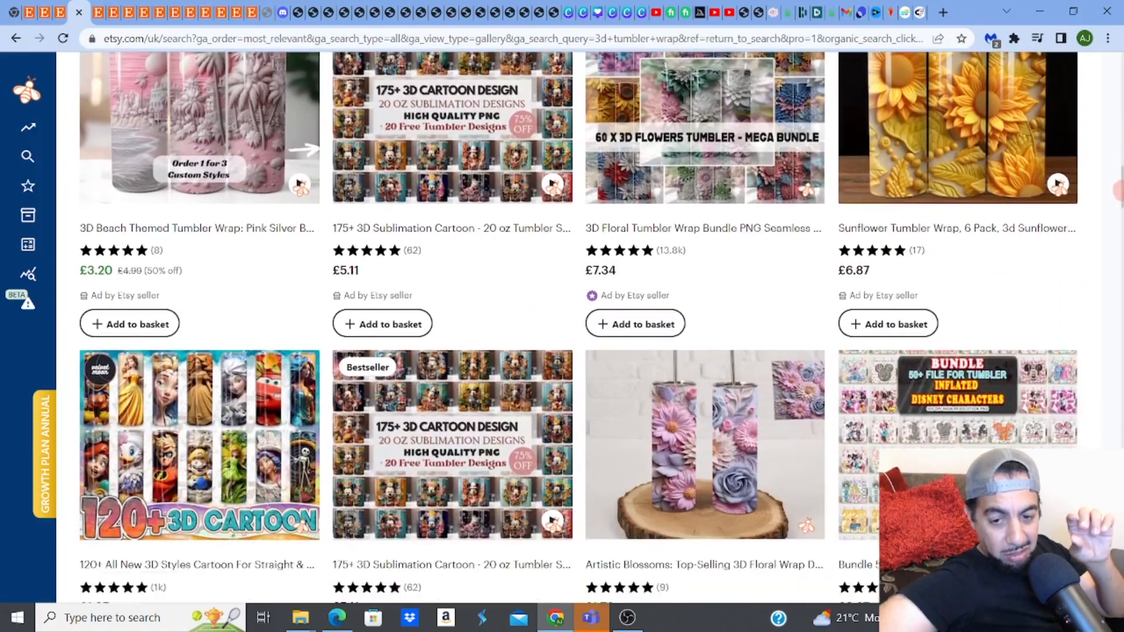
{"action": "scroll", "scroll_direction": "down", "scroll_amount": 3}
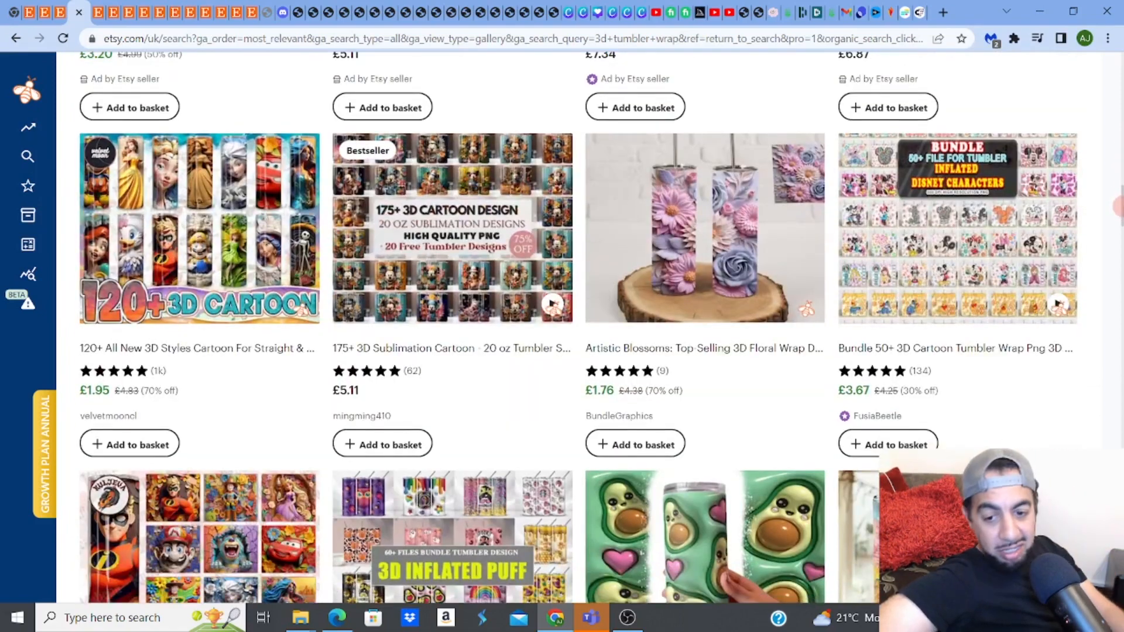
{"action": "scroll", "scroll_direction": "down", "scroll_amount": 3}
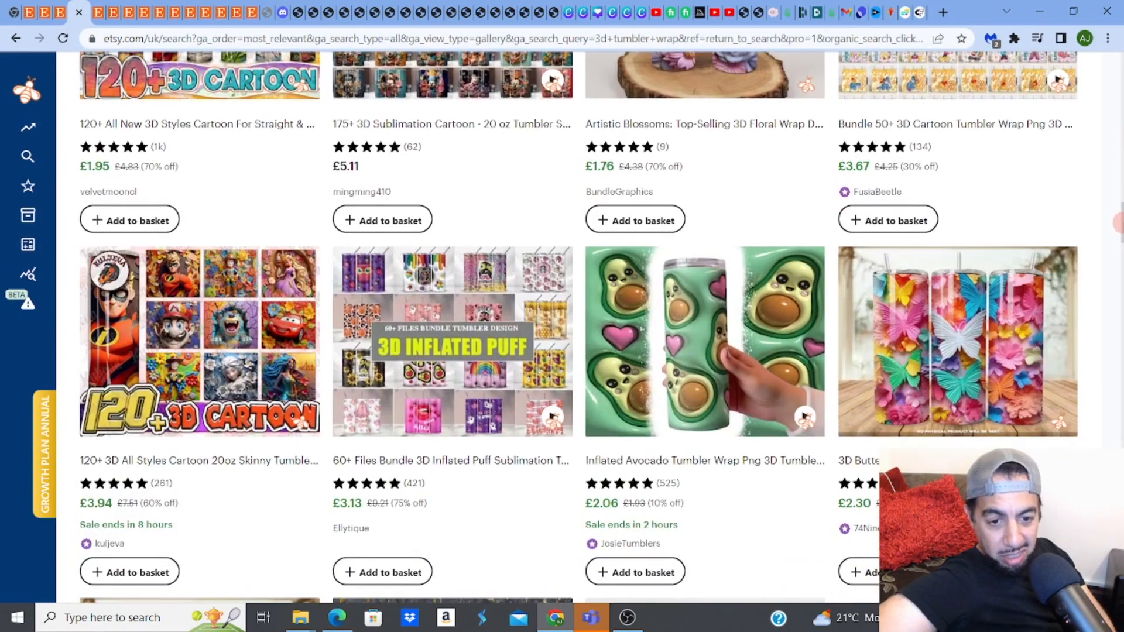
{"action": "scroll", "scroll_direction": "down", "scroll_amount": 3}
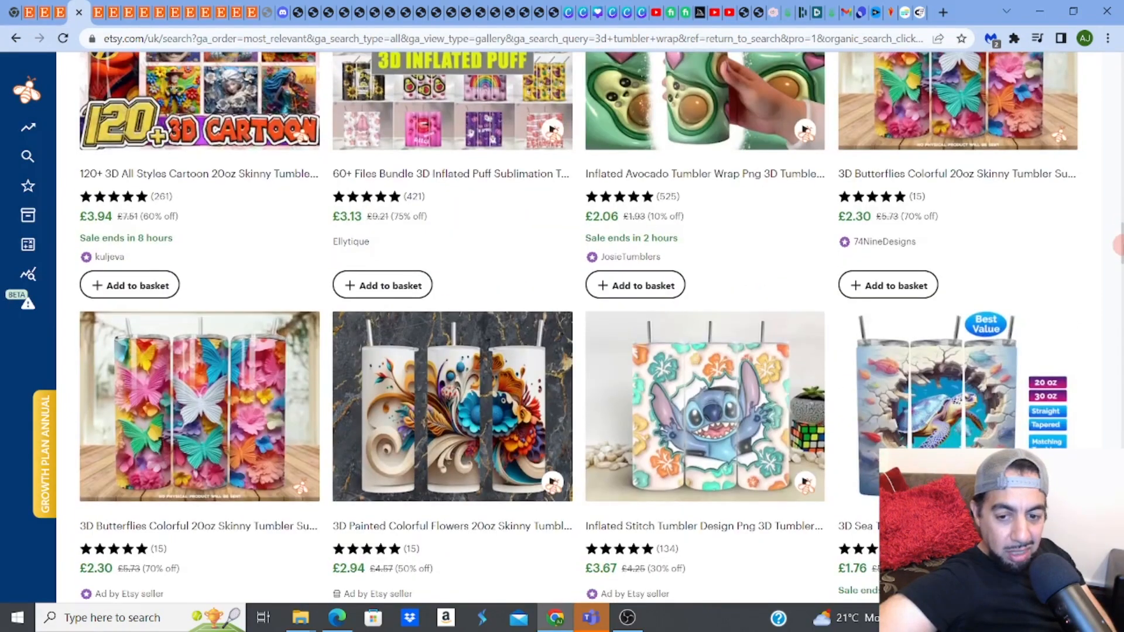
{"action": "scroll", "scroll_direction": "down", "scroll_amount": 3}
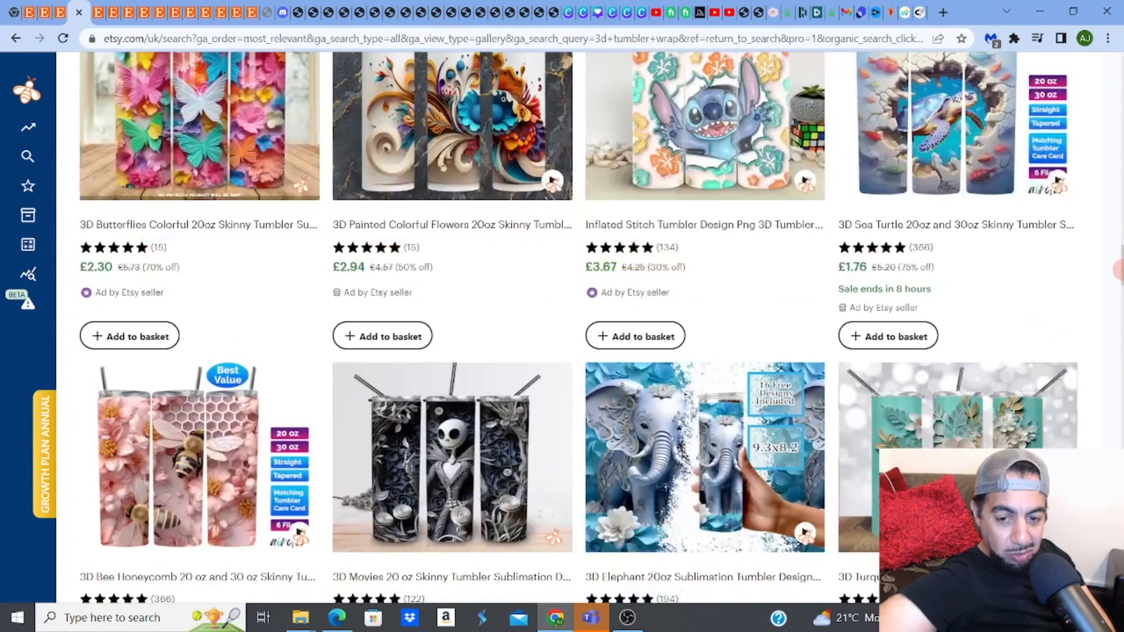
{"action": "scroll", "scroll_direction": "down", "scroll_amount": 3}
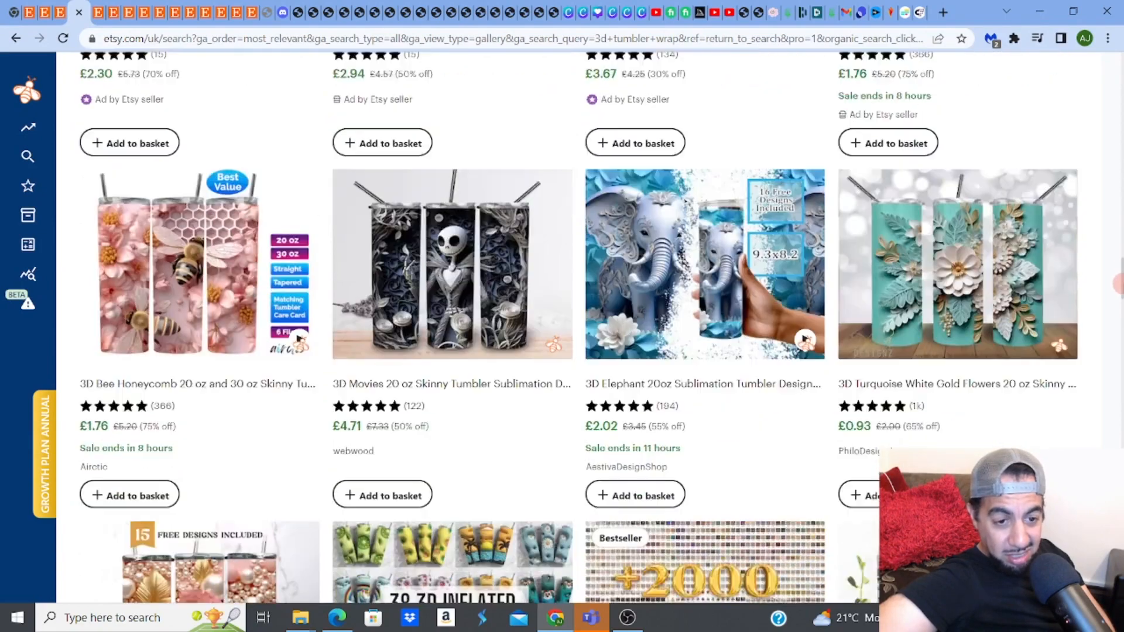
{"action": "scroll", "scroll_direction": "down", "scroll_amount": 3}
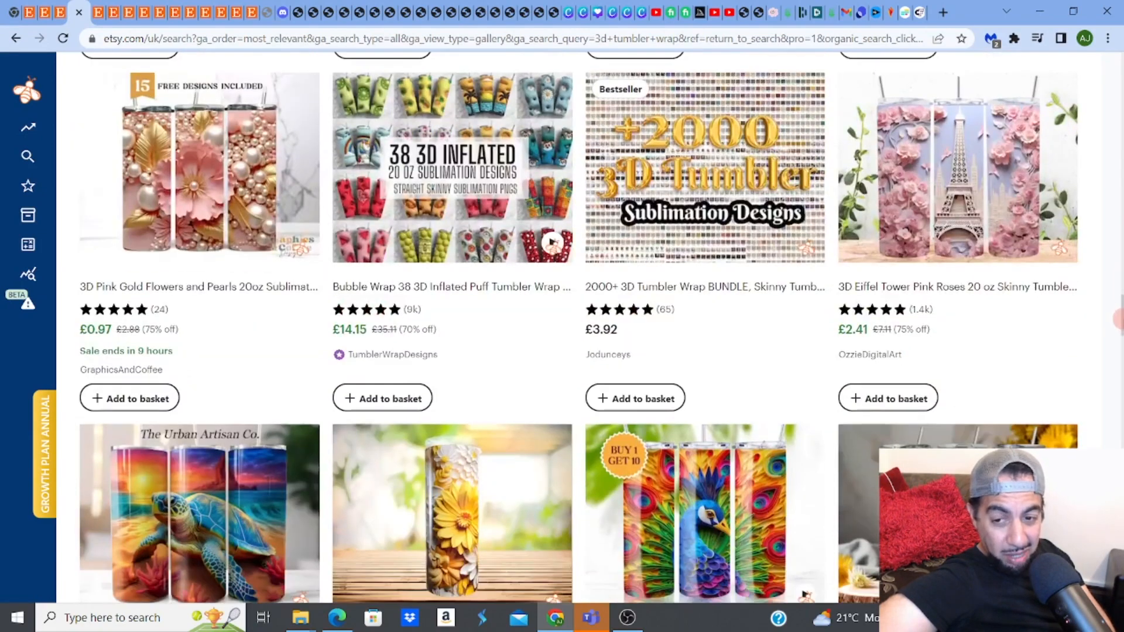
{"action": "scroll", "scroll_direction": "down", "scroll_amount": 3}
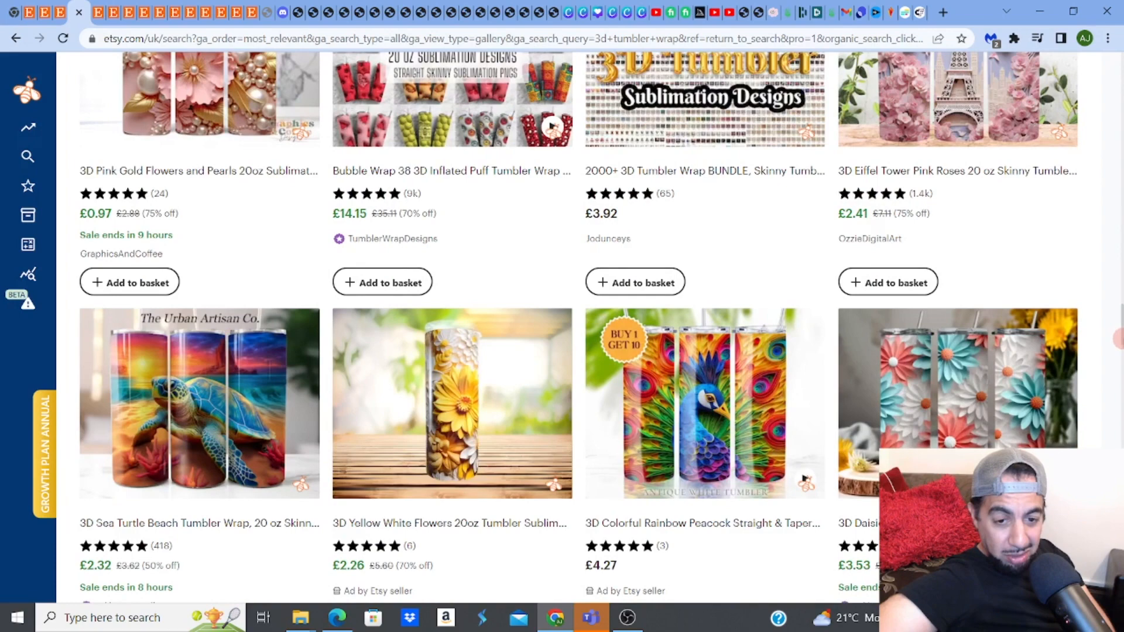
{"action": "scroll", "scroll_direction": "down", "scroll_amount": 3}
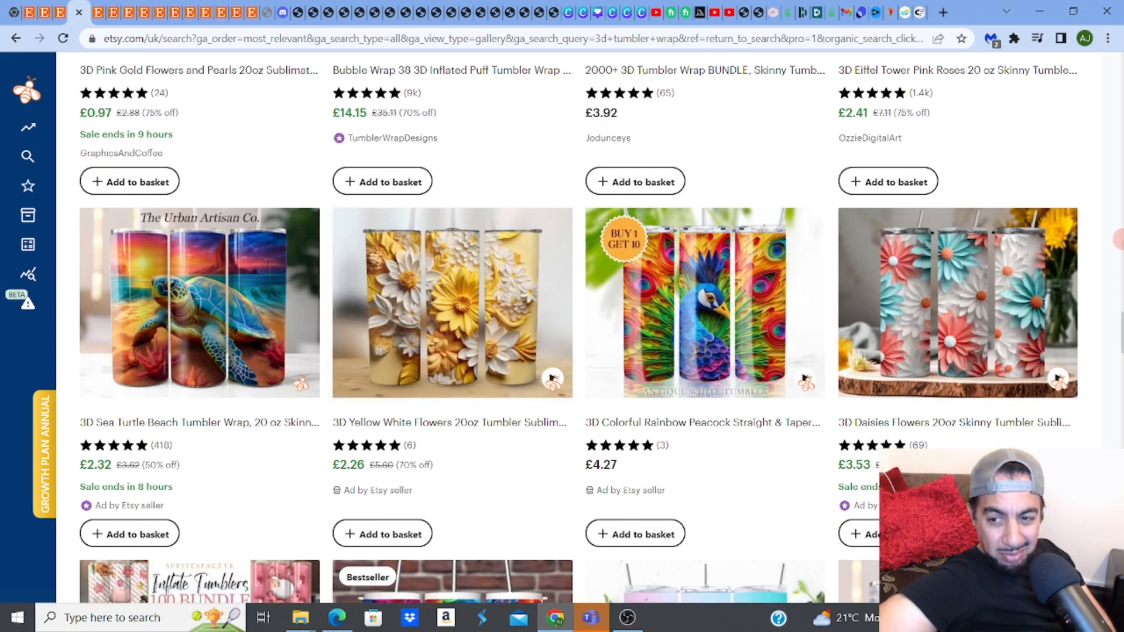
{"action": "scroll", "scroll_direction": "down", "scroll_amount": 3}
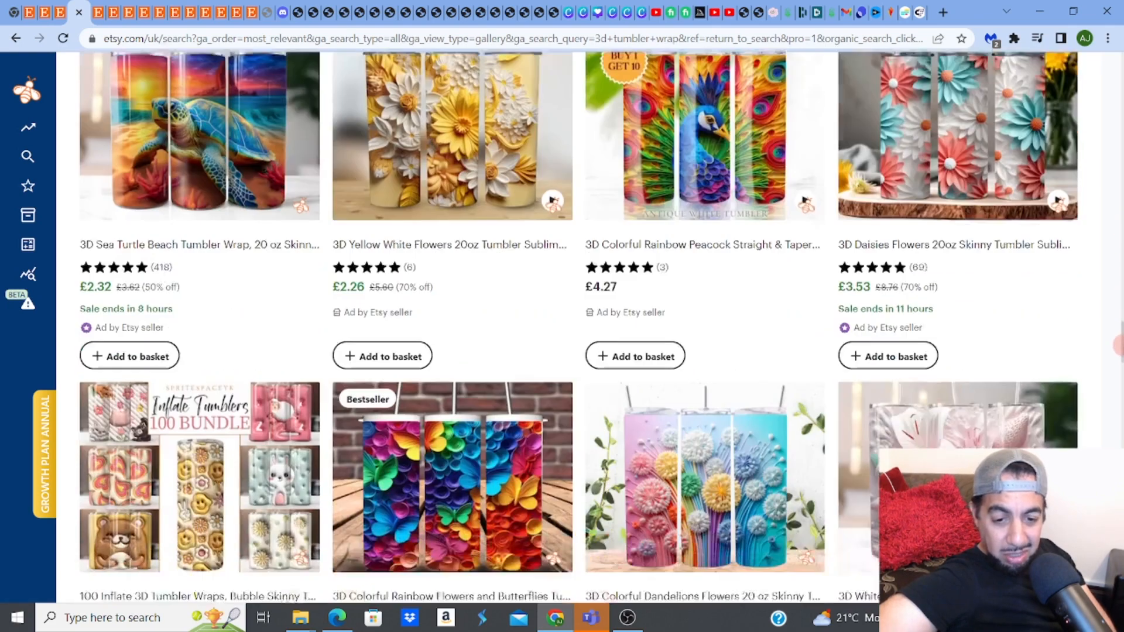
{"action": "scroll", "scroll_direction": "down", "scroll_amount": 3}
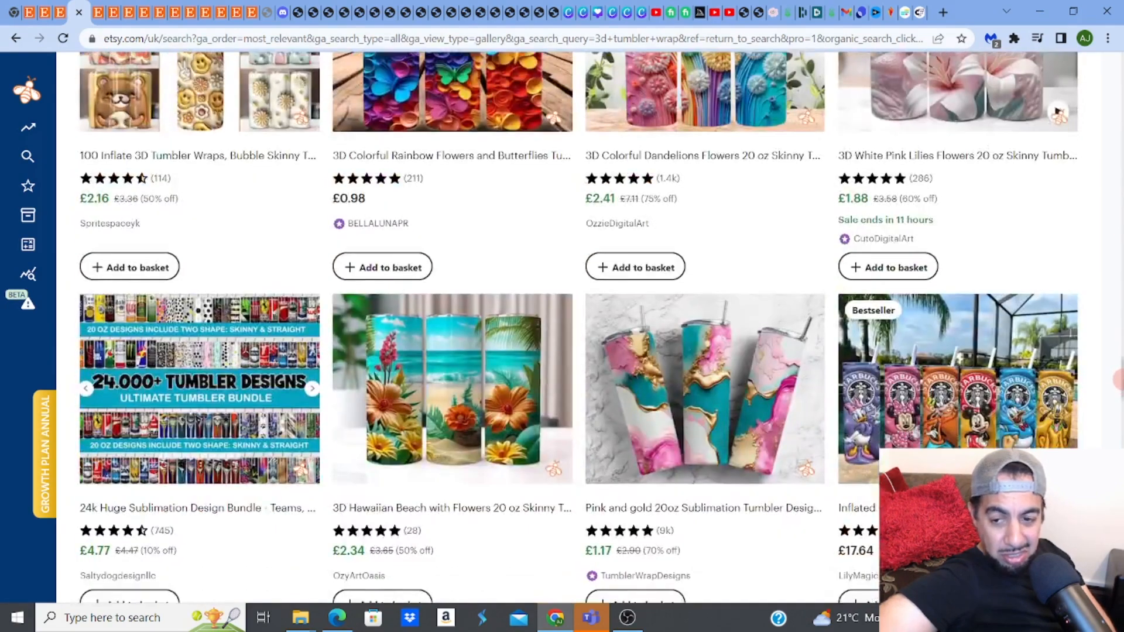
{"action": "scroll", "scroll_direction": "down", "scroll_amount": 3}
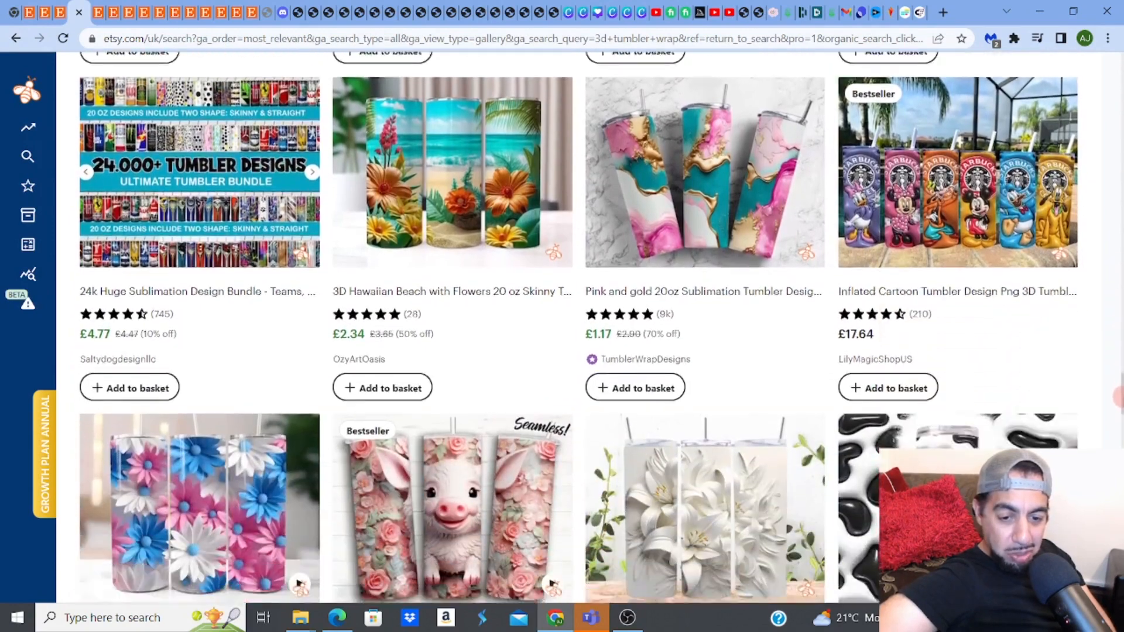
{"action": "scroll", "scroll_direction": "down", "scroll_amount": 3}
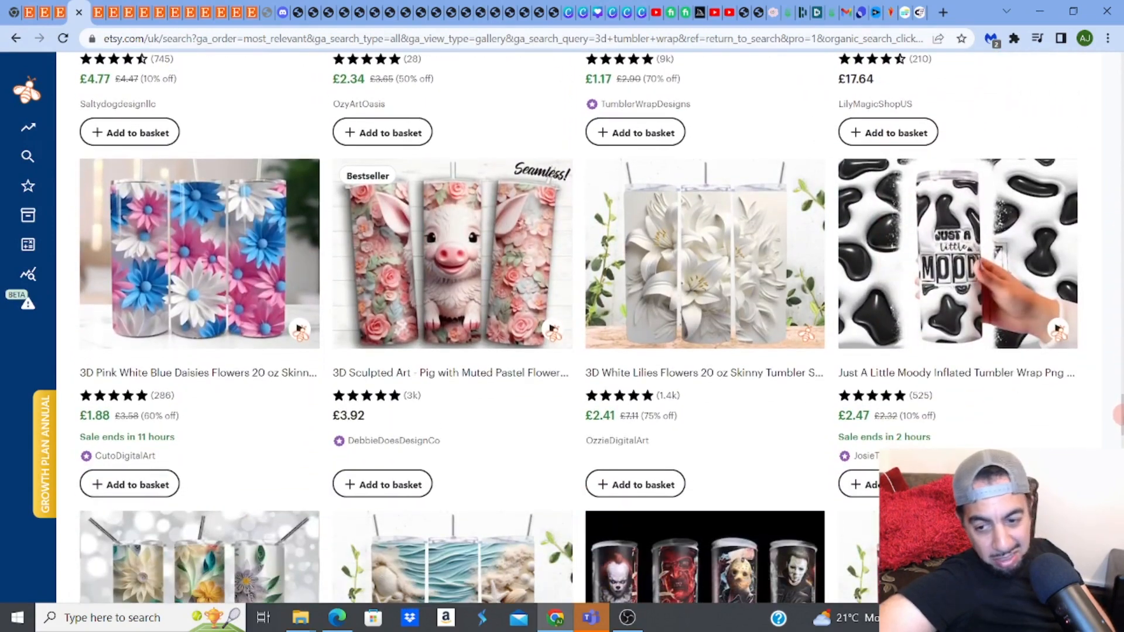
{"action": "scroll", "scroll_direction": "down", "scroll_amount": 3}
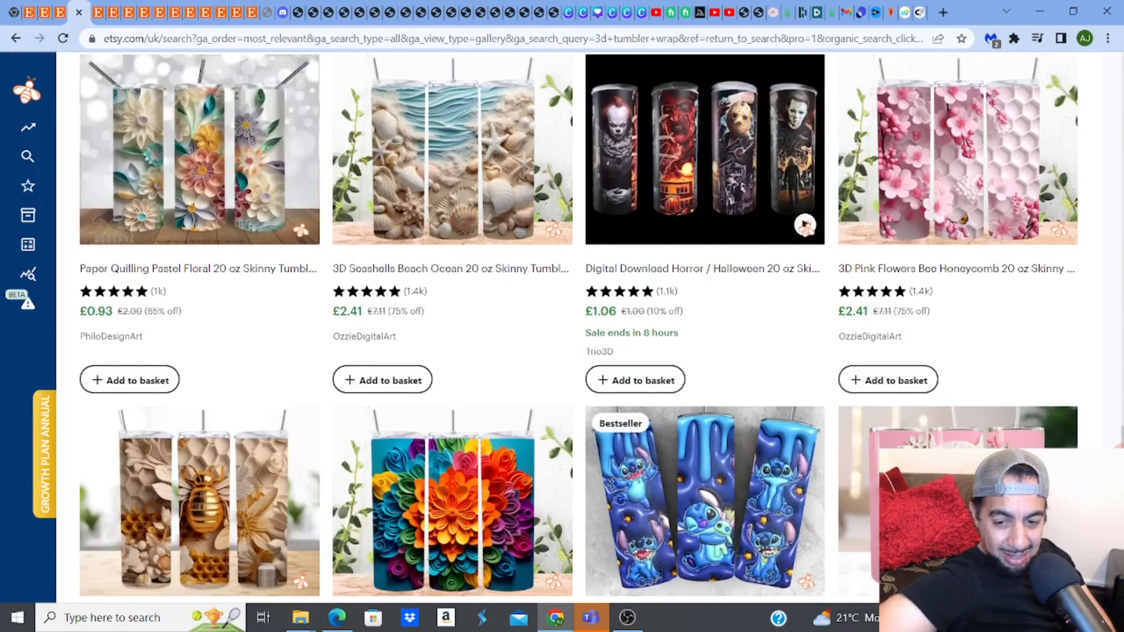
{"action": "scroll", "scroll_direction": "down", "scroll_amount": 3}
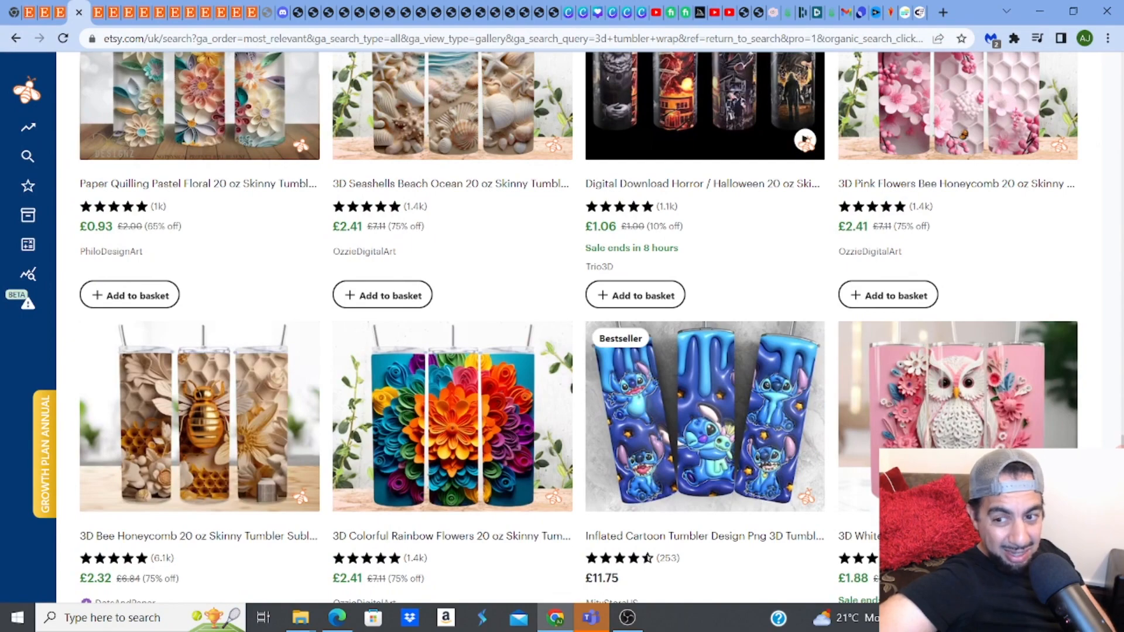
{"action": "scroll", "scroll_direction": "down", "scroll_amount": 3}
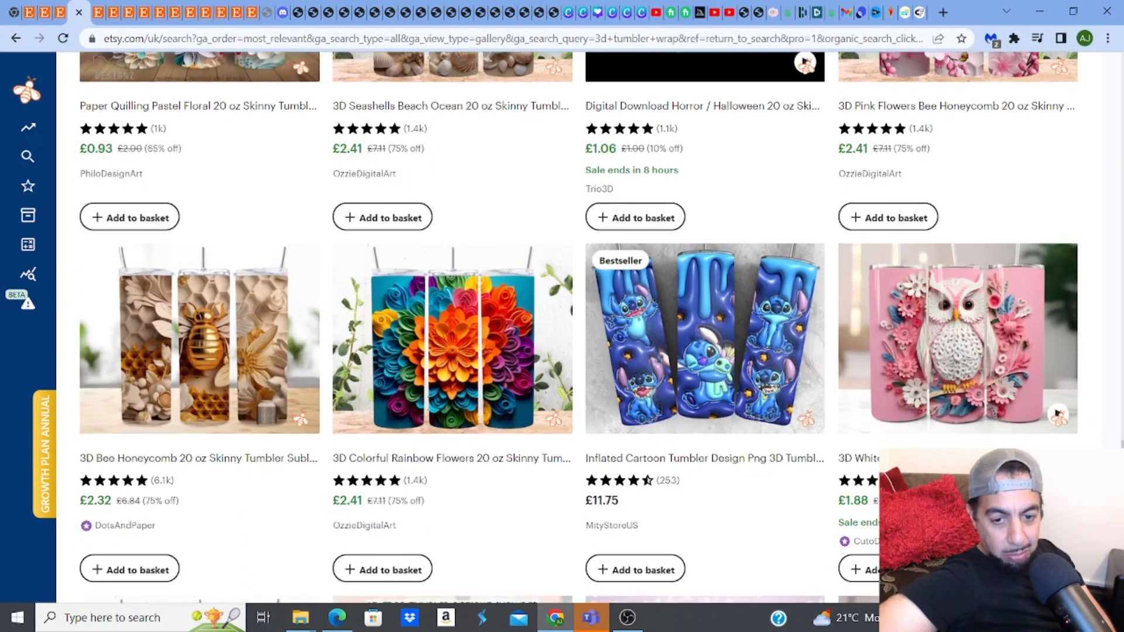
{"action": "scroll", "scroll_direction": "up", "scroll_amount": 3}
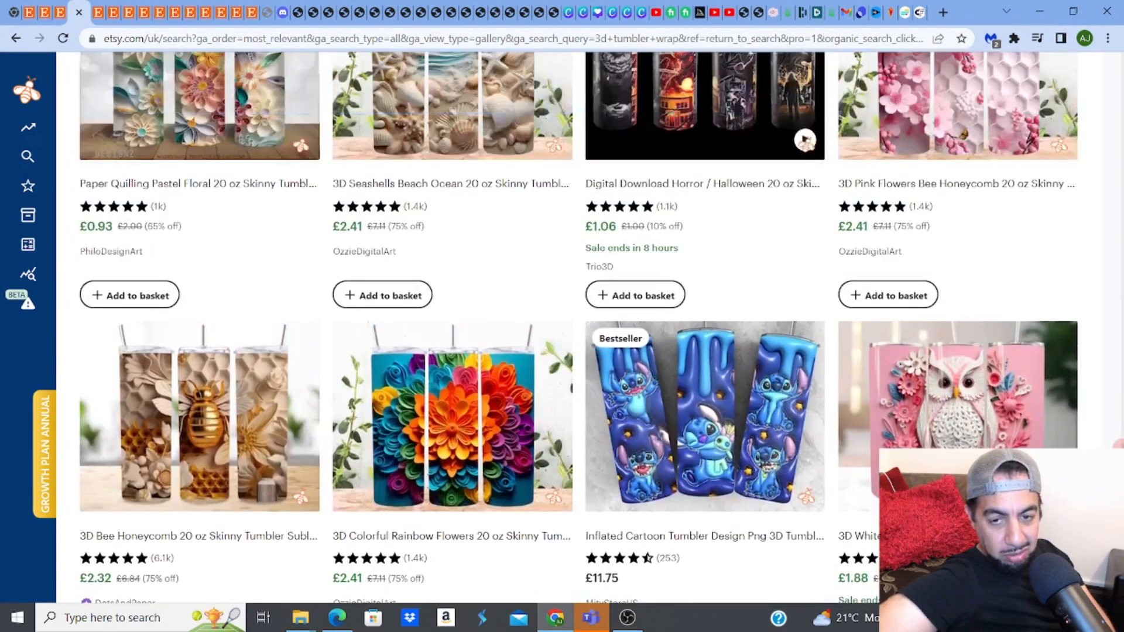
{"action": "scroll", "scroll_direction": "down", "scroll_amount": 3}
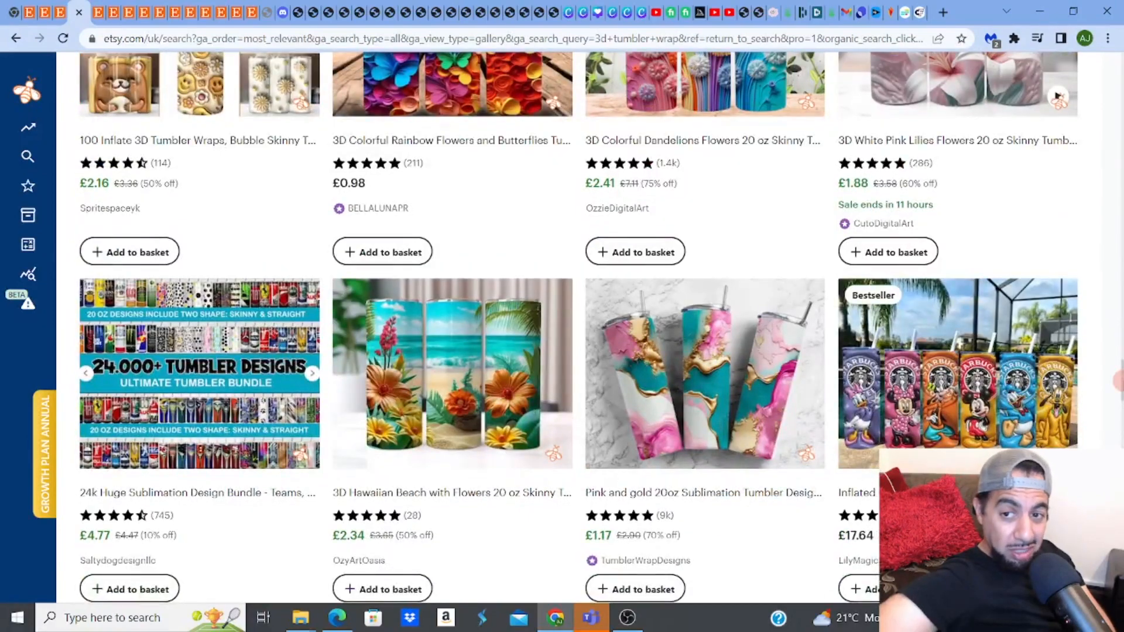
{"action": "mouse_move", "coordinate": [1002, 239]}
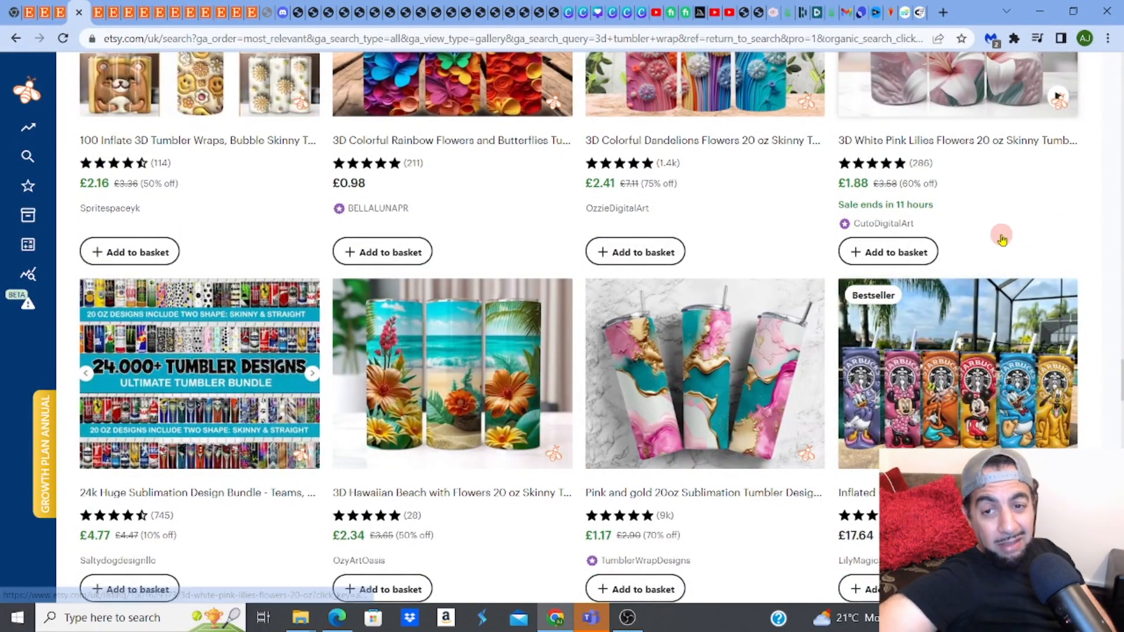
{"action": "mouse_move", "coordinate": [1002, 239]}
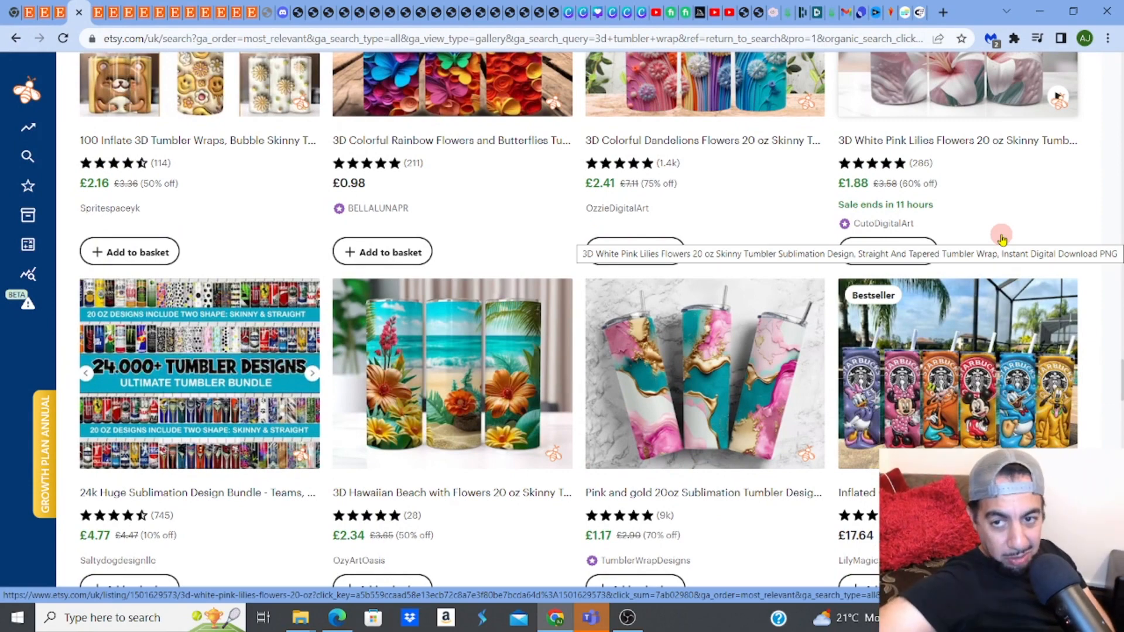
{"action": "mouse_move", "coordinate": [910, 29]}
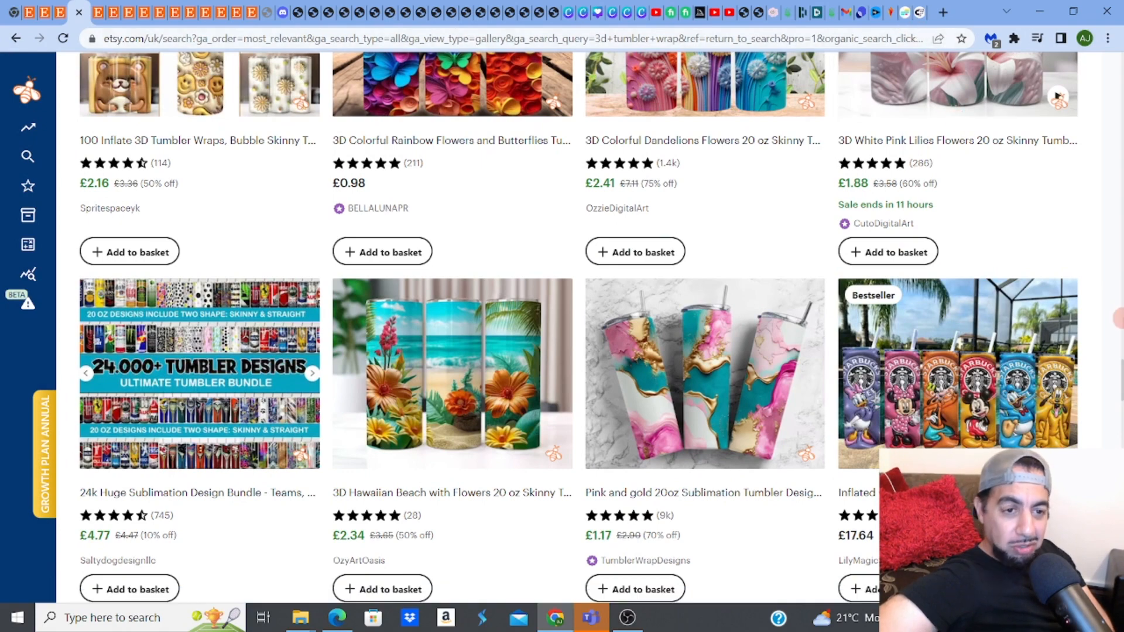
{"action": "mouse_move", "coordinate": [919, 12]}
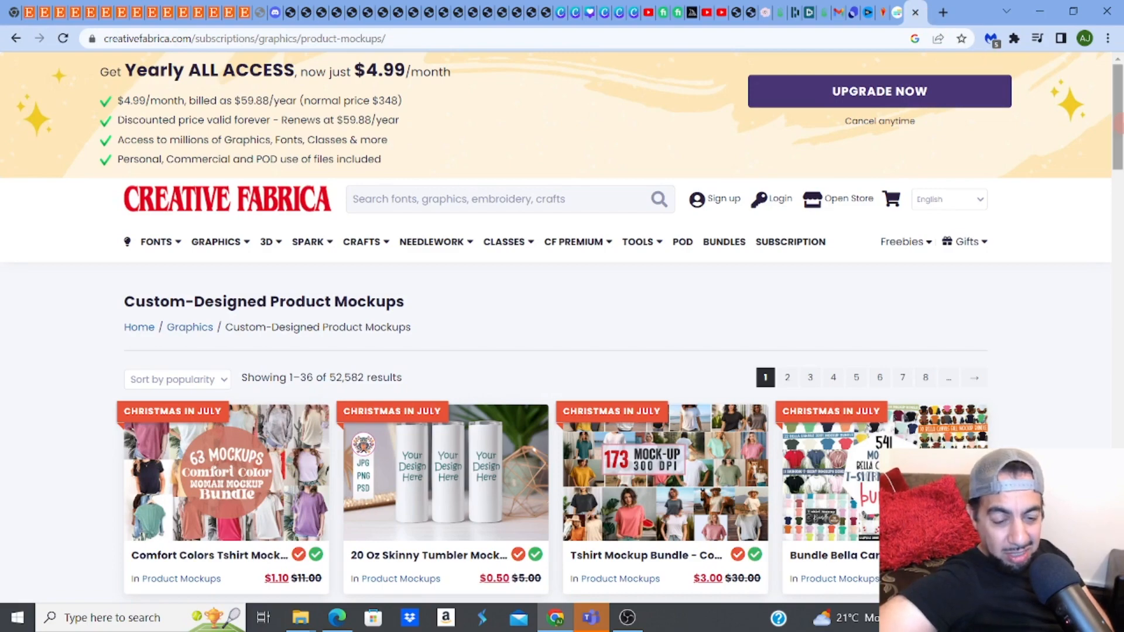
- Scroll Creative Fabrica's custom product mockups and open the 20 Oz Skinny Tumbler Mockup
{"action": "scroll", "scroll_direction": "down", "scroll_amount": 3}
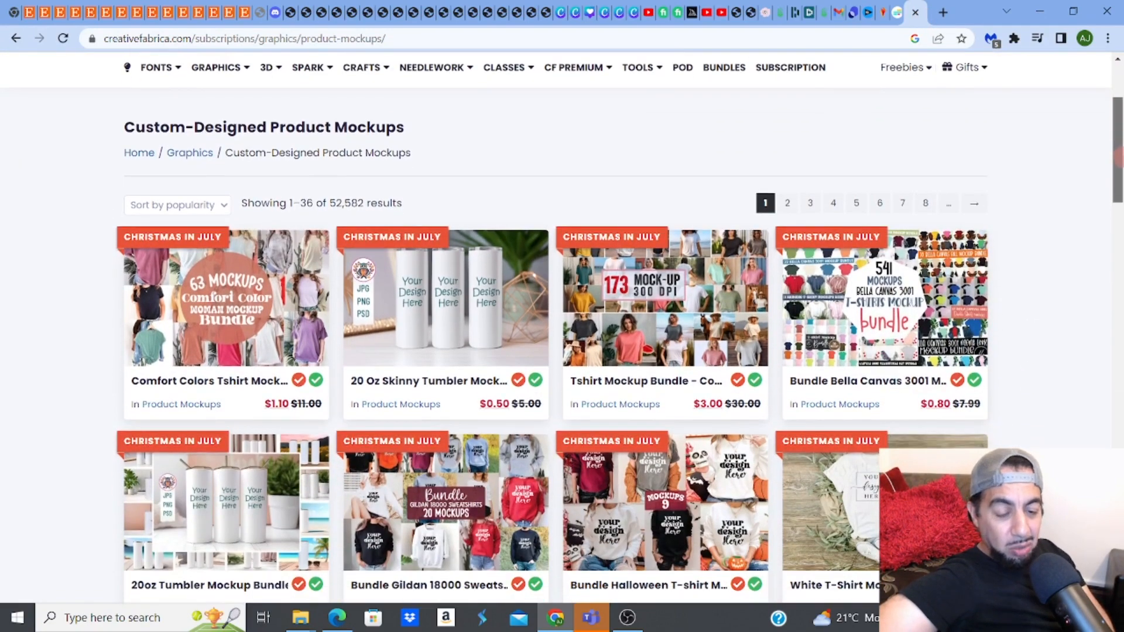
{"action": "scroll", "scroll_direction": "down", "scroll_amount": 3}
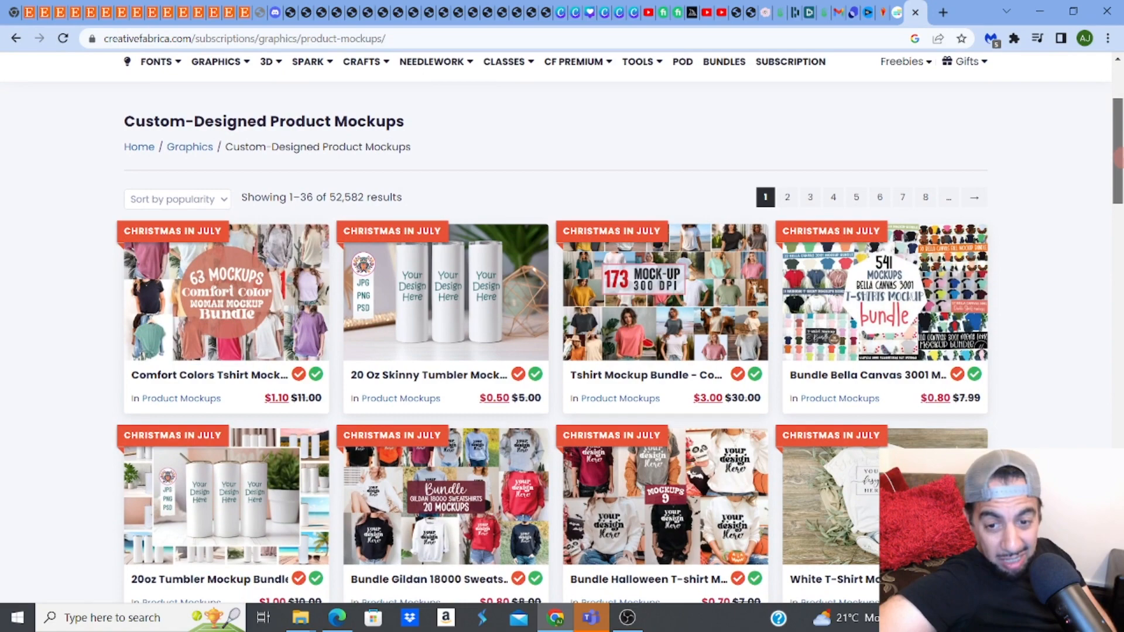
{"action": "scroll", "scroll_direction": "down", "scroll_amount": 3}
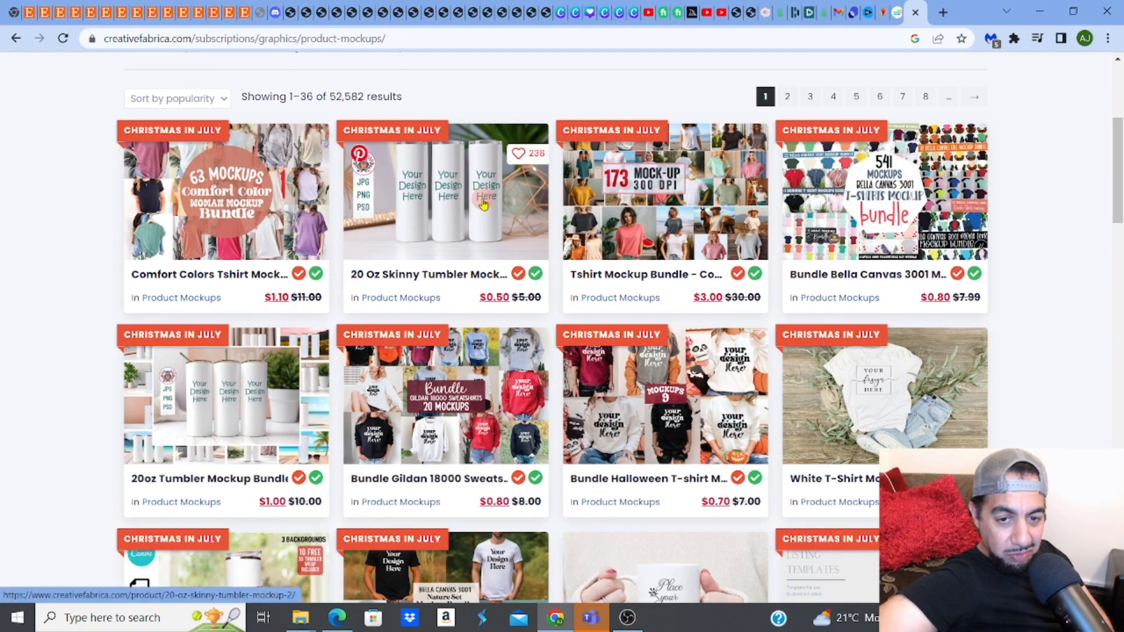
{"action": "mouse_move", "coordinate": [456, 207]}
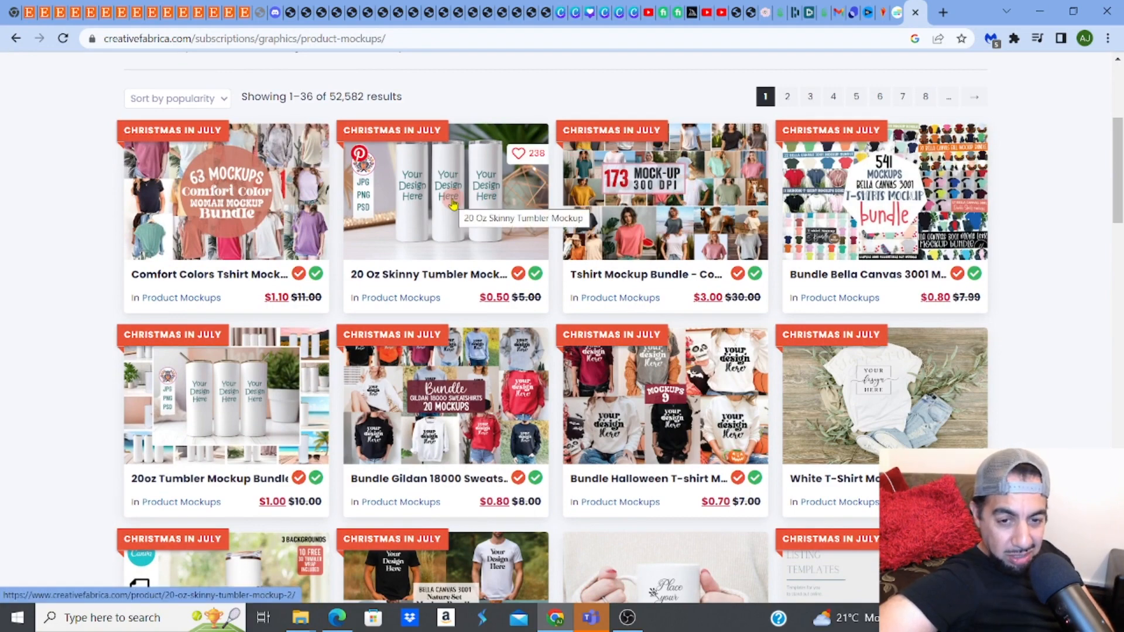
{"action": "left_click", "coordinate": [444, 200]}
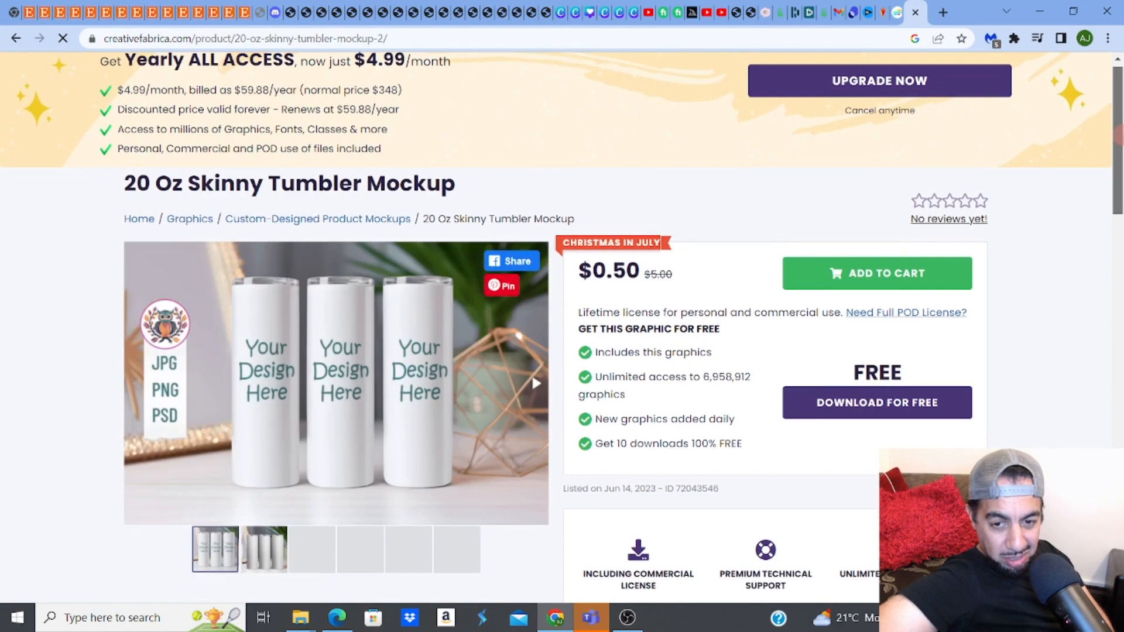
- Preview the mockup's colourful shapes, leaf pattern and transparent PNG example images
{"action": "scroll", "scroll_direction": "down", "scroll_amount": 3}
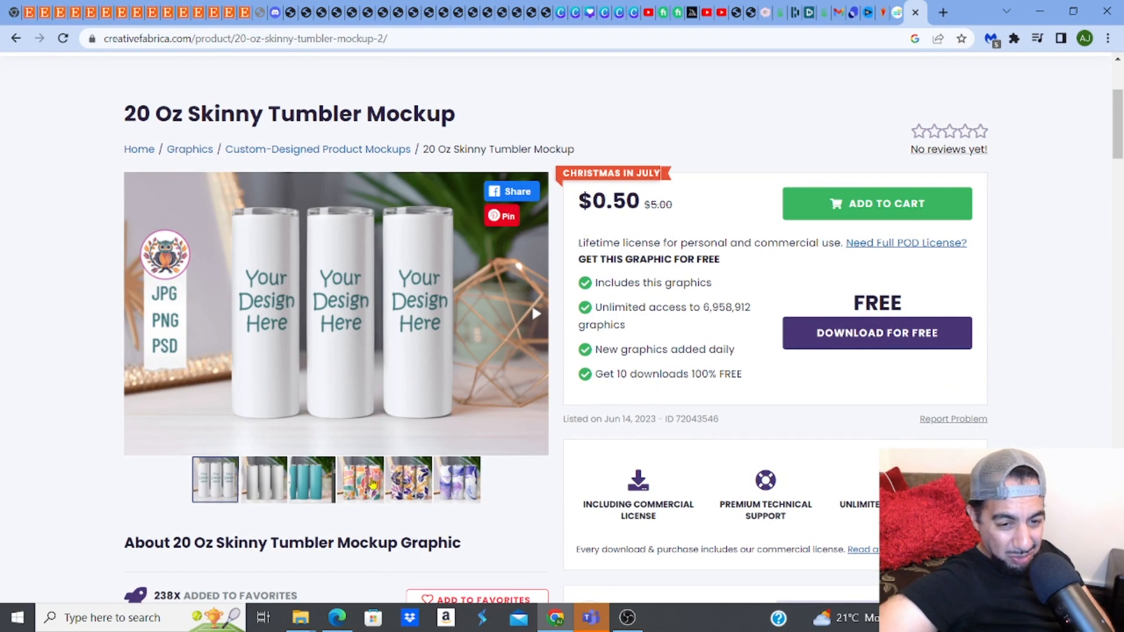
{"action": "left_click", "coordinate": [360, 478]}
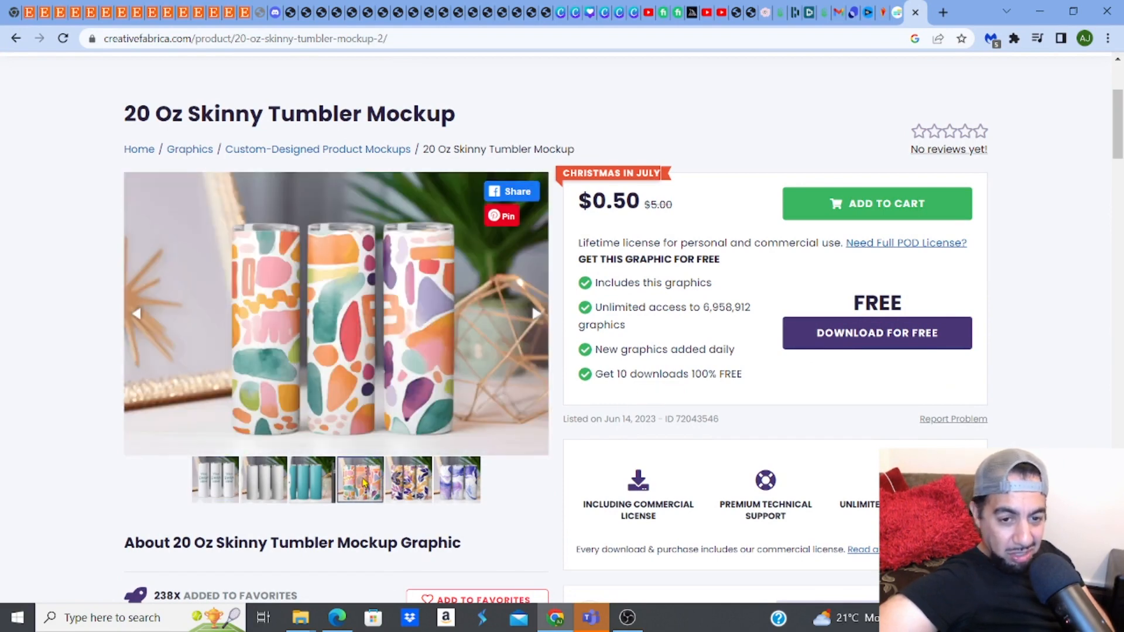
{"action": "left_click", "coordinate": [408, 478]}
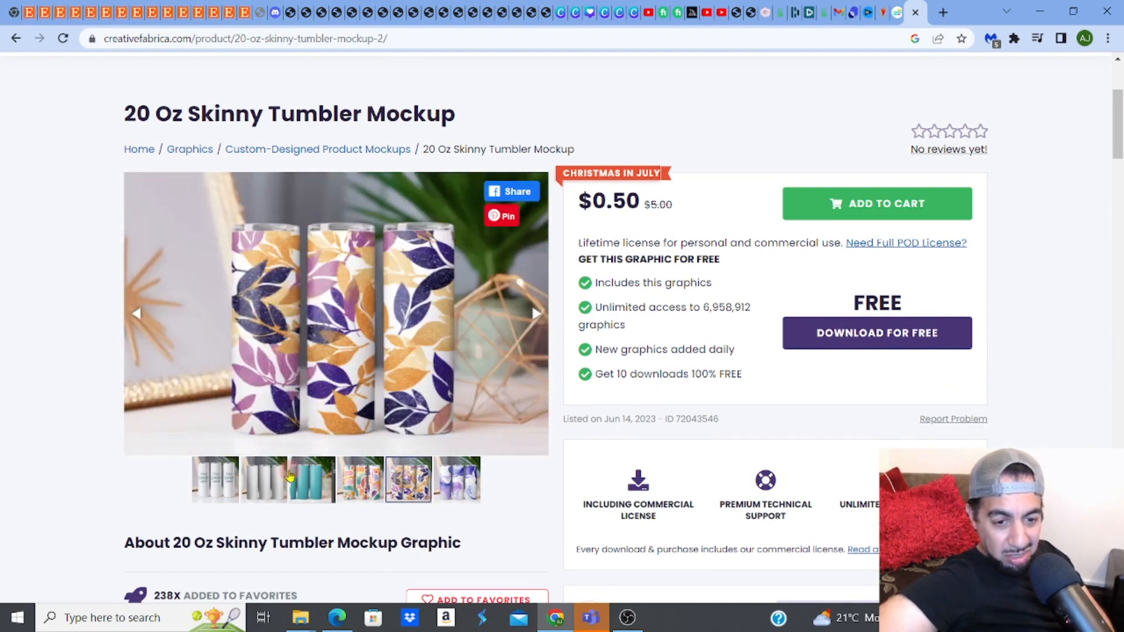
{"action": "left_click", "coordinate": [263, 479]}
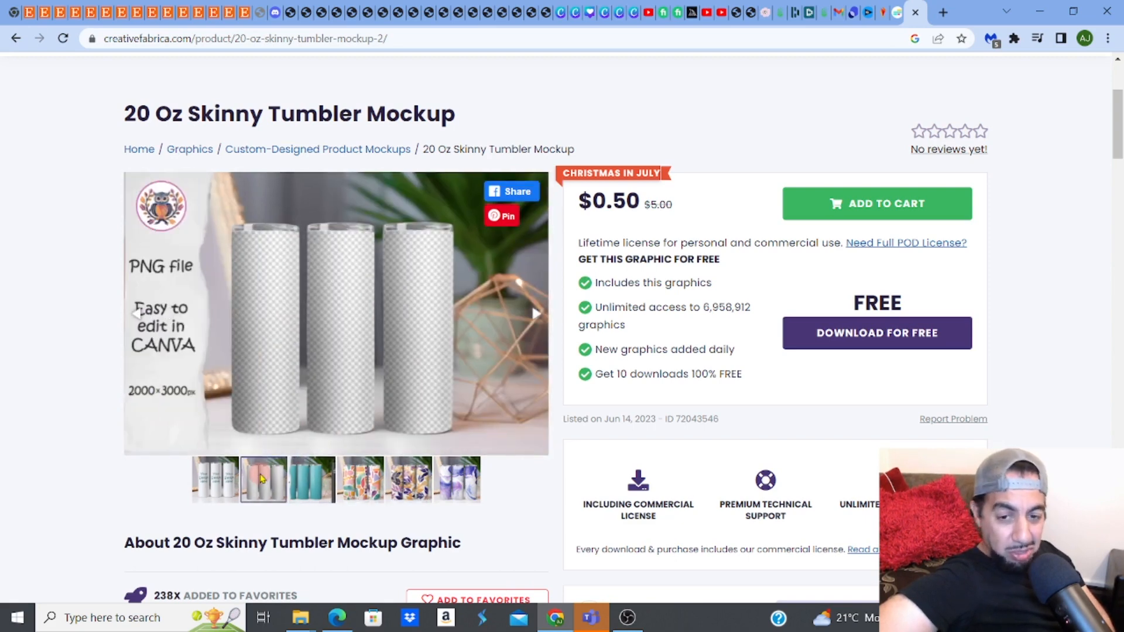
{"action": "mouse_move", "coordinate": [43, 22]}
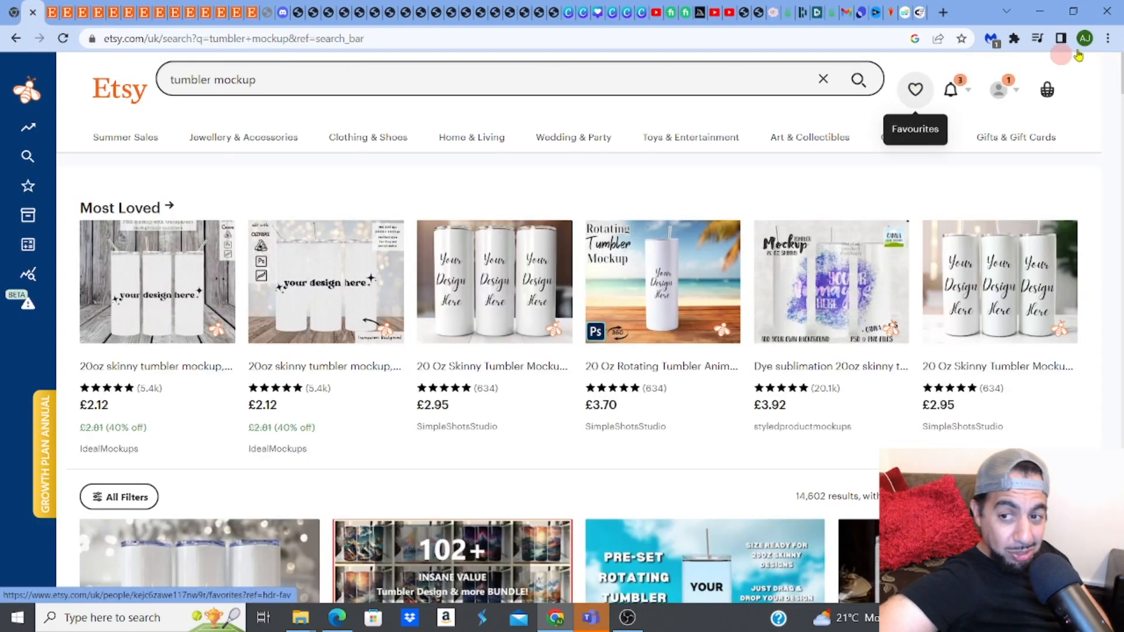
- Browse Etsy's rotating and Canva-editable tumbler mockups, then switch to Canva's home page
{"action": "scroll", "scroll_direction": "down", "scroll_amount": 3}
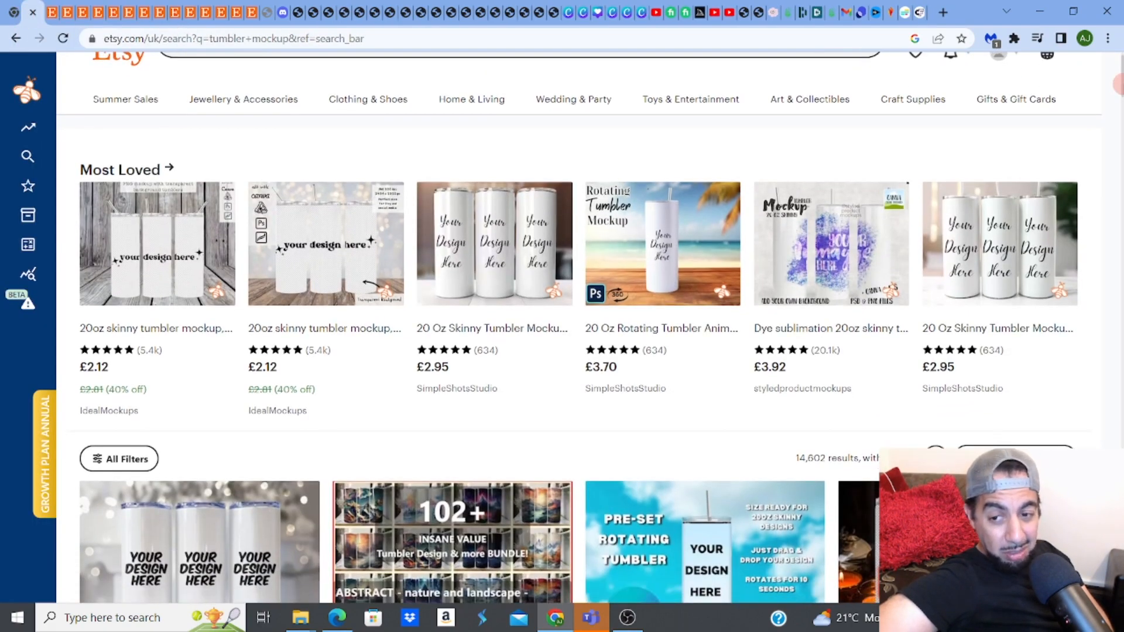
{"action": "scroll", "scroll_direction": "up", "scroll_amount": 3}
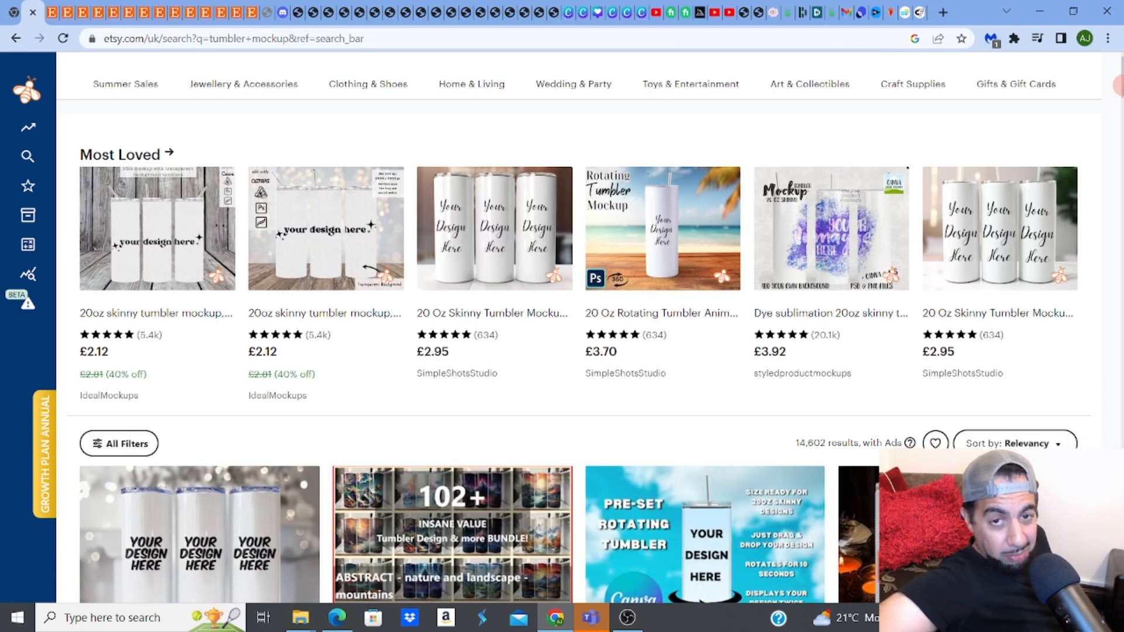
{"action": "scroll", "scroll_direction": "down", "scroll_amount": 3}
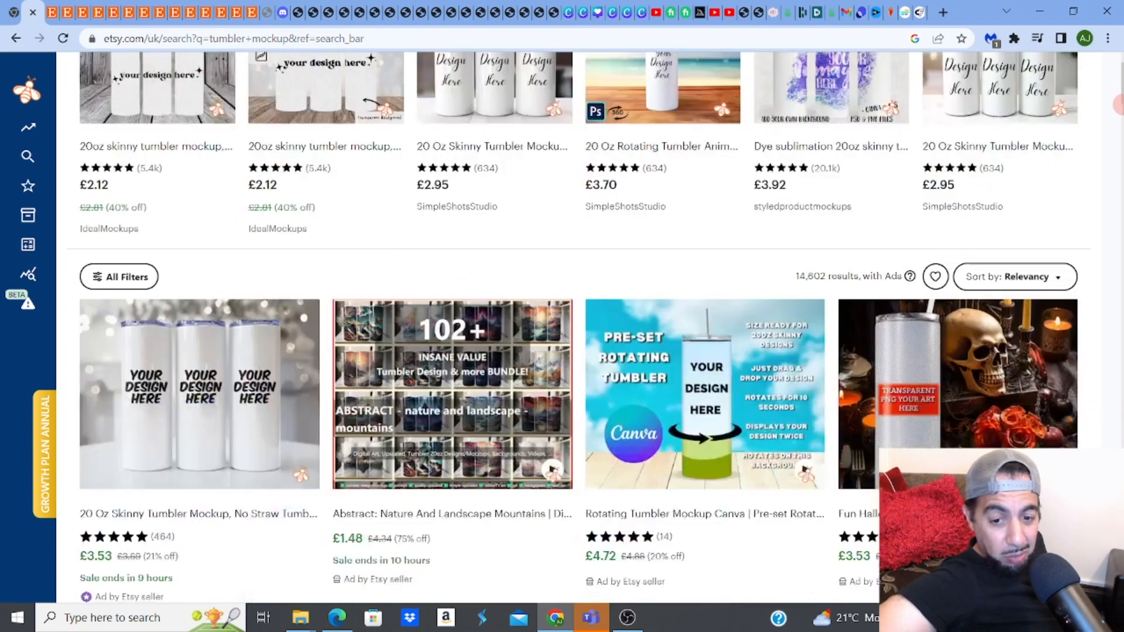
{"action": "scroll", "scroll_direction": "down", "scroll_amount": 3}
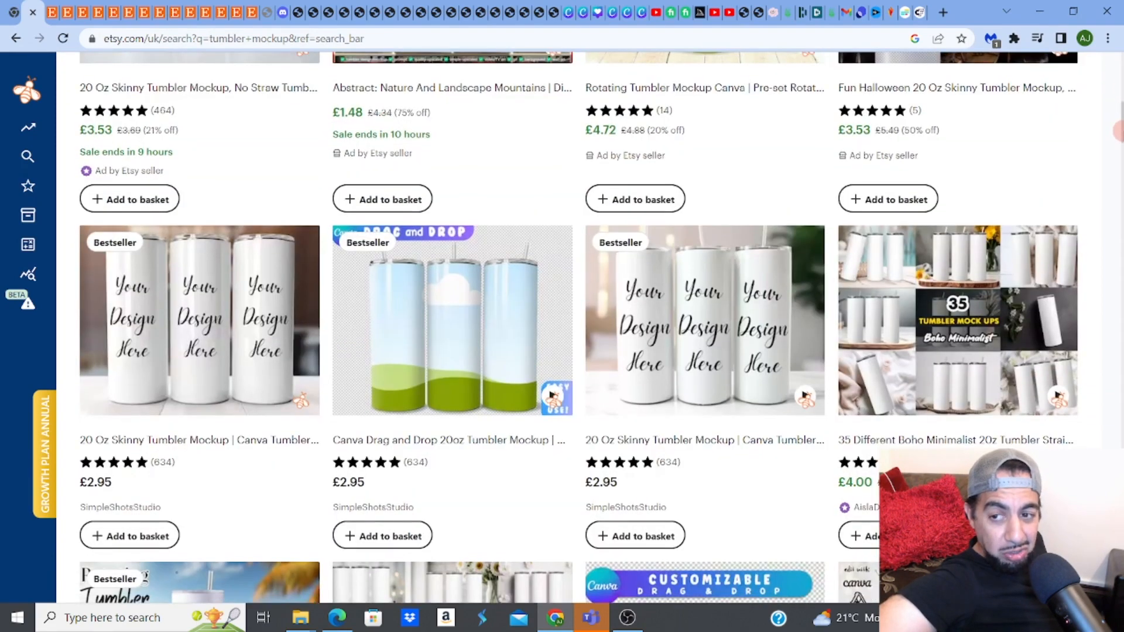
{"action": "scroll", "scroll_direction": "down", "scroll_amount": 3}
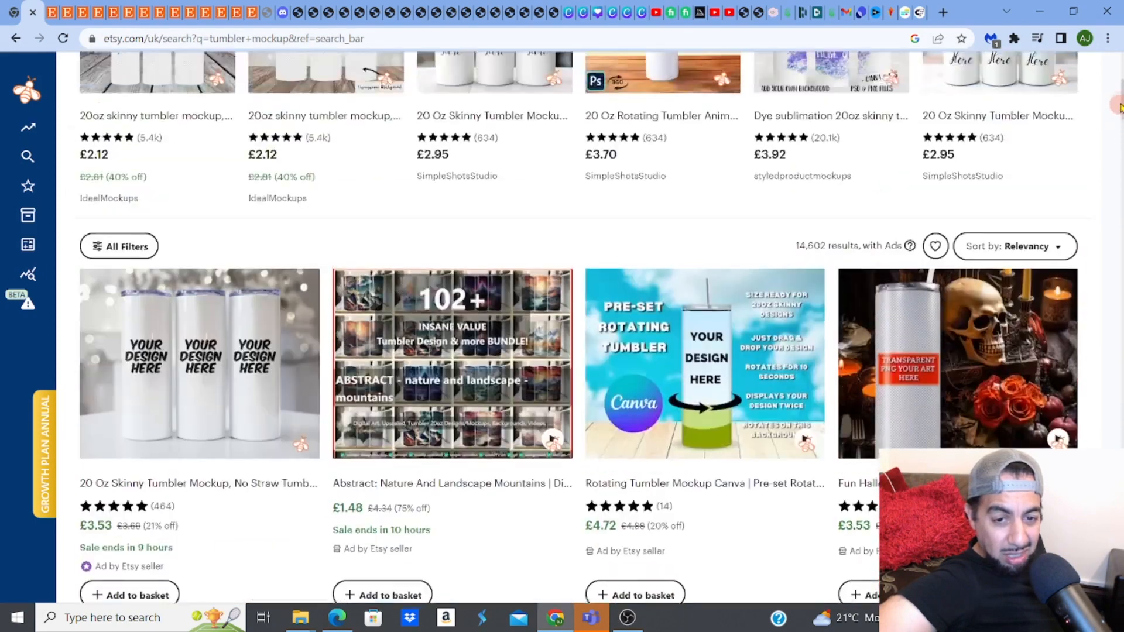
{"action": "scroll", "scroll_direction": "up", "scroll_amount": 3}
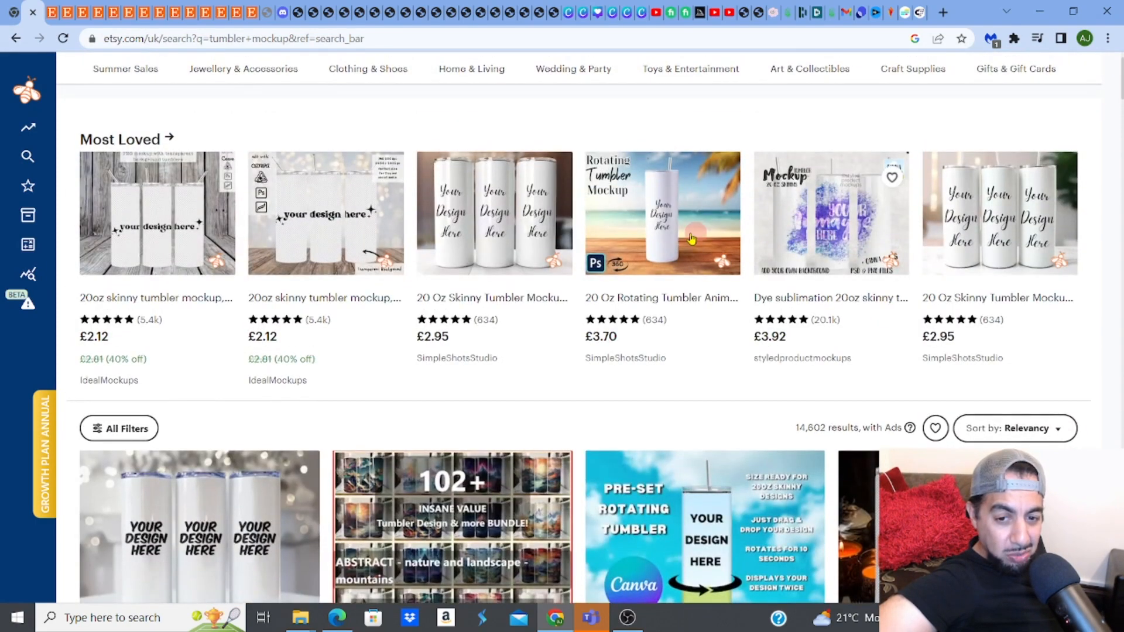
{"action": "mouse_move", "coordinate": [674, 240]}
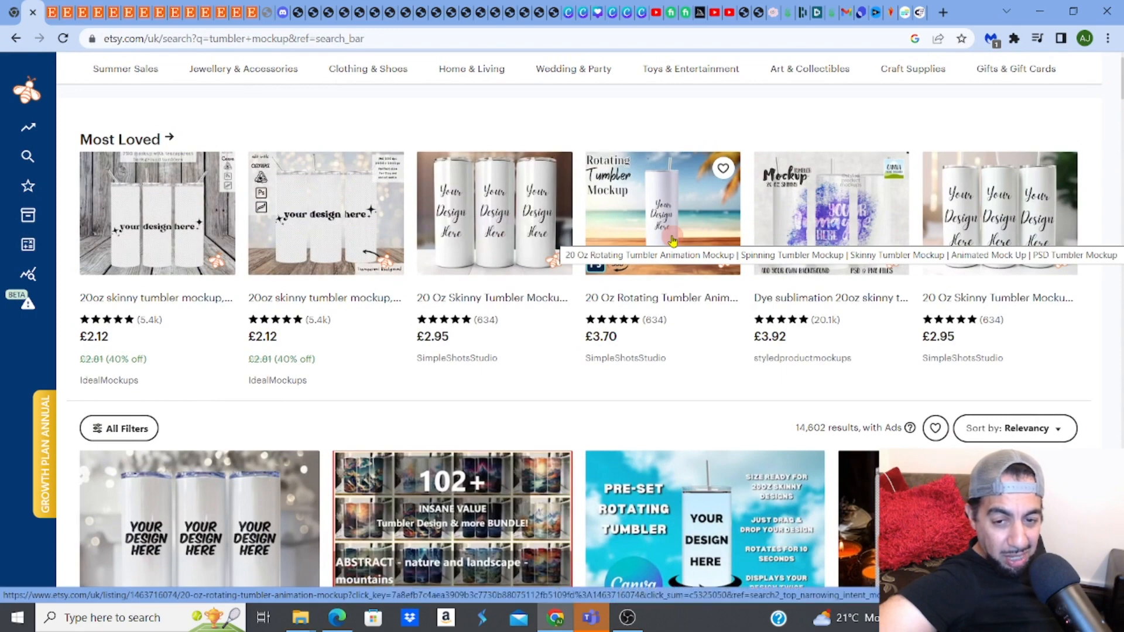
{"action": "mouse_move", "coordinate": [723, 319]}
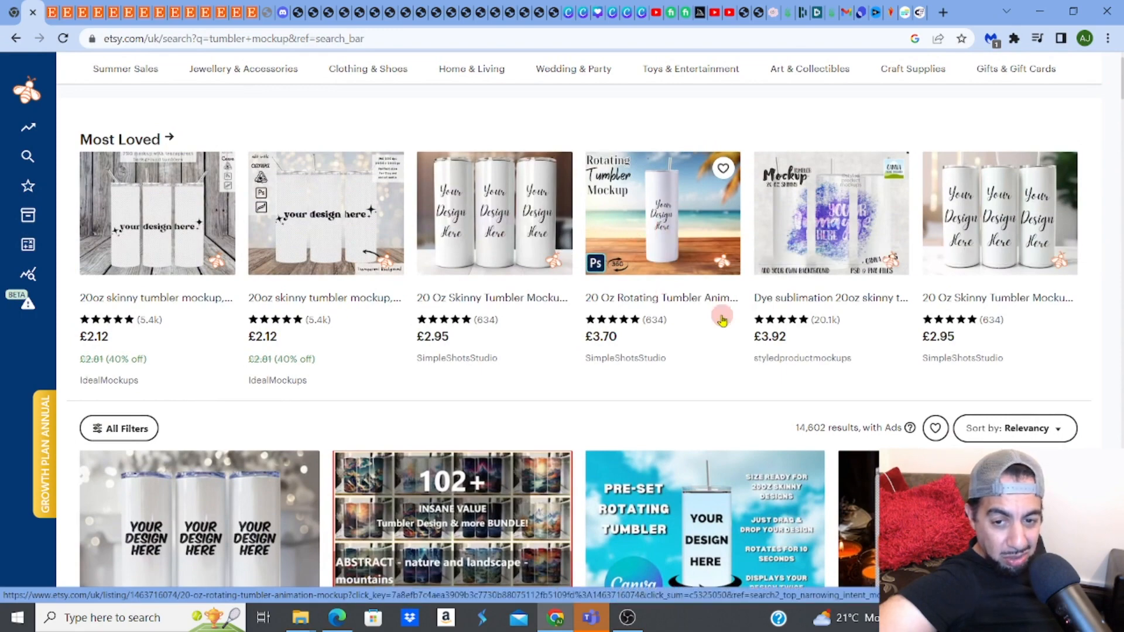
{"action": "scroll", "scroll_direction": "down", "scroll_amount": 3}
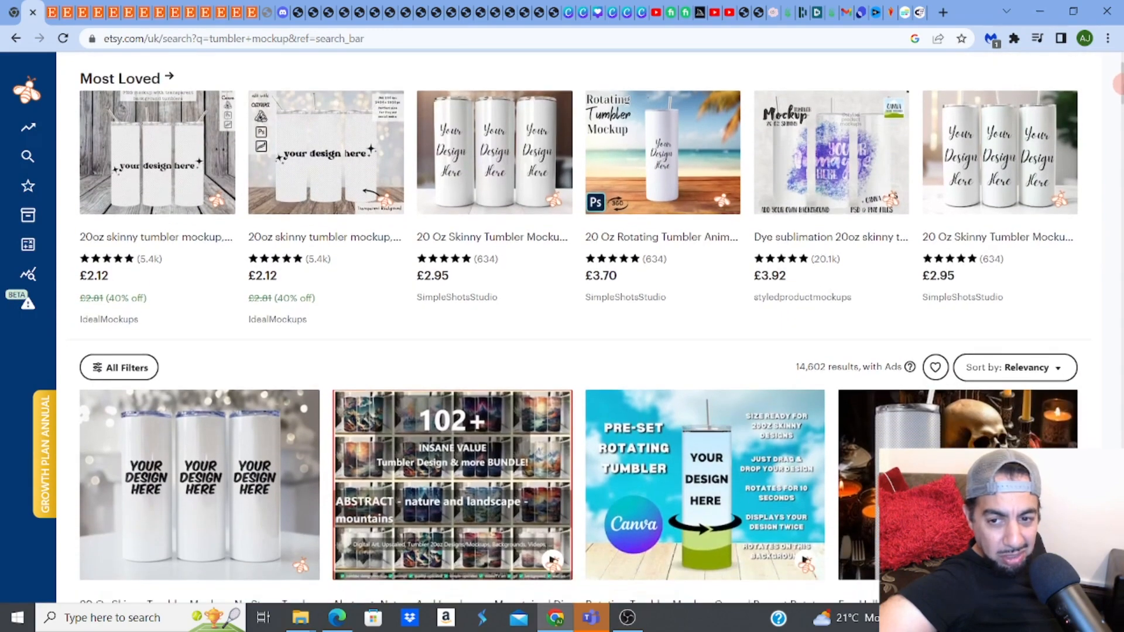
{"action": "scroll", "scroll_direction": "down", "scroll_amount": 3}
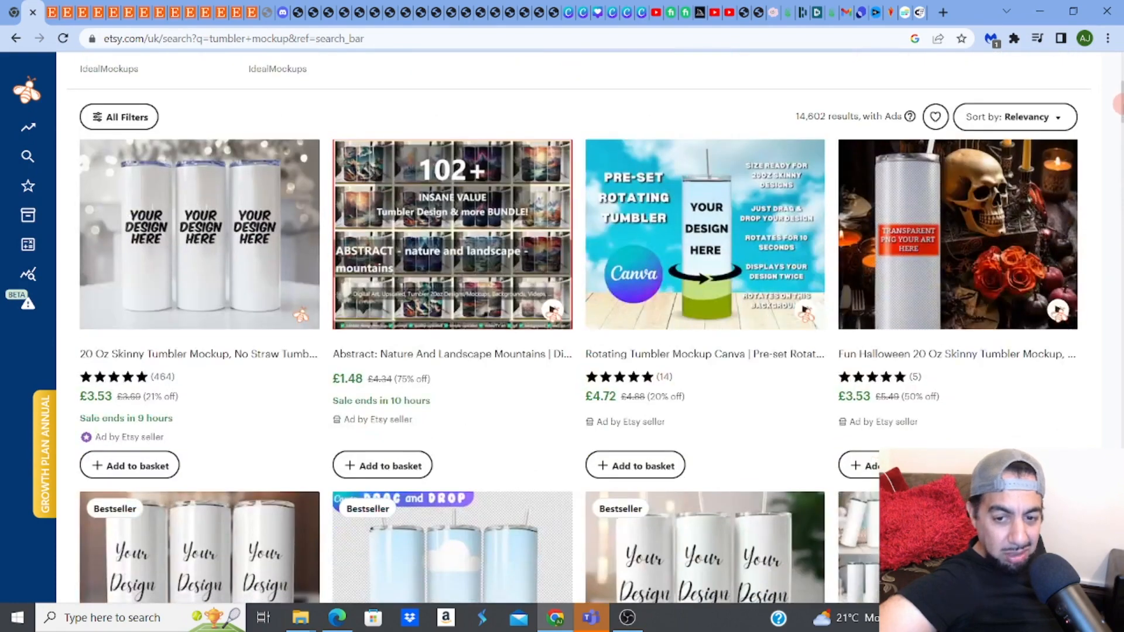
{"action": "mouse_move", "coordinate": [692, 262]}
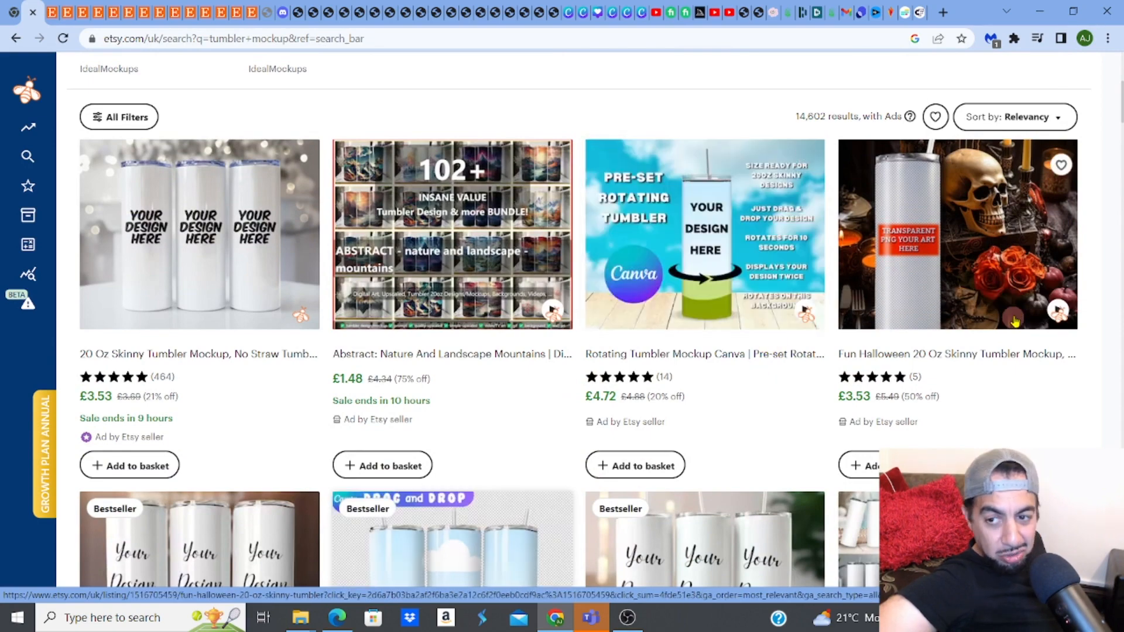
{"action": "scroll", "scroll_direction": "down", "scroll_amount": 3}
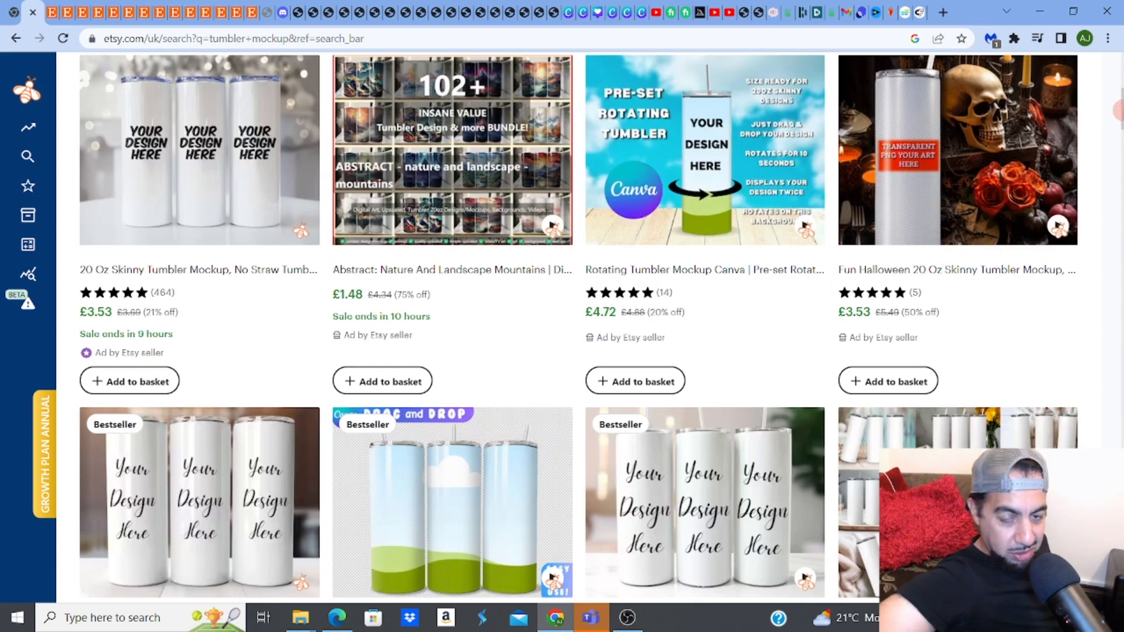
{"action": "mouse_move", "coordinate": [567, 13]}
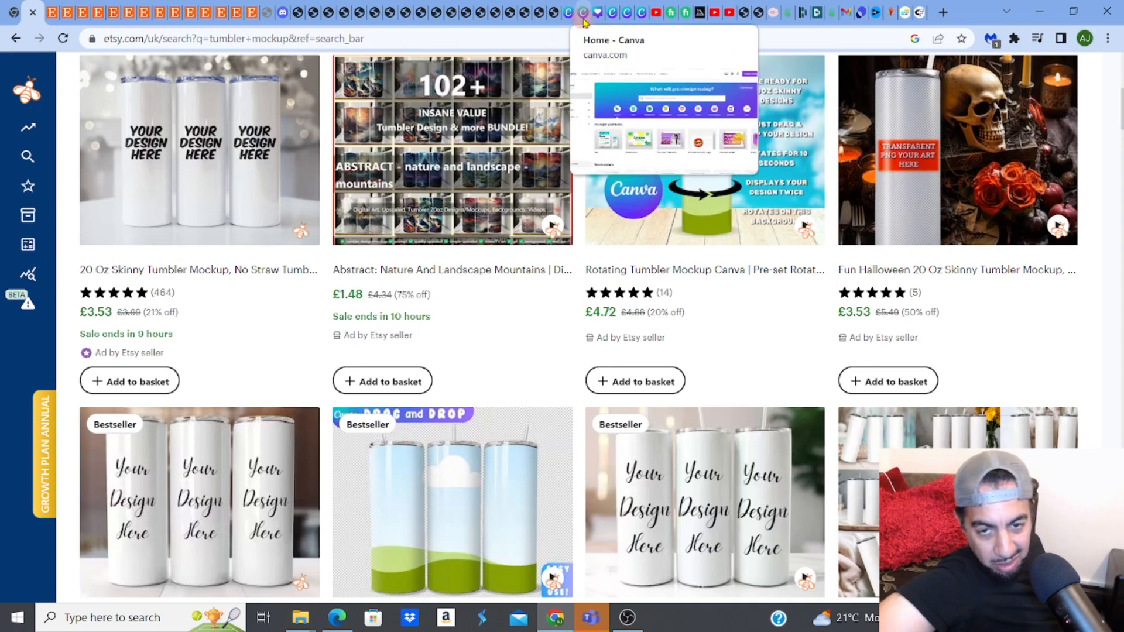
{"action": "left_click", "coordinate": [582, 13]}
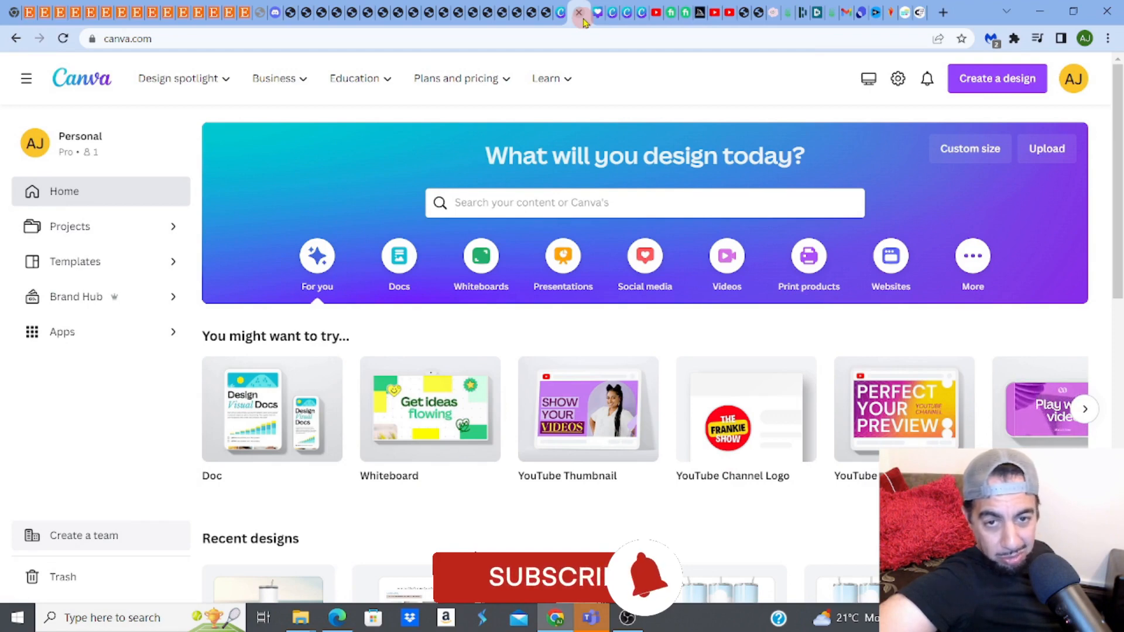
{"action": "mouse_move", "coordinate": [577, 13]}
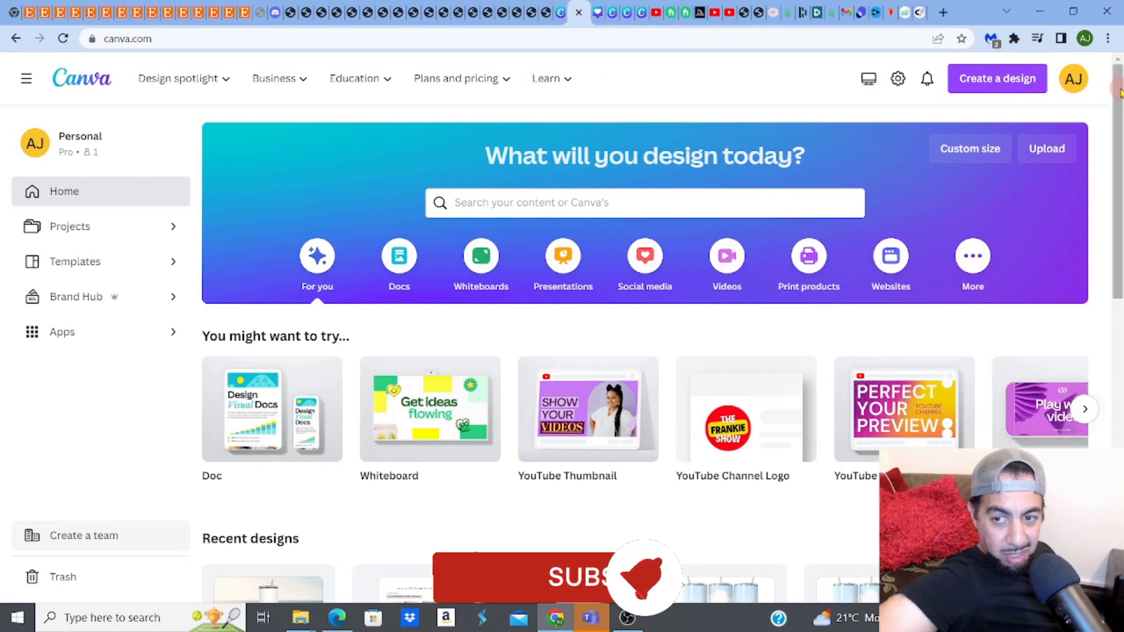
- Scroll to Recent designs and open the floral tumbler on a wooden counter design
{"action": "scroll", "scroll_direction": "down", "scroll_amount": 3}
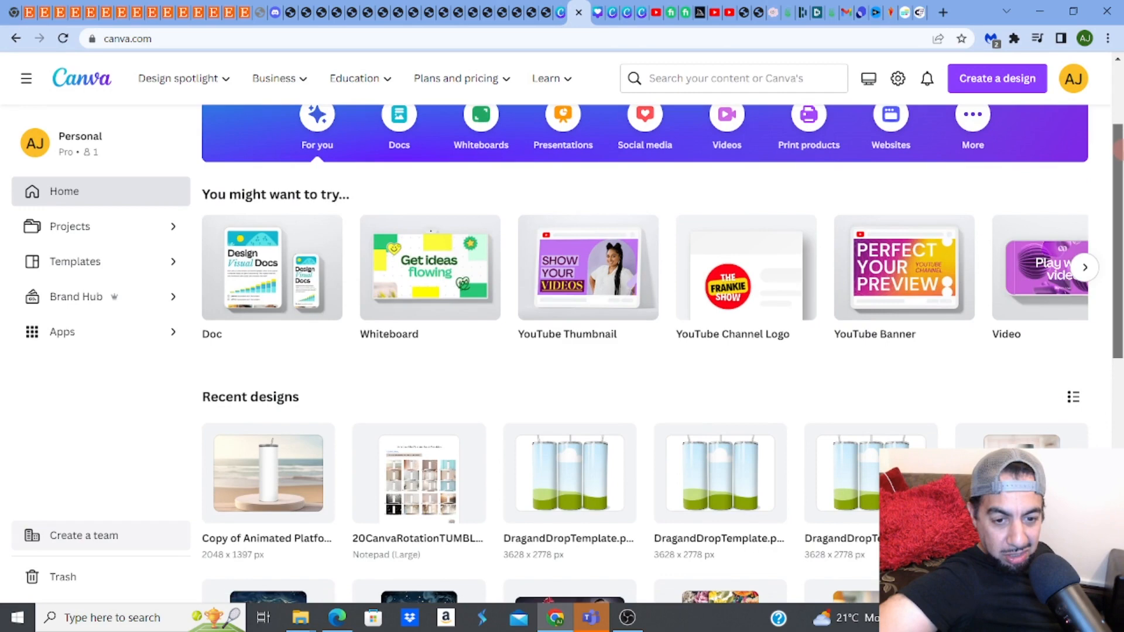
{"action": "scroll", "scroll_direction": "down", "scroll_amount": 3}
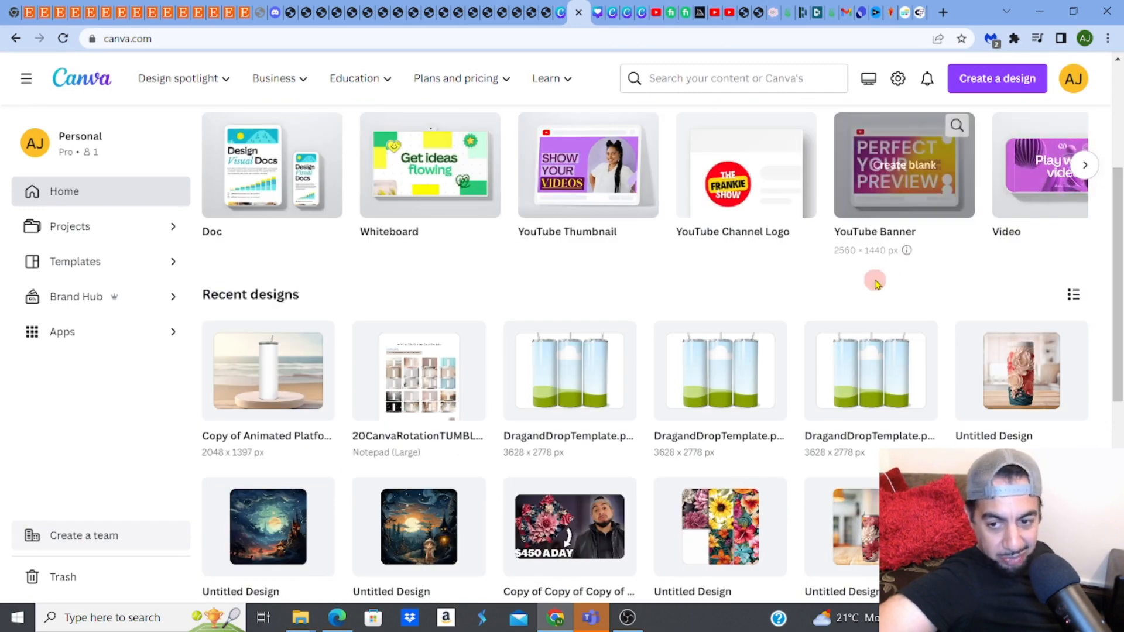
{"action": "mouse_move", "coordinate": [874, 279]}
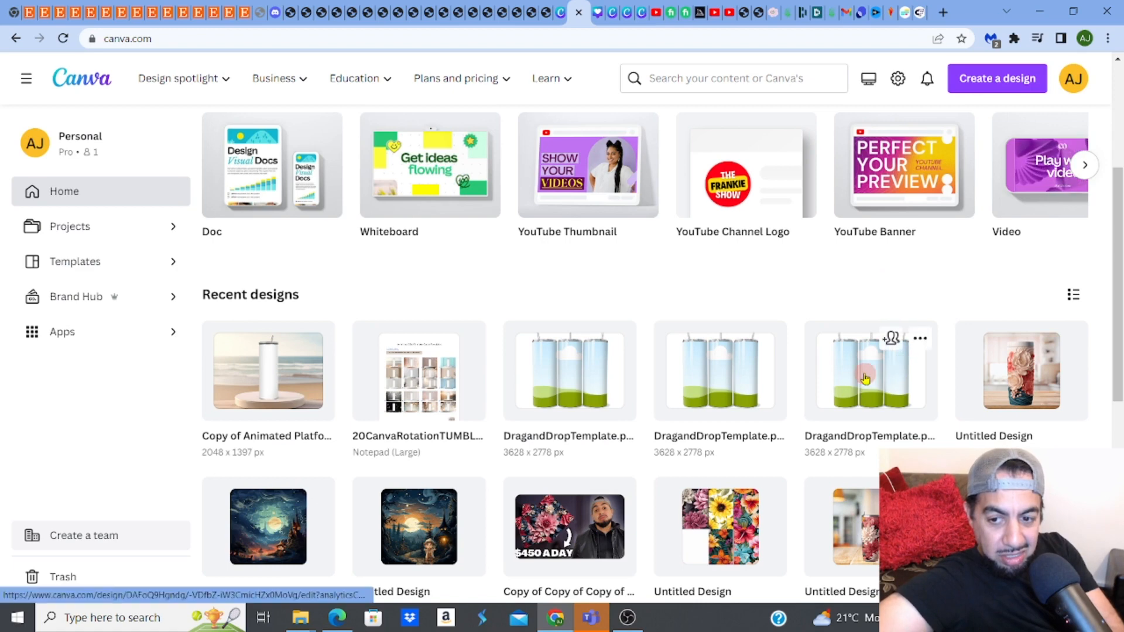
{"action": "mouse_move", "coordinate": [543, 378]}
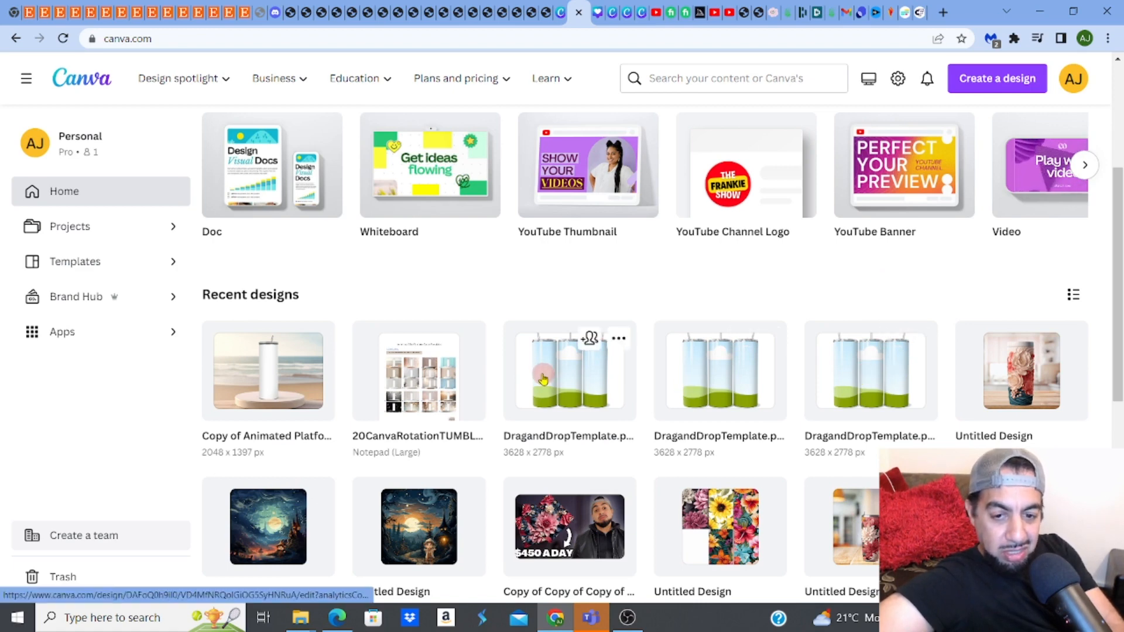
{"action": "mouse_move", "coordinate": [894, 382]}
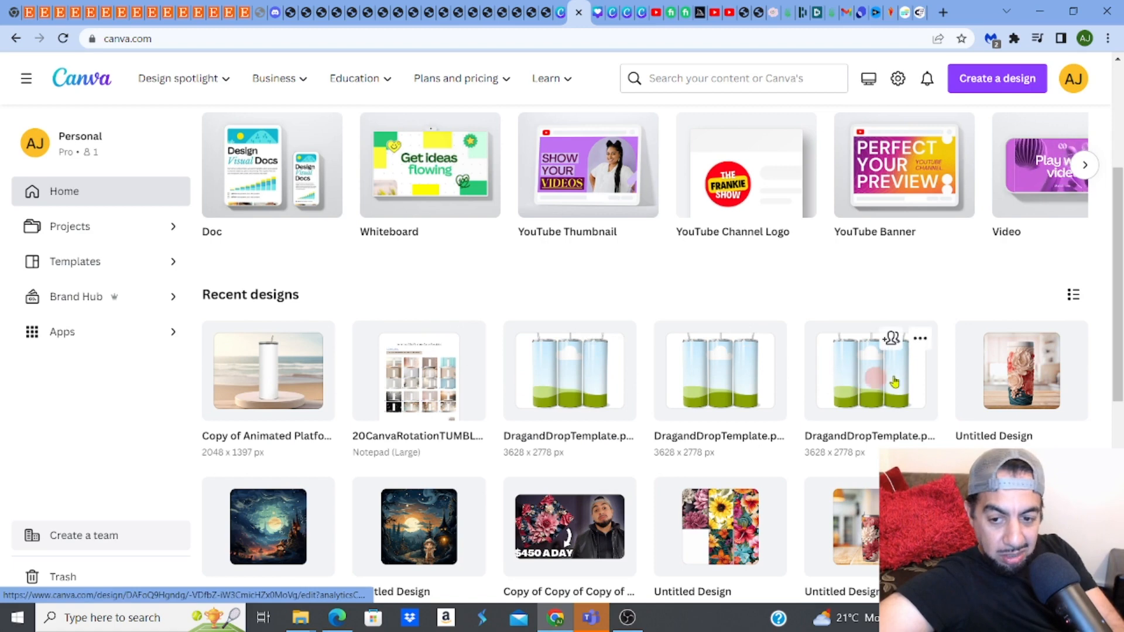
{"action": "mouse_move", "coordinate": [1009, 374]}
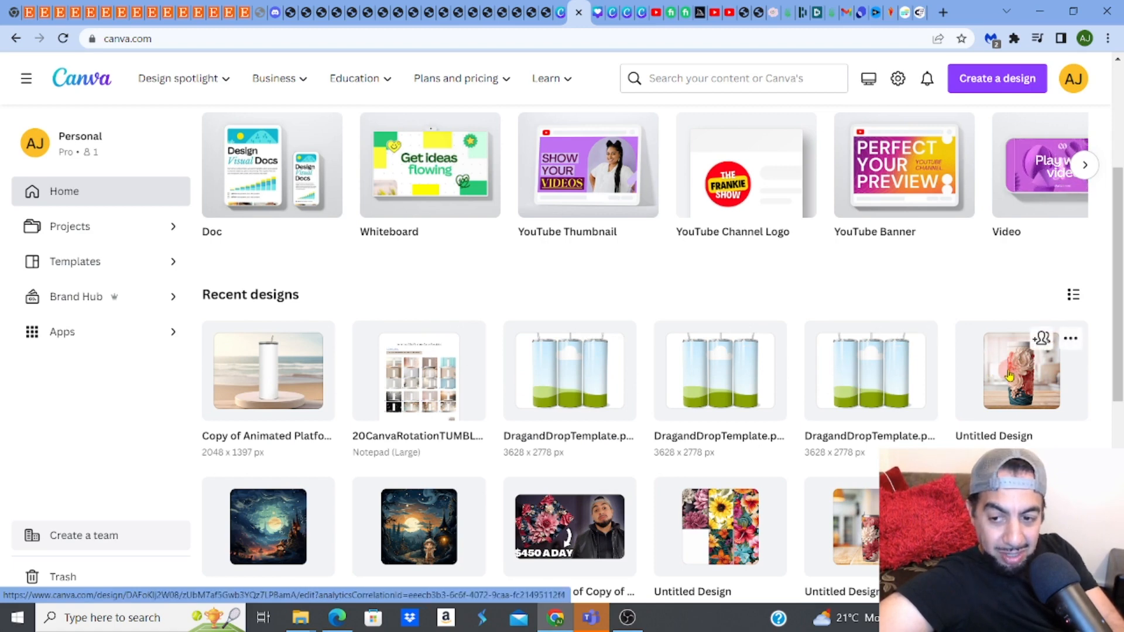
{"action": "left_click", "coordinate": [1020, 371]}
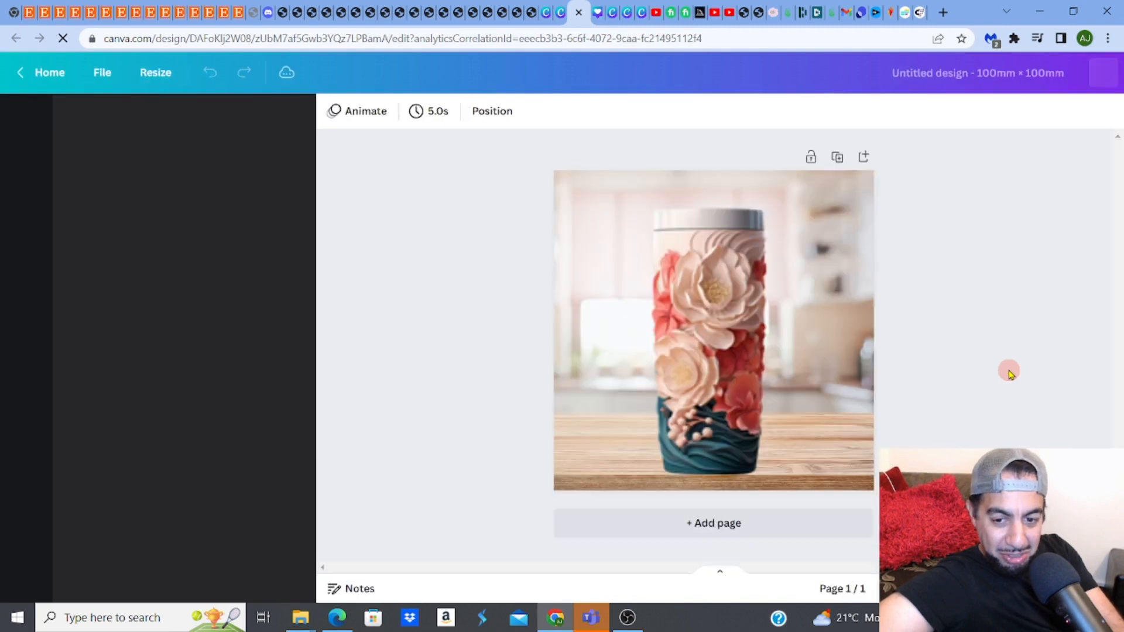
- Check the floral three-tumbler template, return home, and open the blank DragandDropTemplate.pdf
{"action": "left_click", "coordinate": [26, 118]}
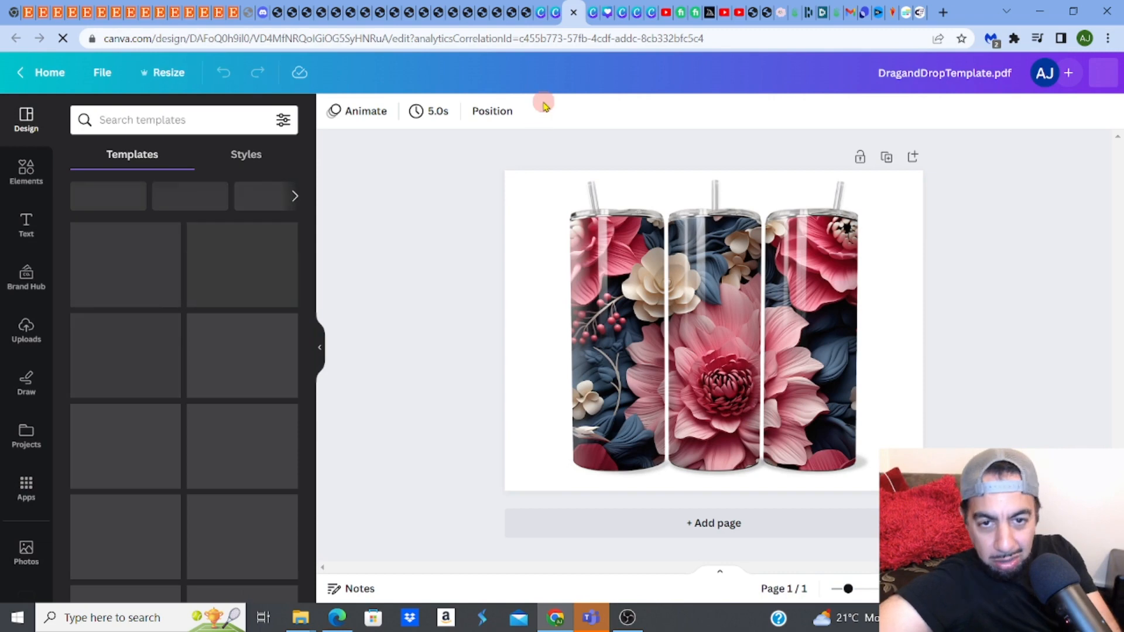
{"action": "left_click", "coordinate": [49, 73]}
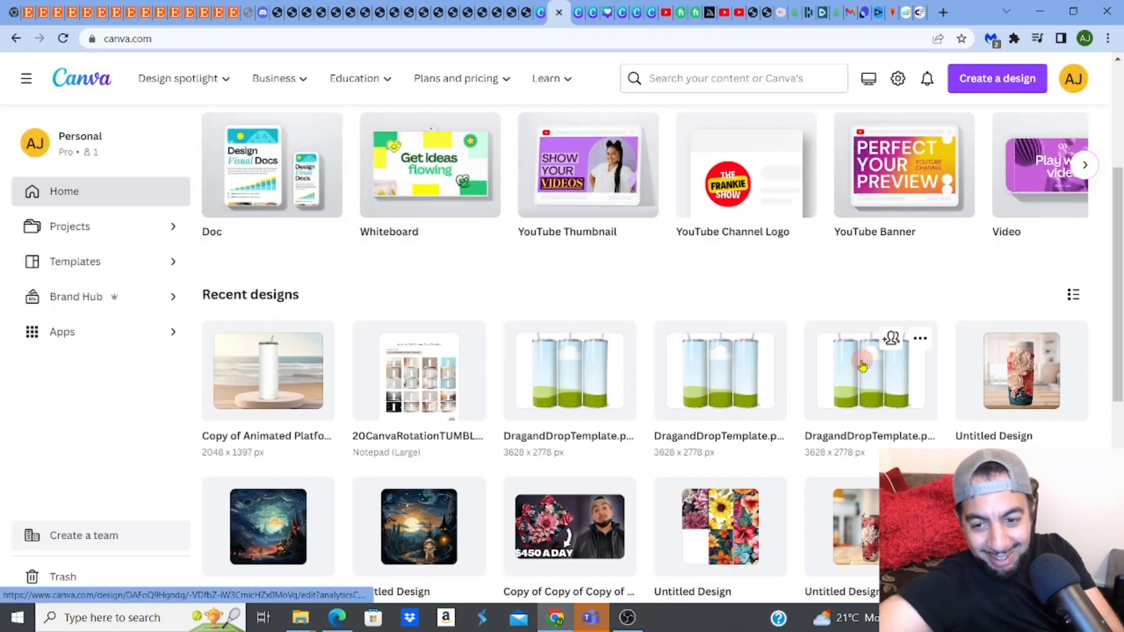
{"action": "left_click", "coordinate": [869, 371]}
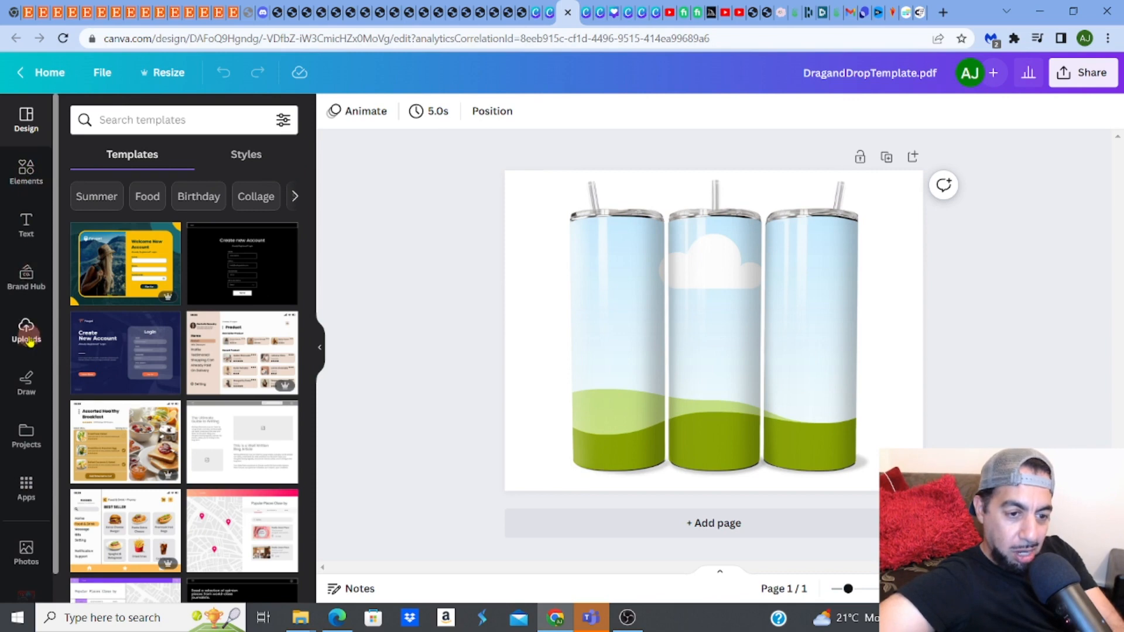
- Add the pink 3D floral image from Uploads and fit it over all three tumblers
{"action": "left_click", "coordinate": [25, 333]}
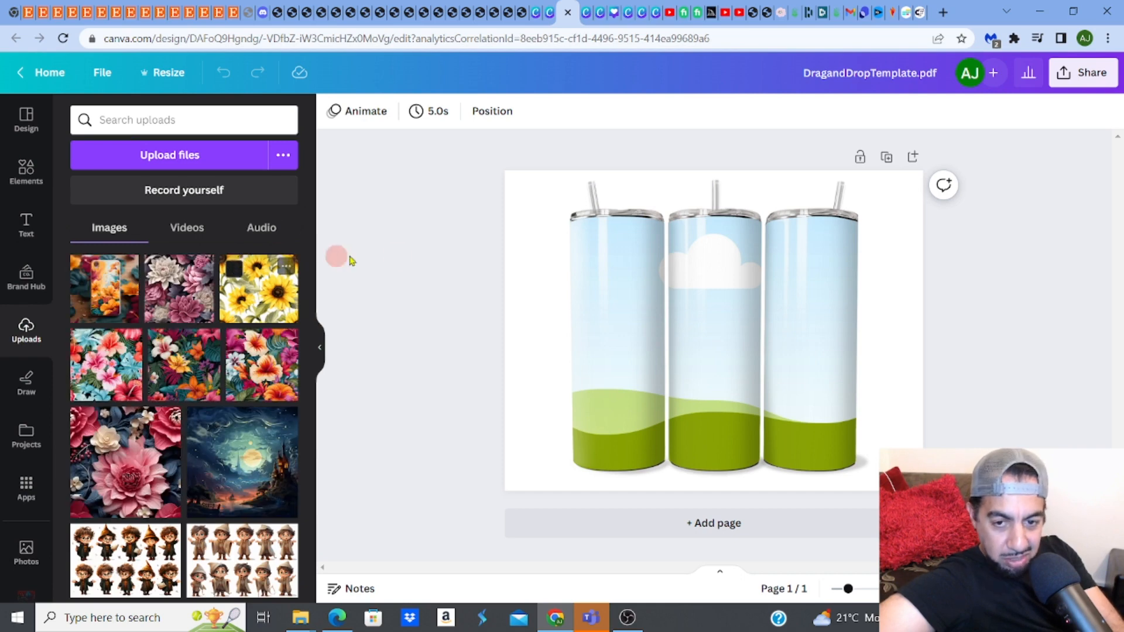
{"action": "left_click", "coordinate": [624, 269]}
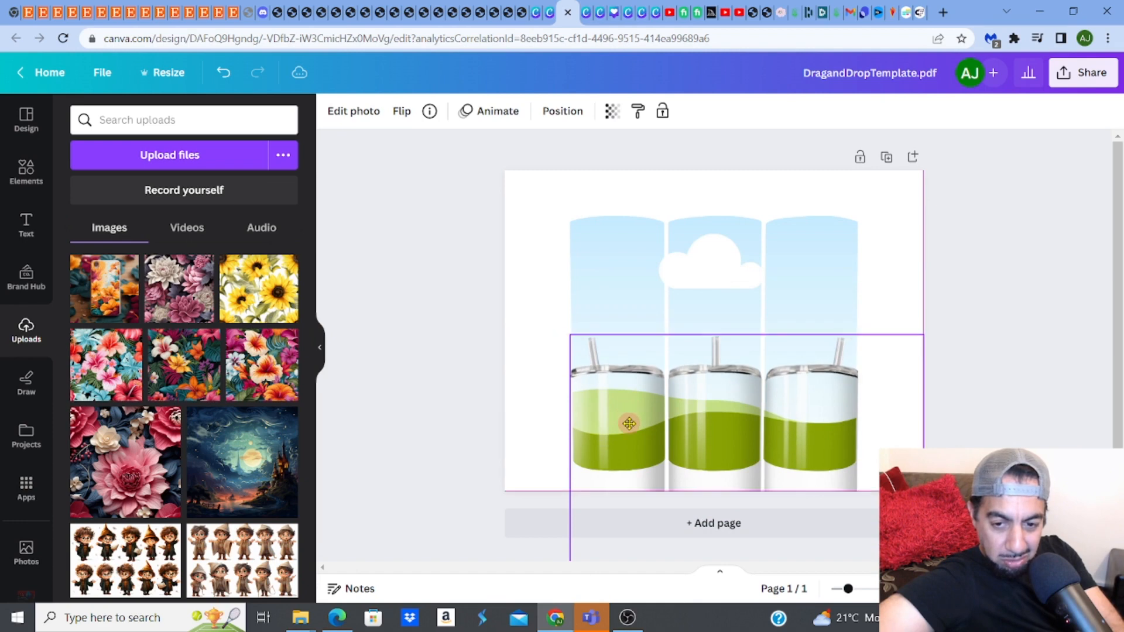
{"action": "left_click", "coordinate": [627, 422]}
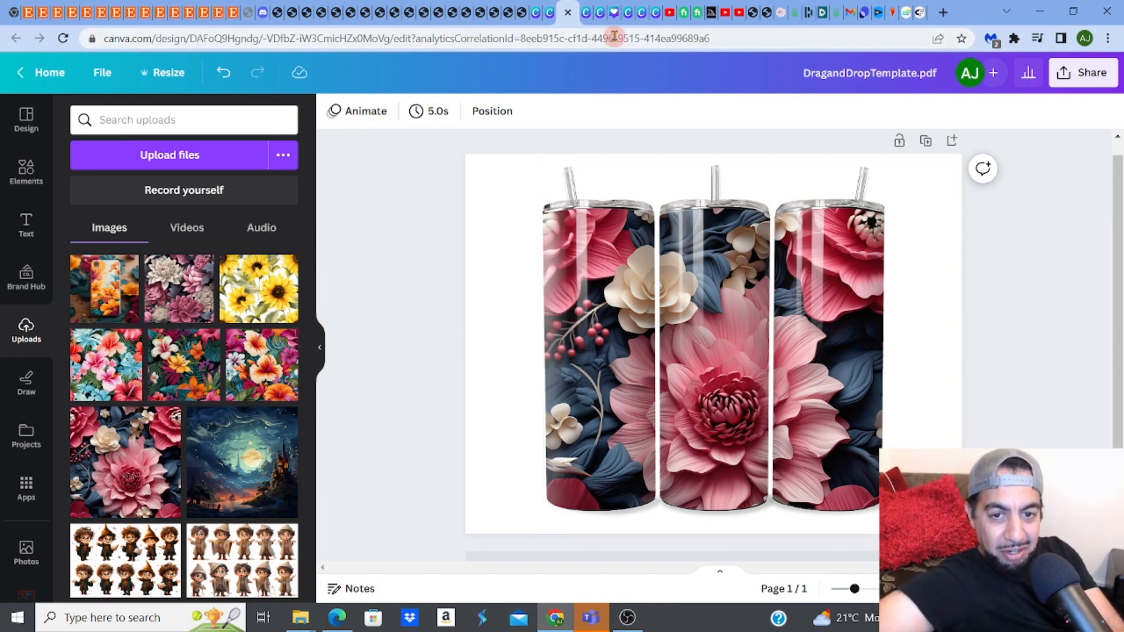
{"action": "mouse_move", "coordinate": [550, 13]}
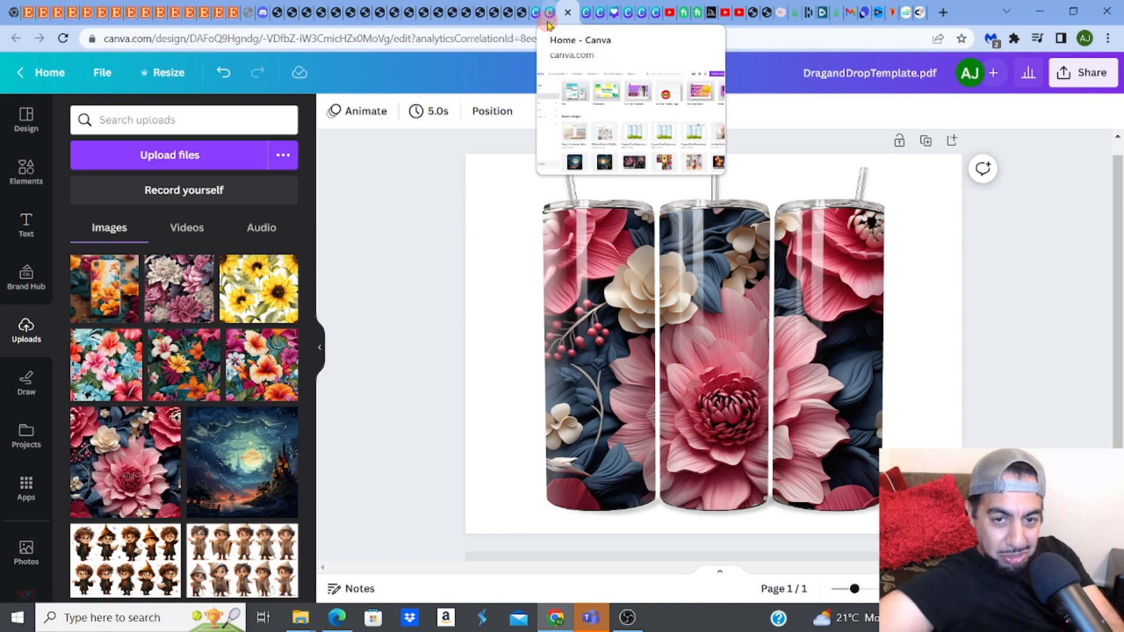
- Return to Canva home and open 'Copy of Animated Platform Tumbler Template 1'
{"action": "left_click", "coordinate": [537, 12]}
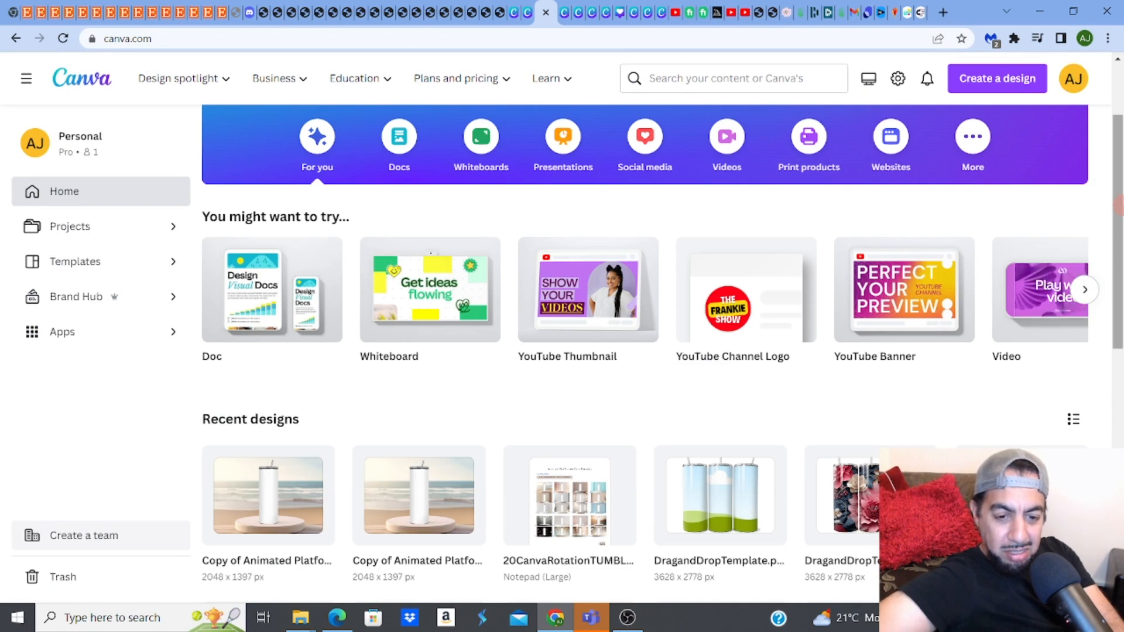
{"action": "scroll", "scroll_direction": "up", "scroll_amount": 3}
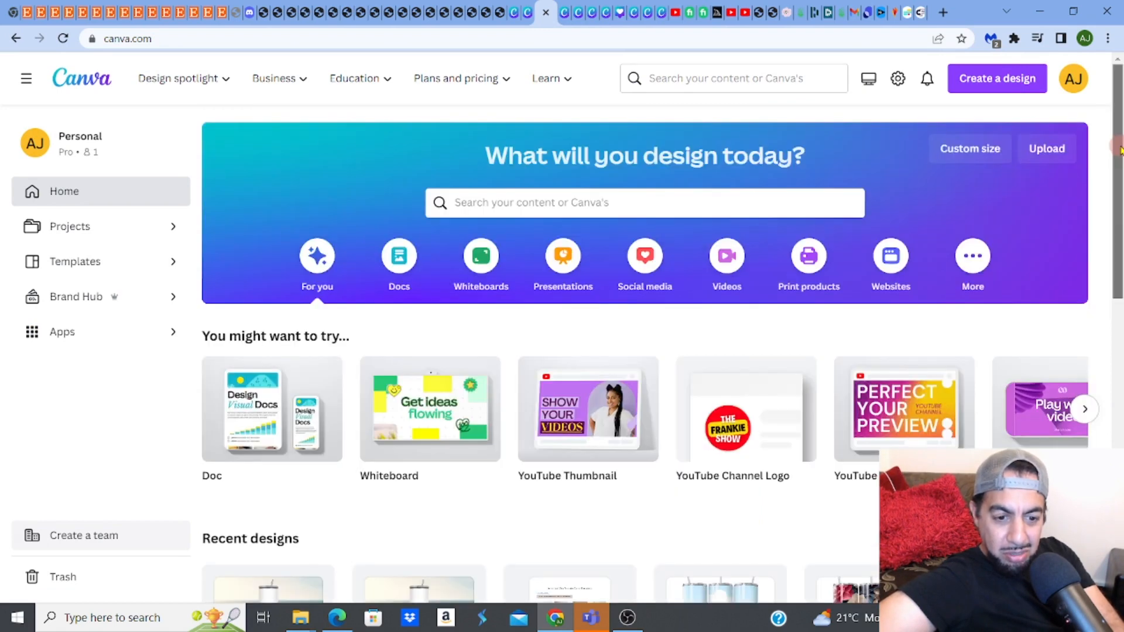
{"action": "scroll", "scroll_direction": "down", "scroll_amount": 3}
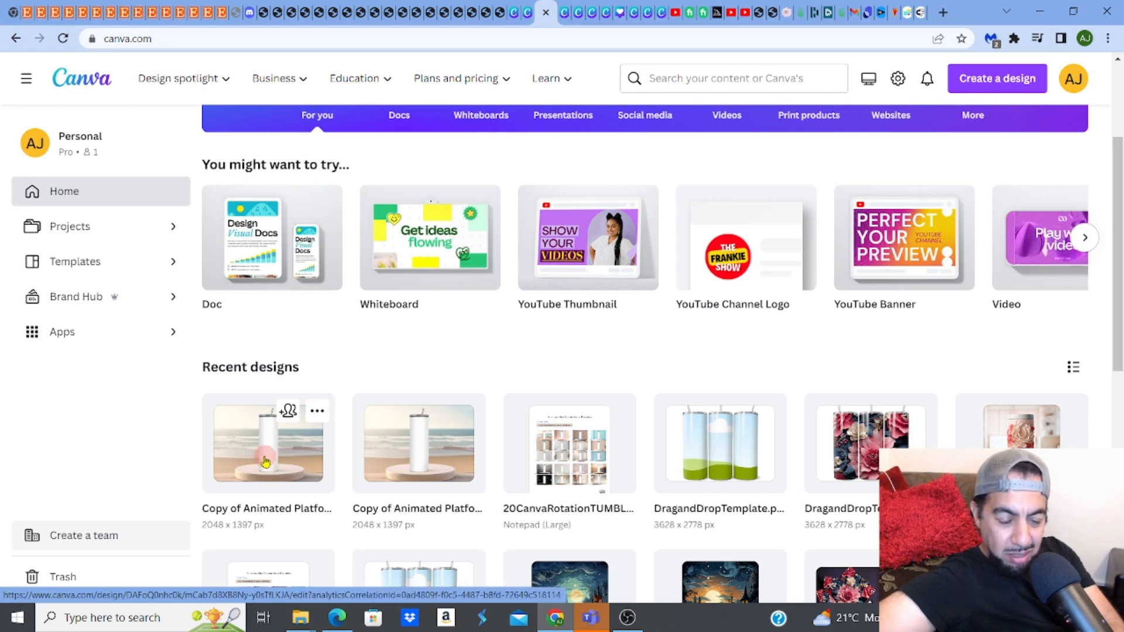
{"action": "left_click", "coordinate": [267, 443]}
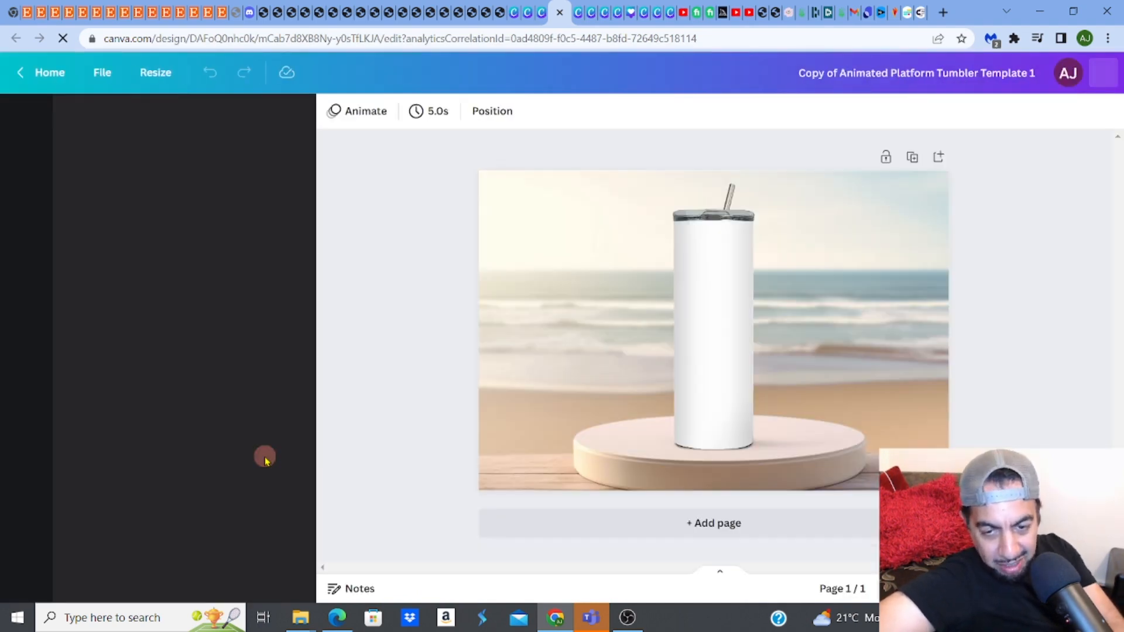
{"action": "left_click", "coordinate": [26, 118]}
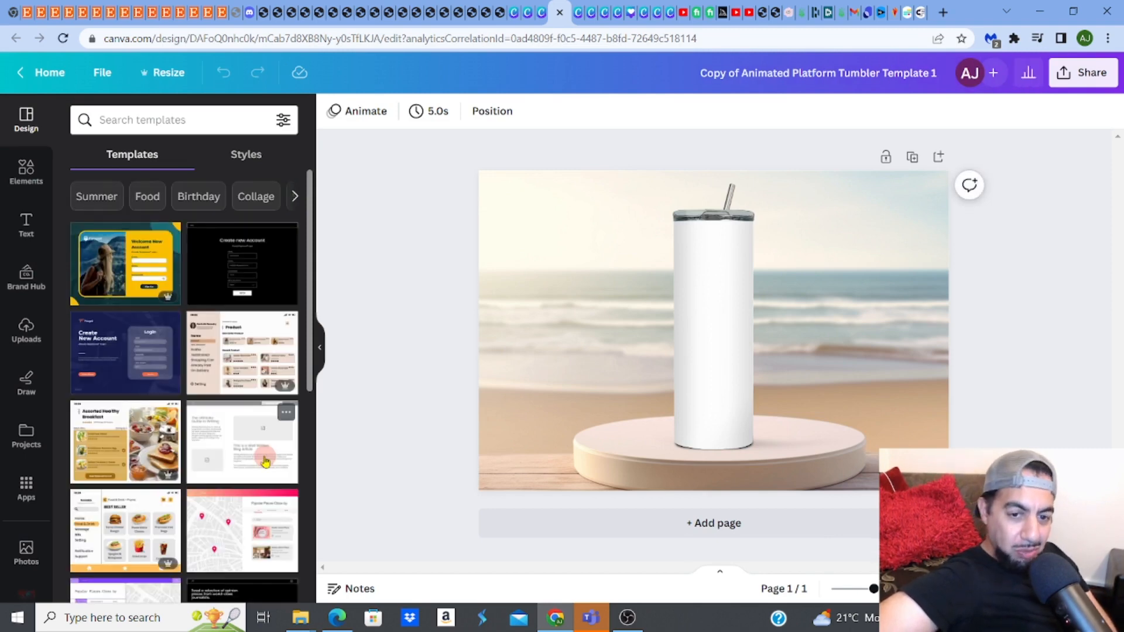
{"action": "mouse_move", "coordinate": [188, 460]}
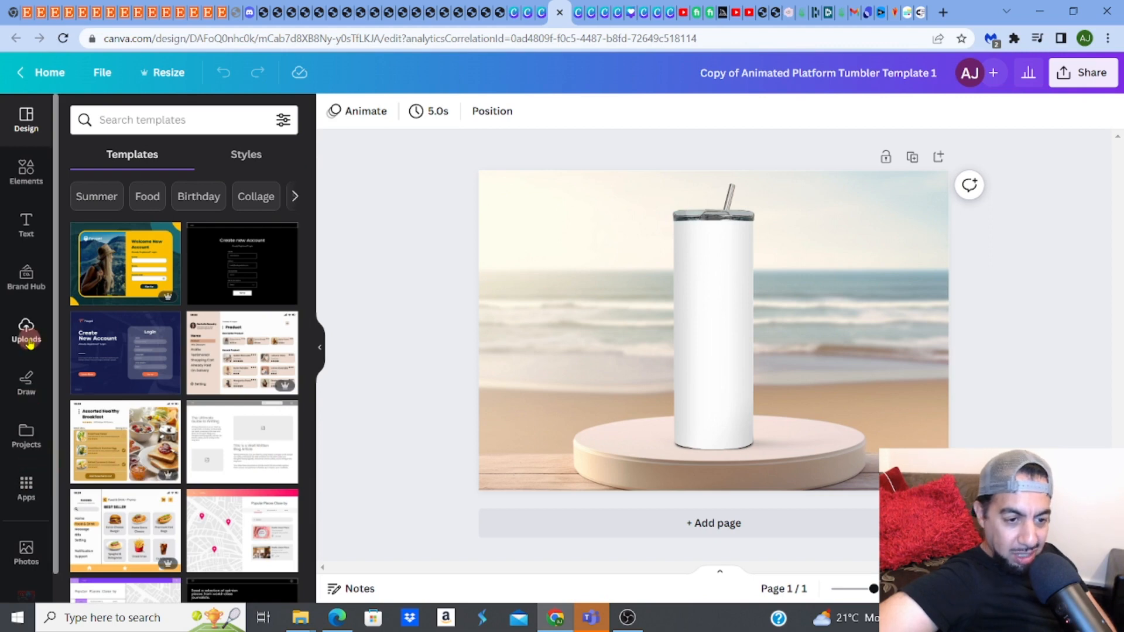
- Add the pink dahlia floral image from Uploads, select it, and open Animate
{"action": "left_click", "coordinate": [26, 332]}
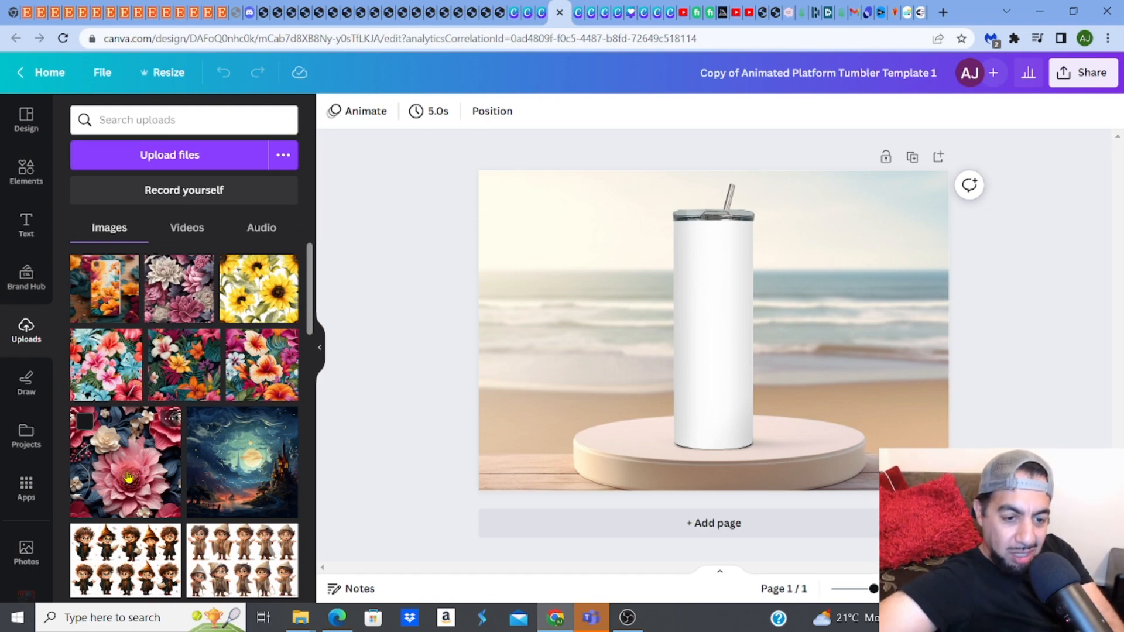
{"action": "left_click", "coordinate": [124, 462]}
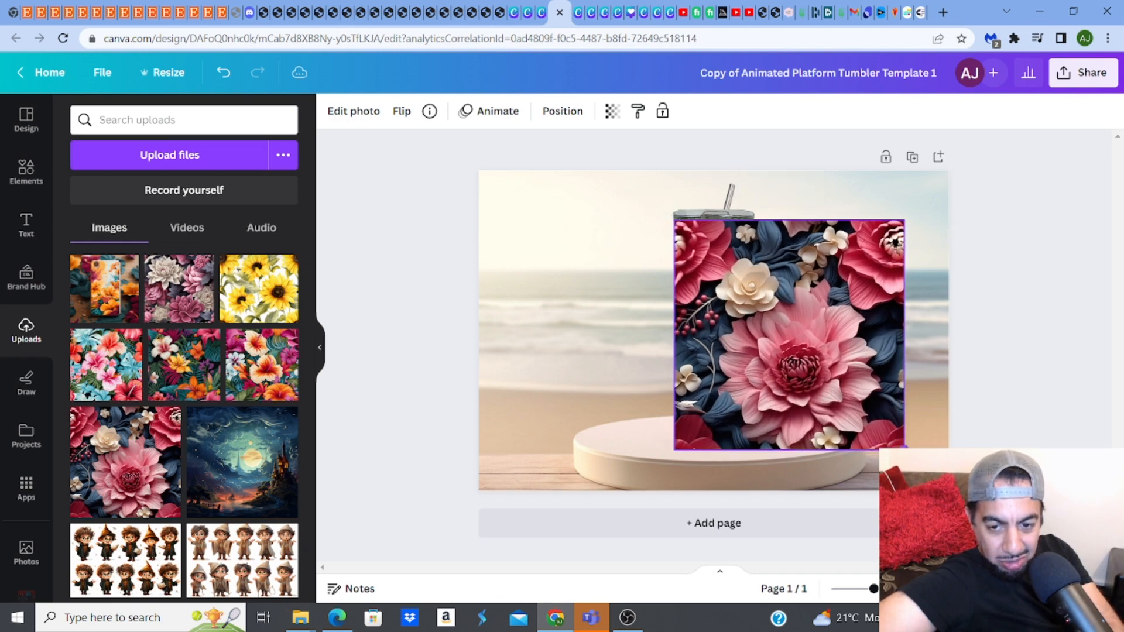
{"action": "left_click", "coordinate": [788, 337]}
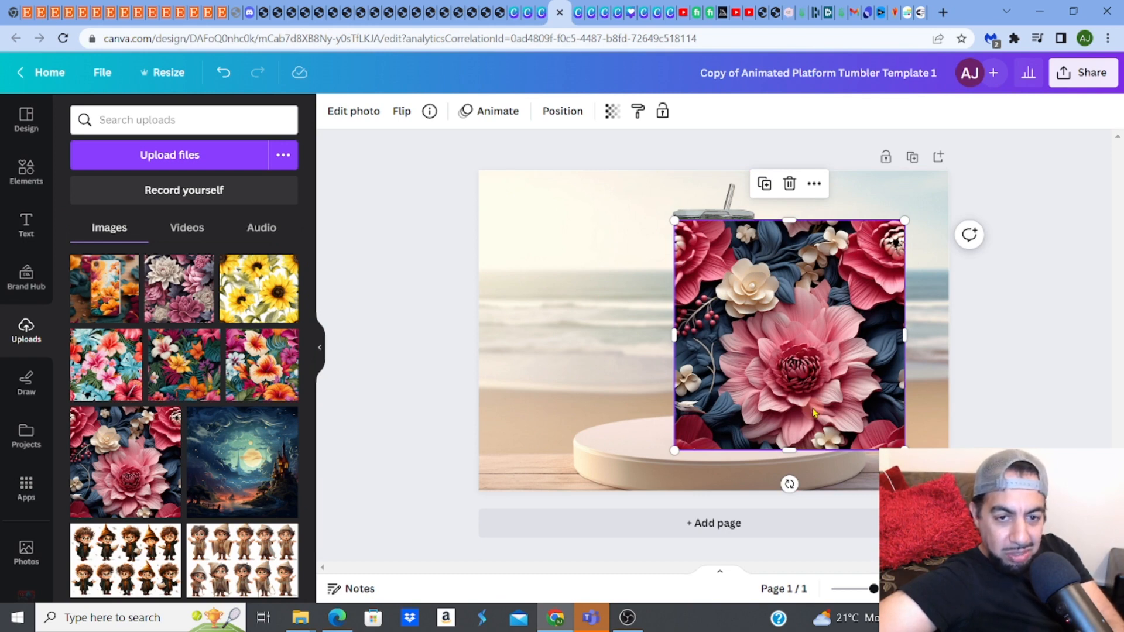
{"action": "left_click", "coordinate": [495, 111]}
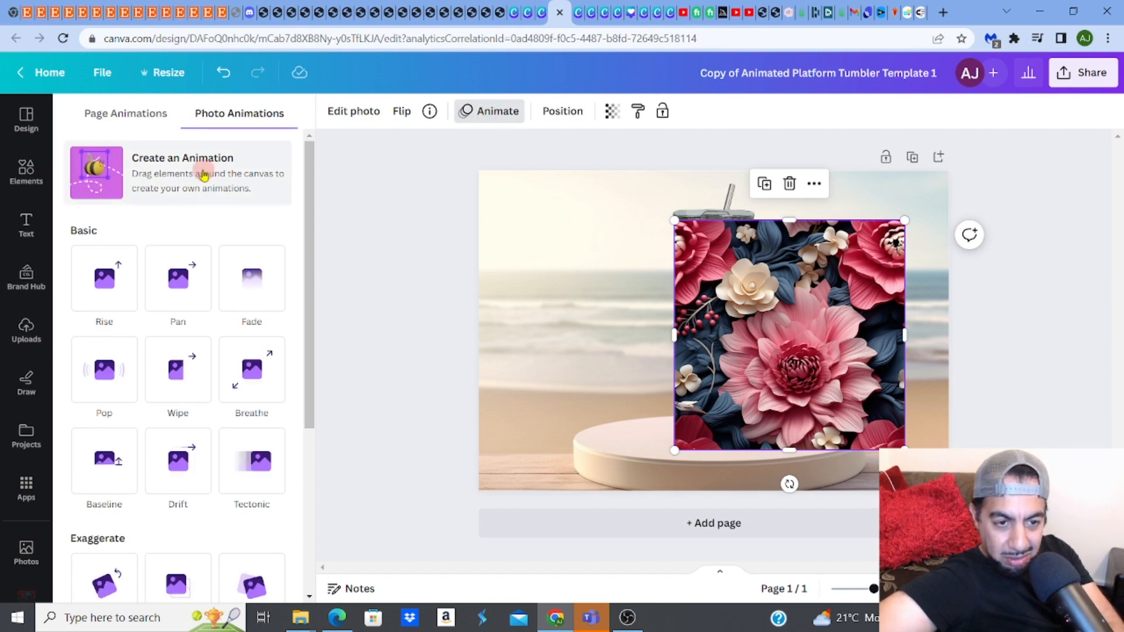
- Animate the pink-and-navy floral image along a custom path onto the tumbler, Steady style
{"action": "left_click", "coordinate": [182, 172]}
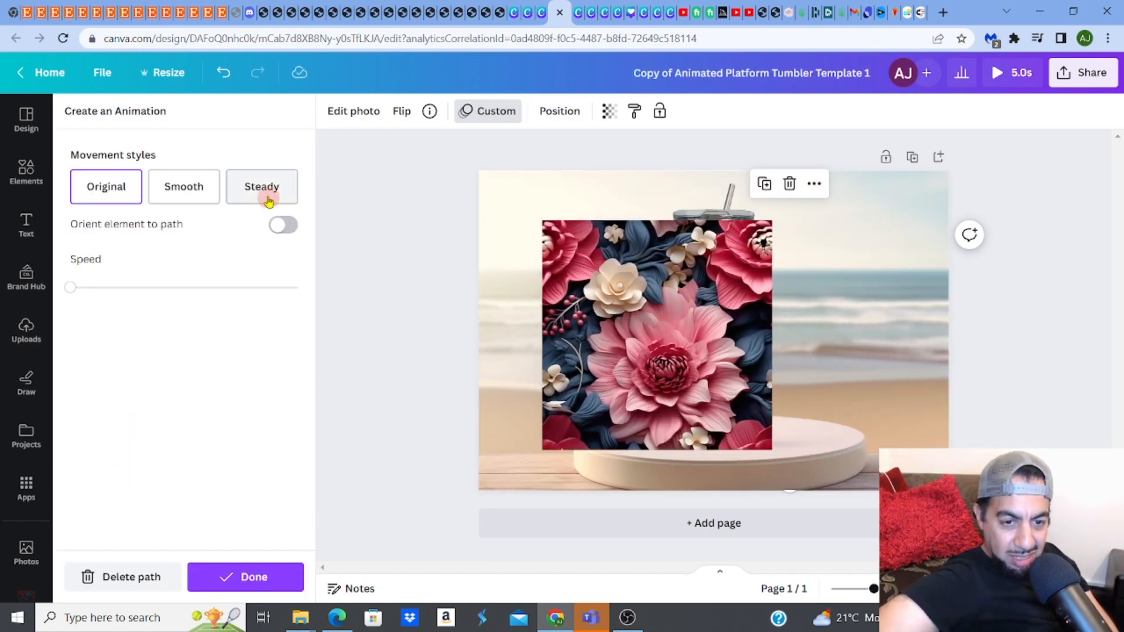
{"action": "left_click", "coordinate": [261, 186]}
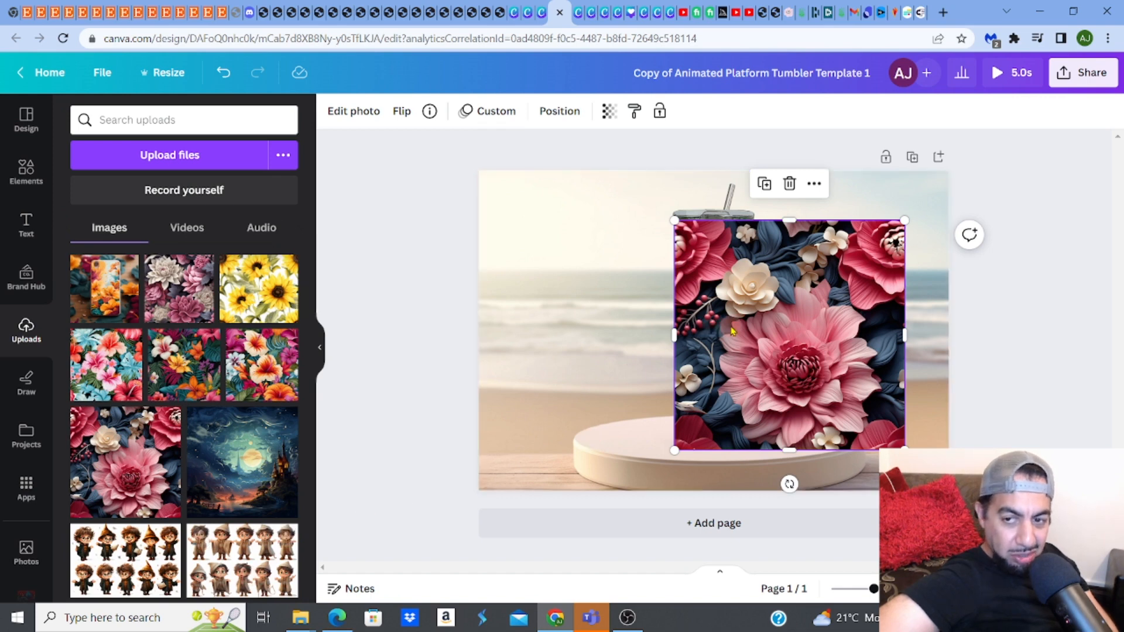
{"action": "mouse_move", "coordinate": [731, 331]}
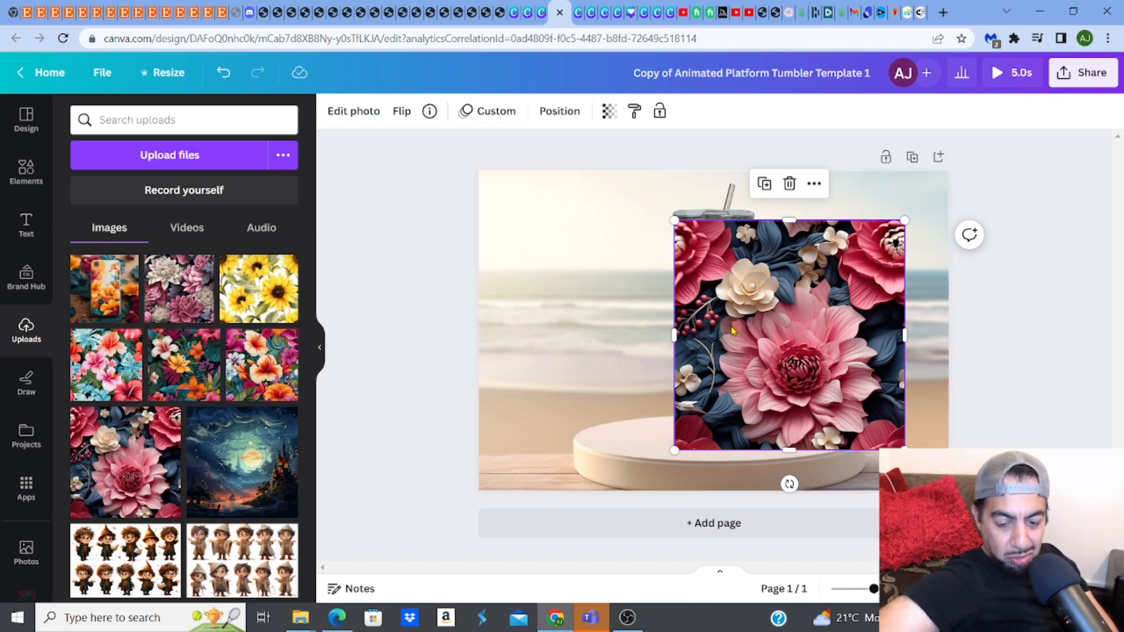
- Send the floral image backward behind the tumbler body and preview the 5.0s animation
{"action": "right_click", "coordinate": [745, 333]}
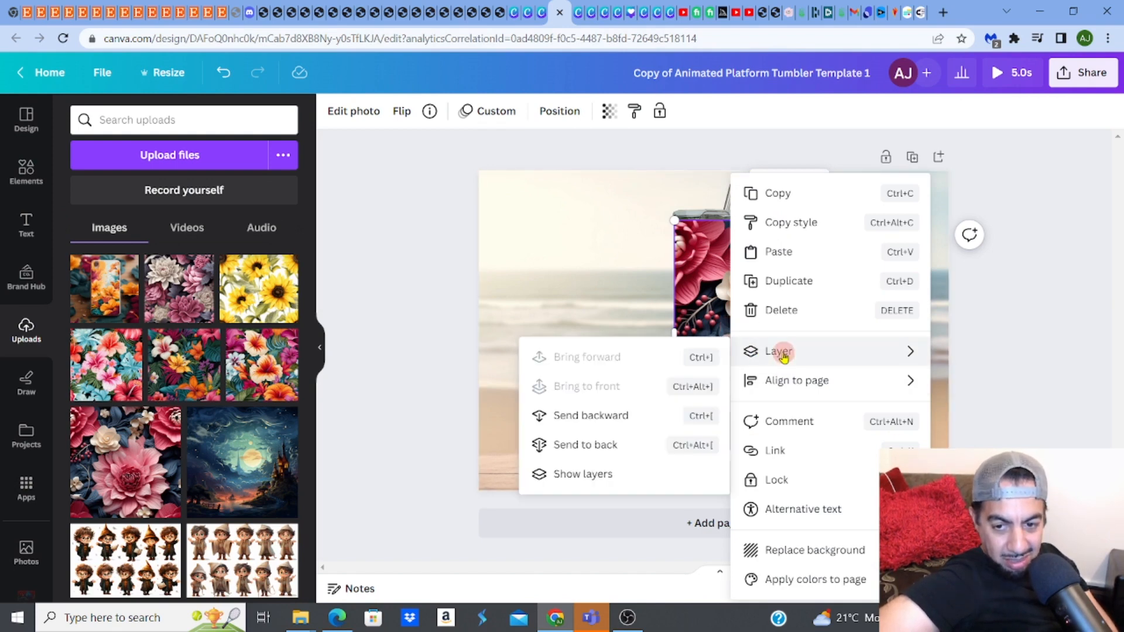
{"action": "left_click", "coordinate": [623, 448]}
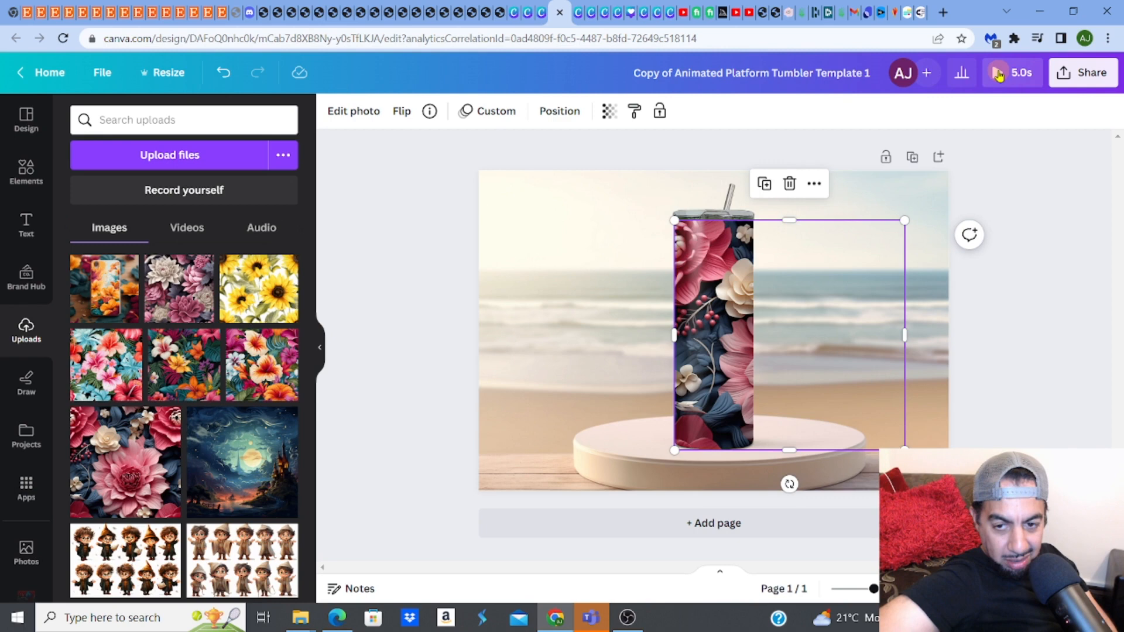
{"action": "left_click", "coordinate": [998, 73]}
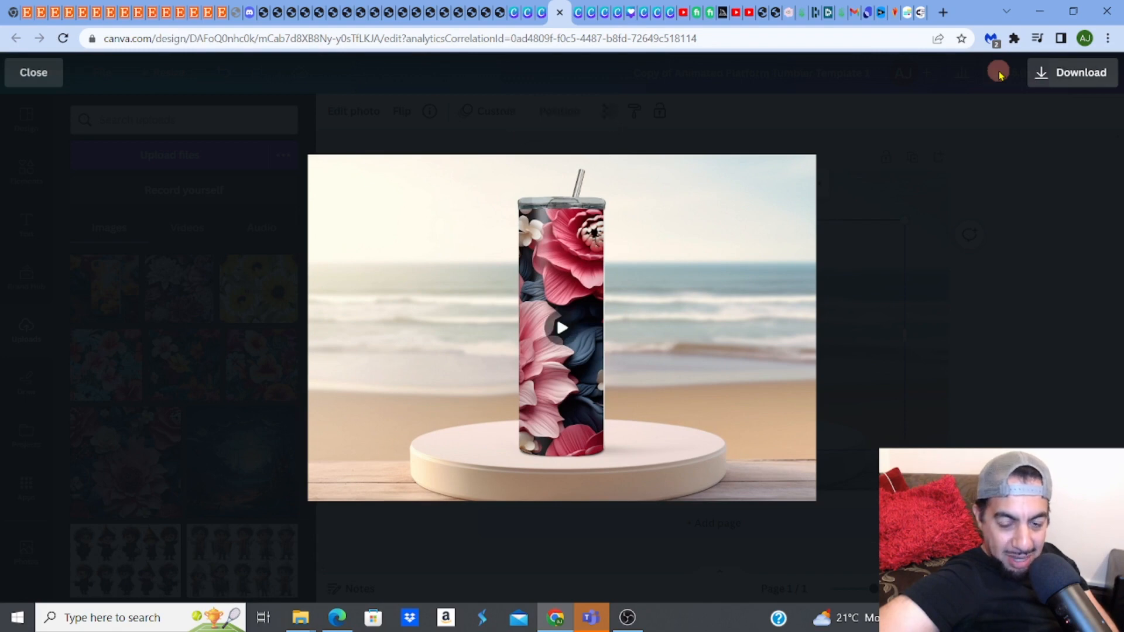
- Play and replay the floral beach-tumbler animation, then go back to the 'Home - Canva' tab
{"action": "left_click", "coordinate": [561, 327]}
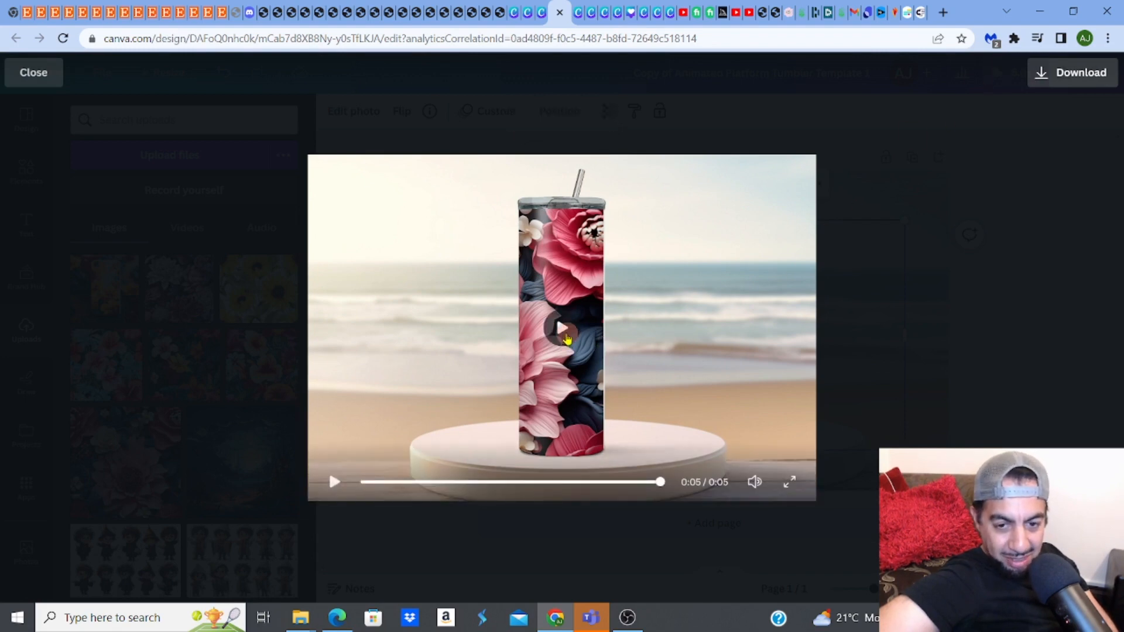
{"action": "left_click", "coordinate": [561, 328]}
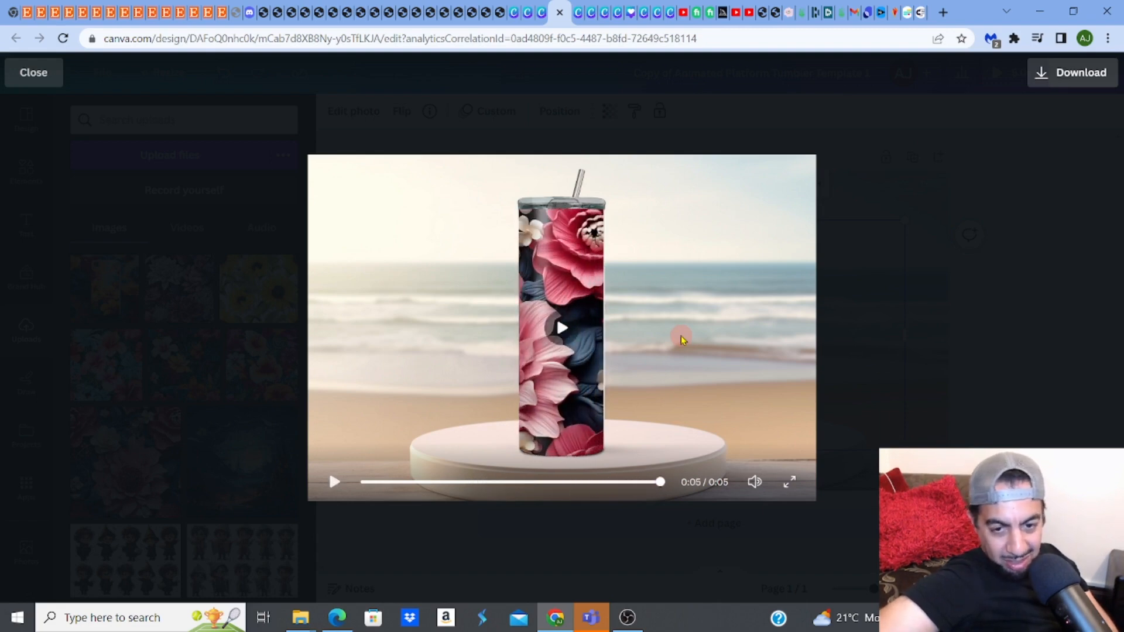
{"action": "mouse_move", "coordinate": [561, 328]}
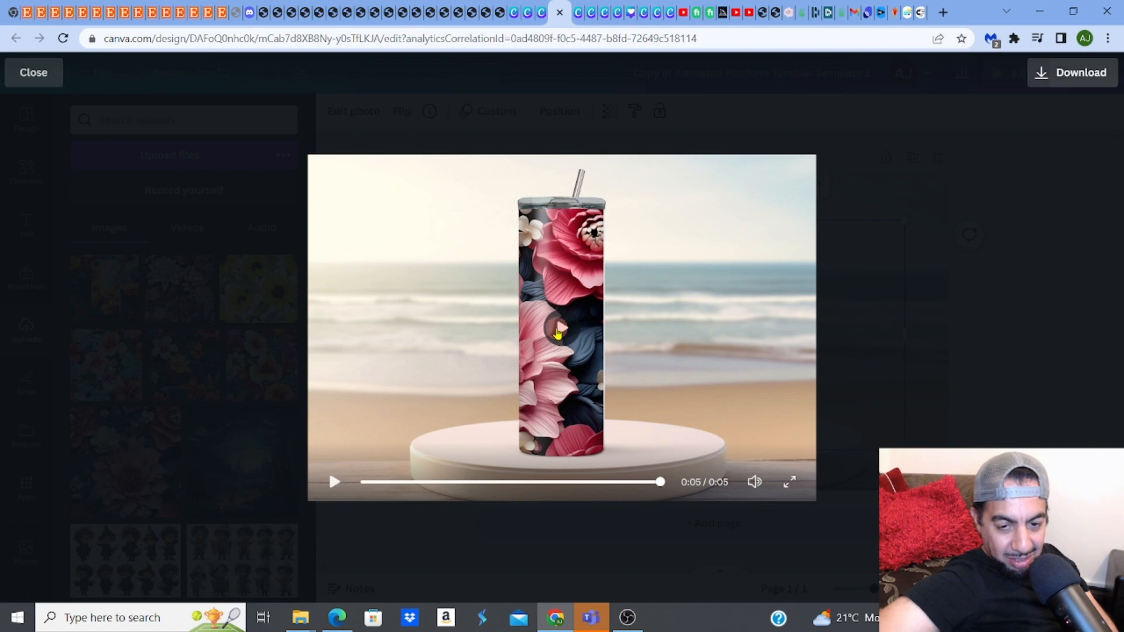
{"action": "left_click", "coordinate": [333, 482]}
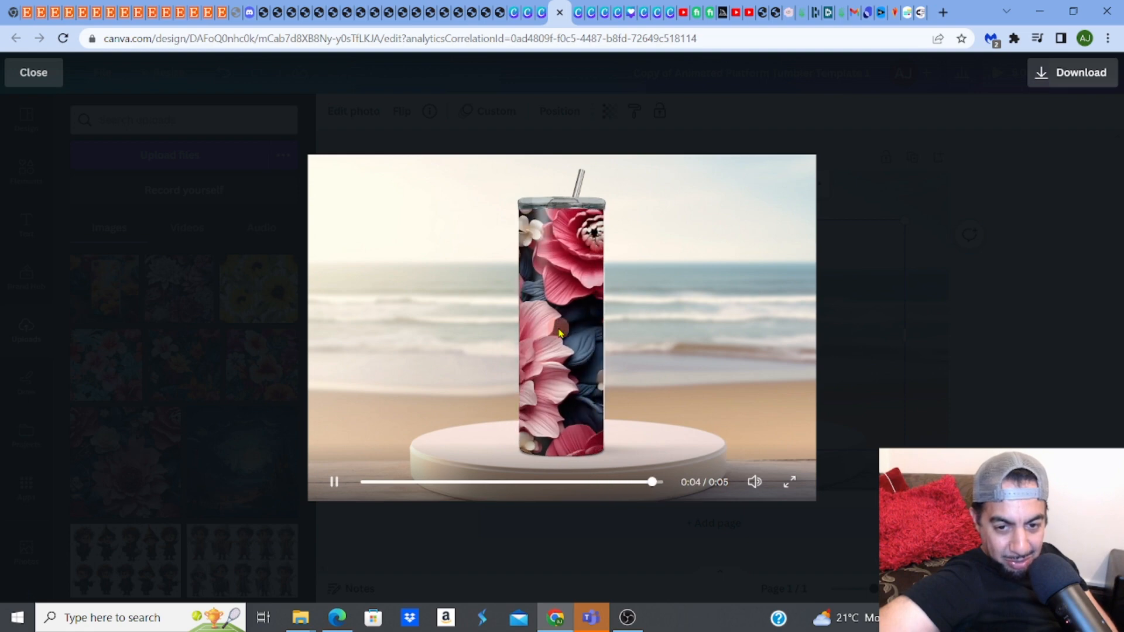
{"action": "left_click", "coordinate": [364, 482]}
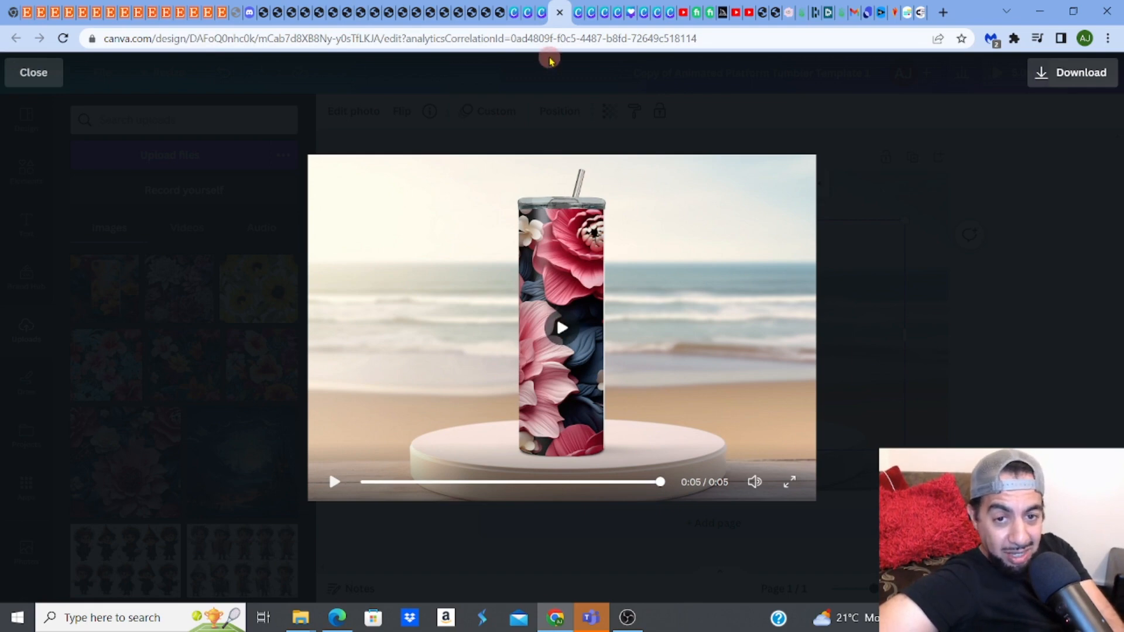
{"action": "mouse_move", "coordinate": [527, 12]}
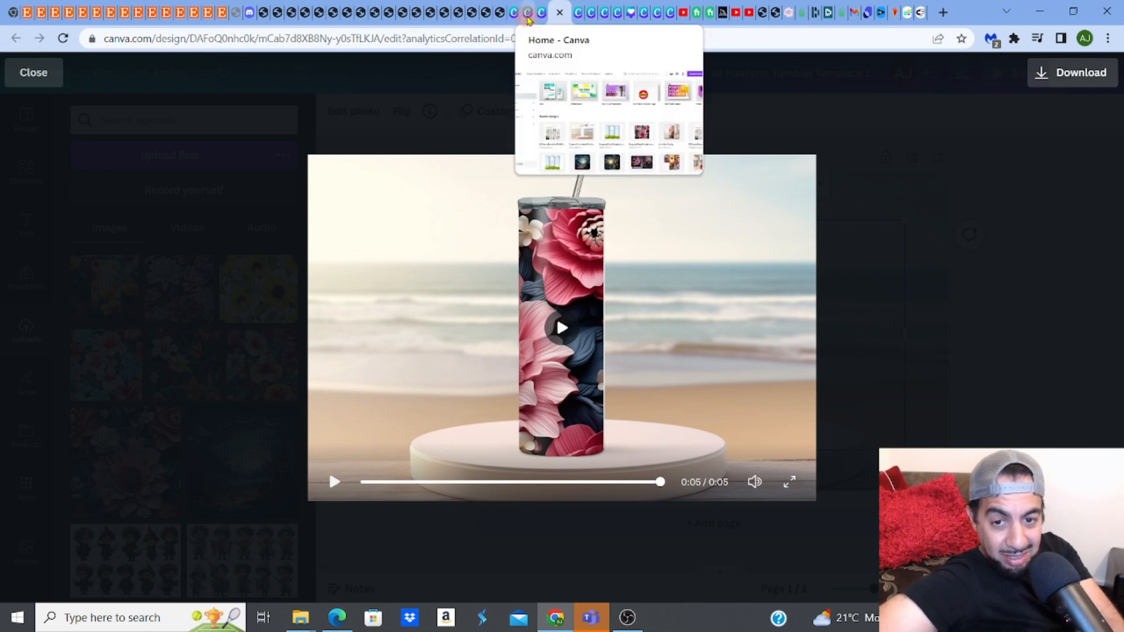
{"action": "left_click", "coordinate": [533, 12]}
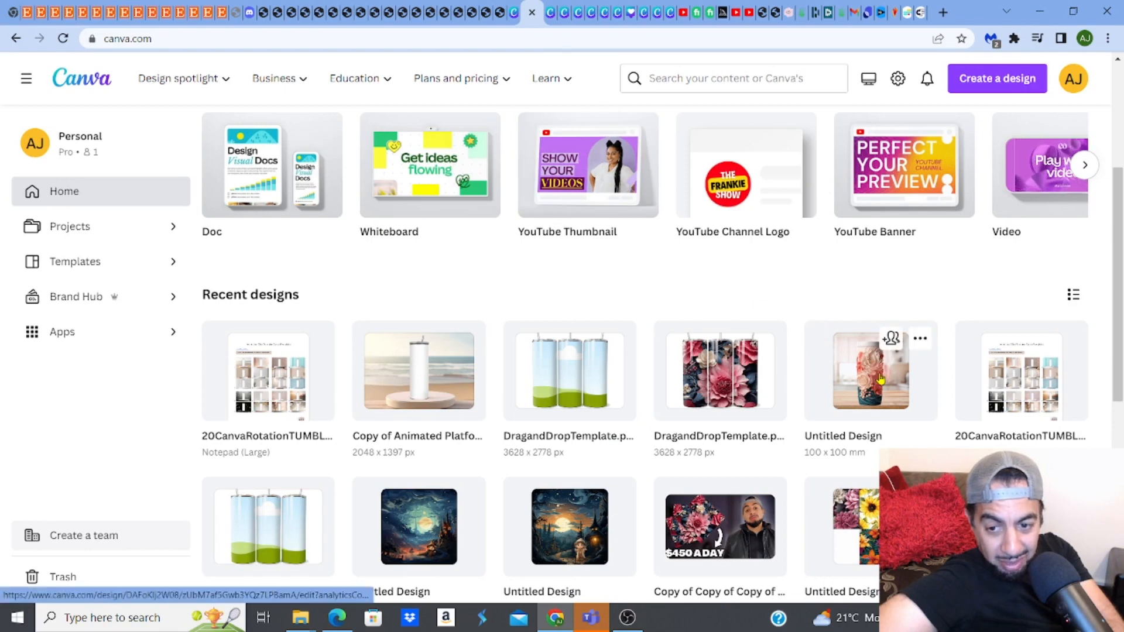
- Open the 100 × 100 mm 'Untitled Design' and select its floral tumbler image
{"action": "left_click", "coordinate": [871, 371]}
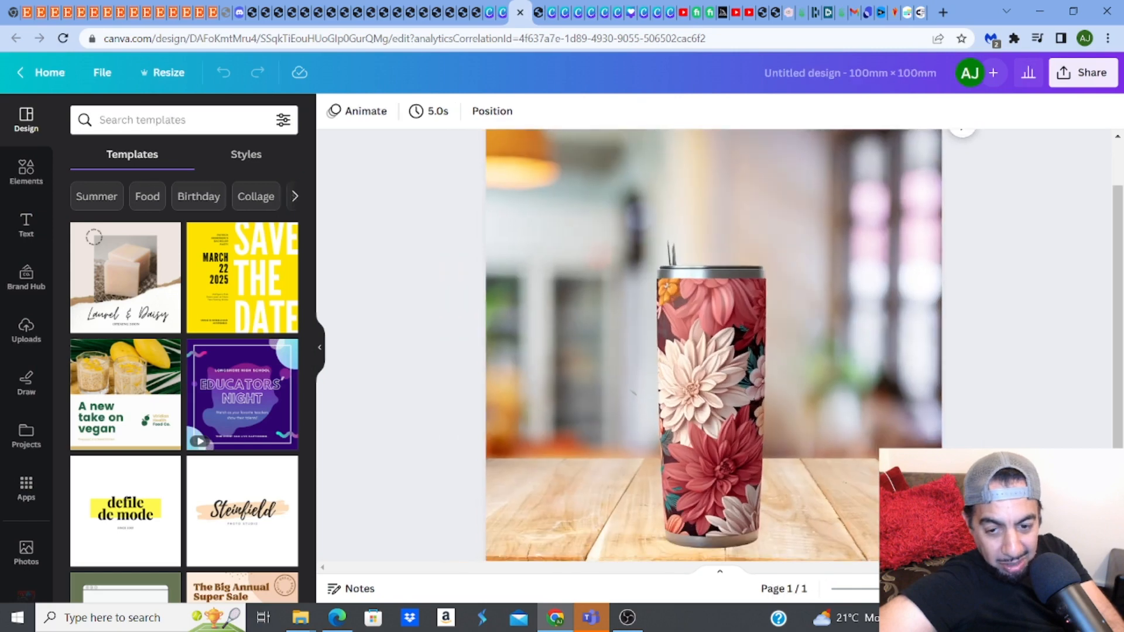
{"action": "left_click", "coordinate": [709, 409]}
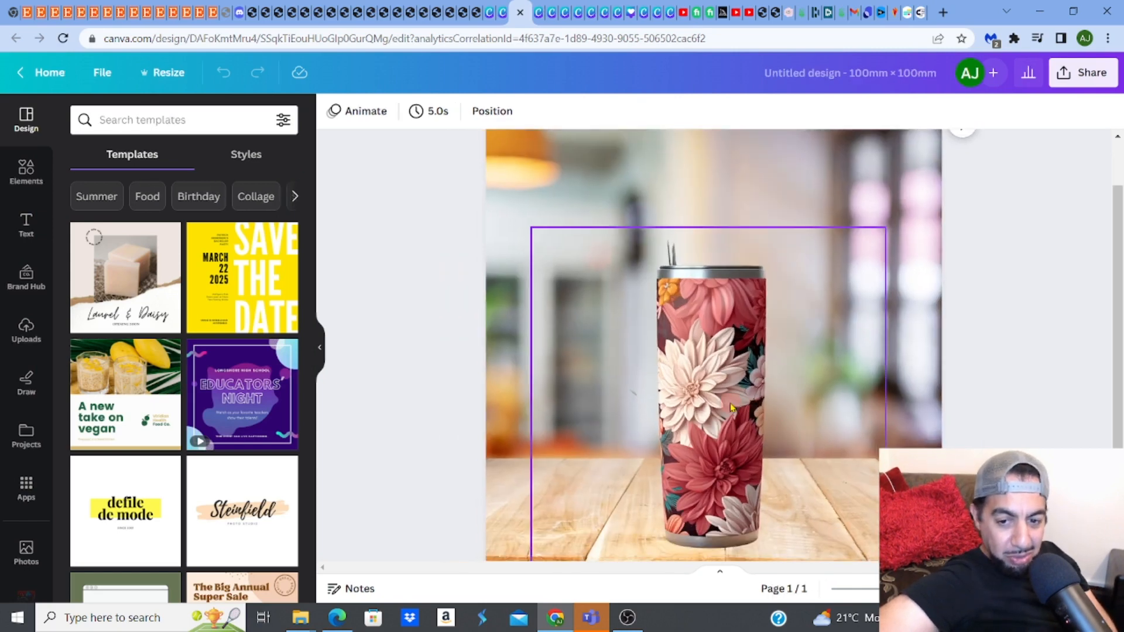